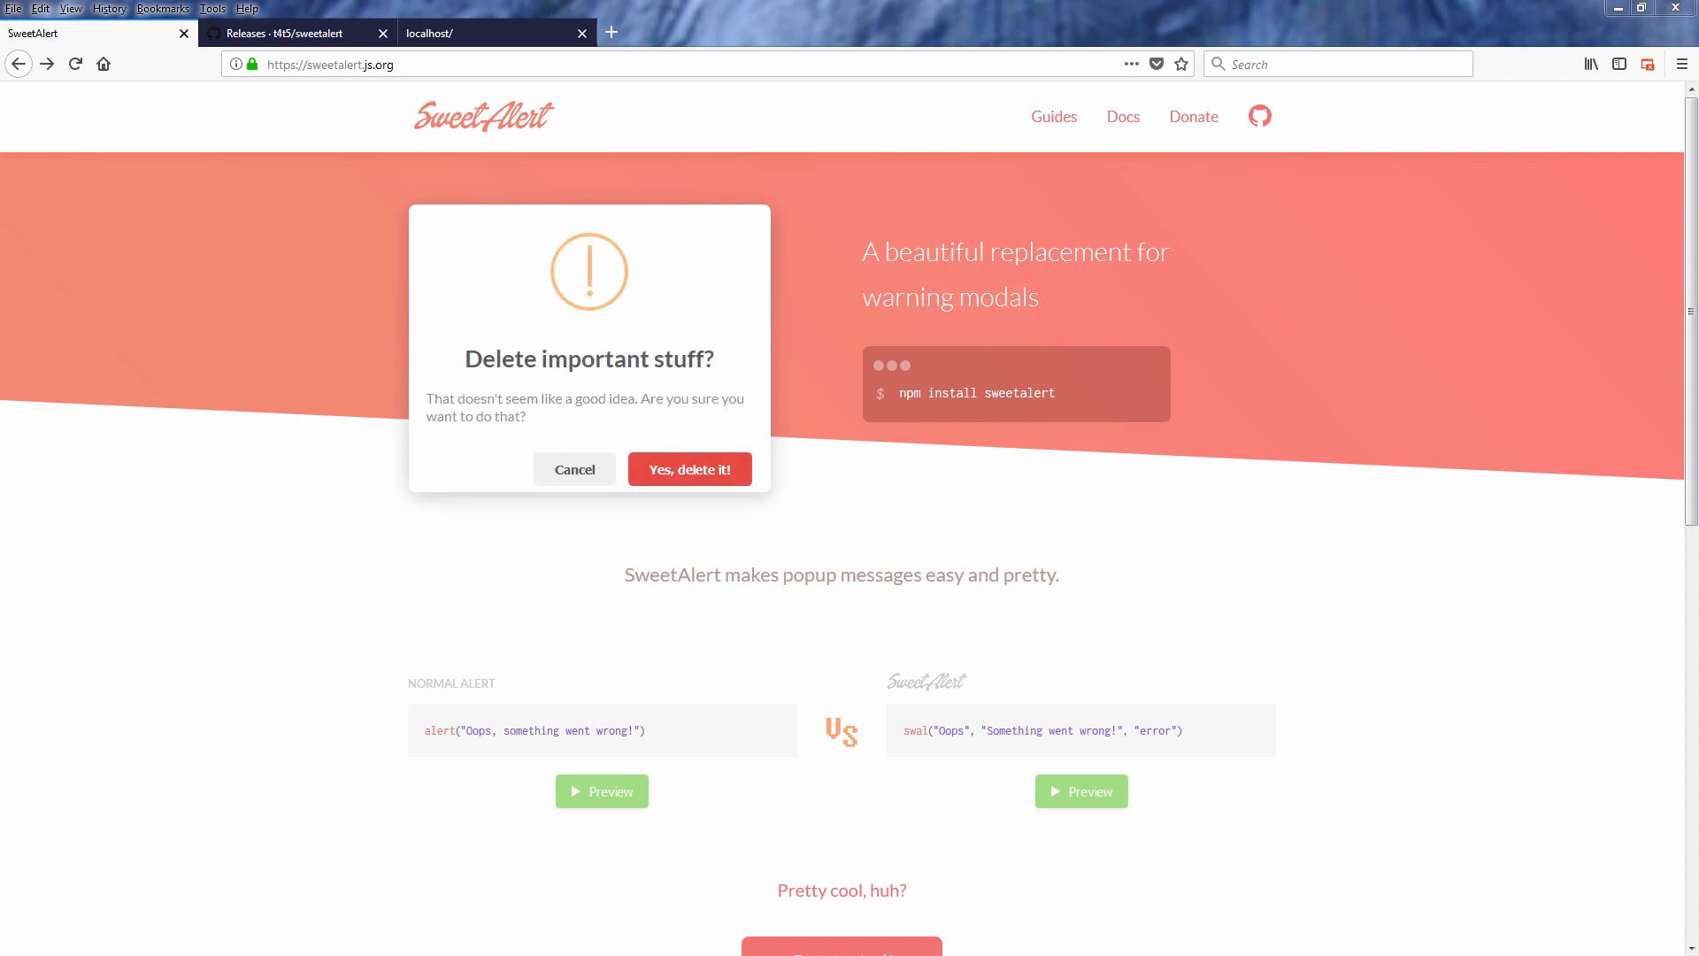
- Browse the SweetAlert demos, then on localhost run Sweet Alert!, Submit, and OK through the Thanks! alert
left_click(689, 467)
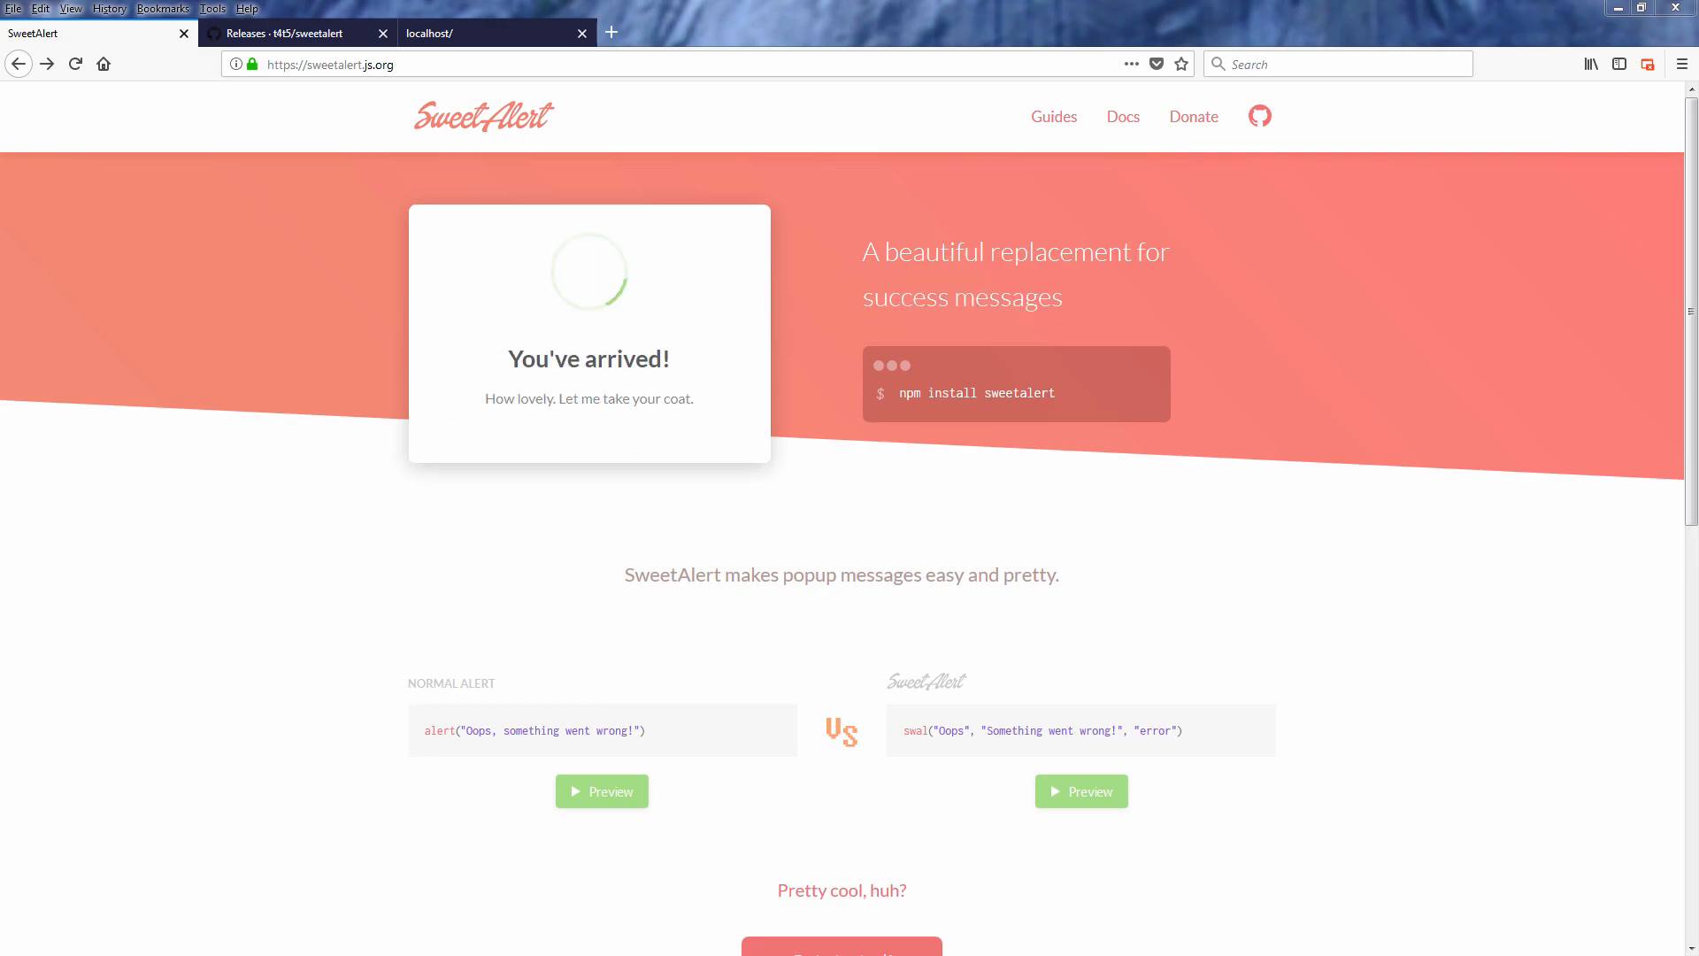
scroll("down", 3)
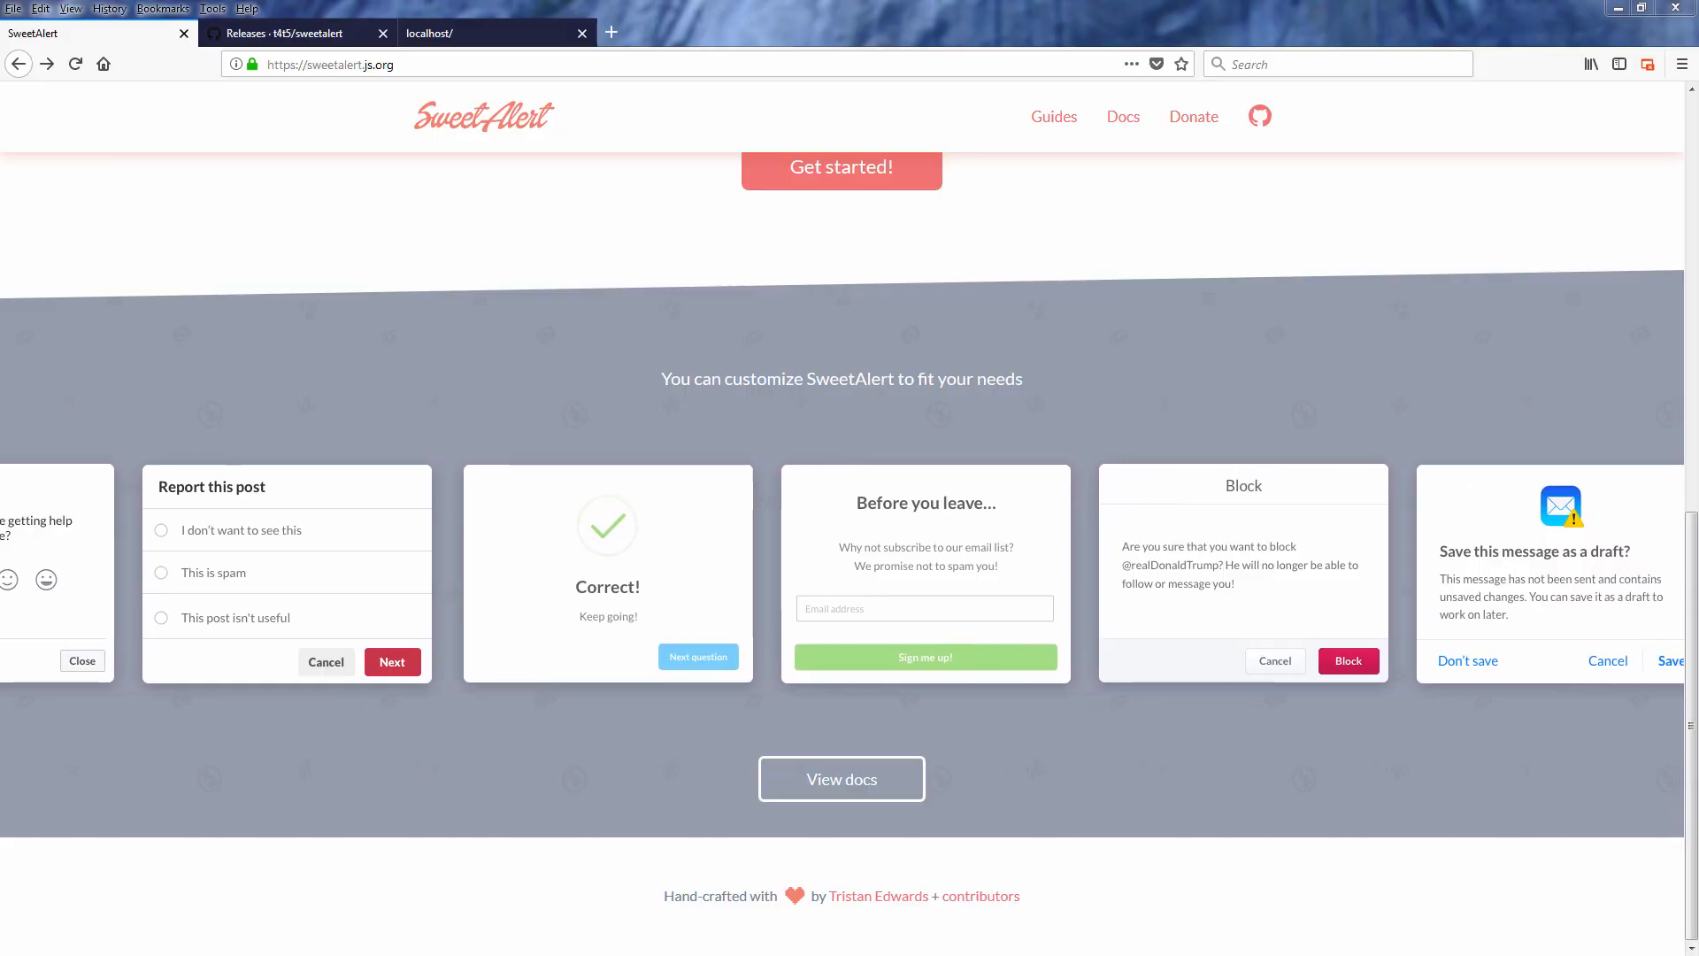
left_click(494, 32)
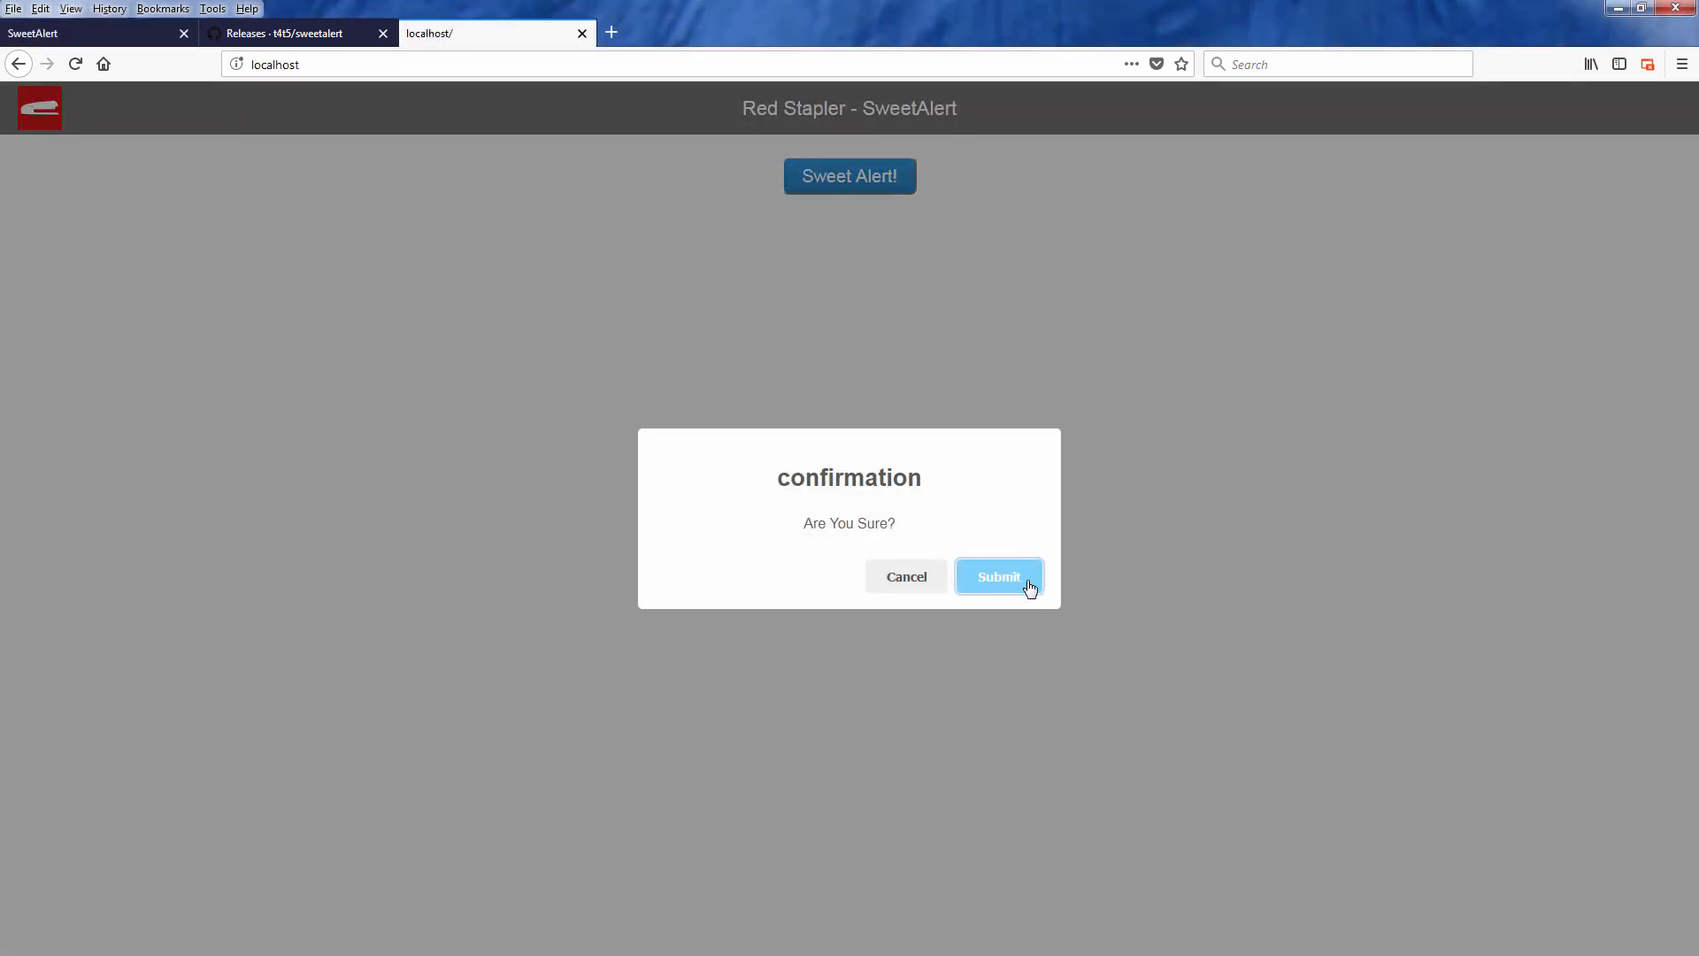
left_click(997, 575)
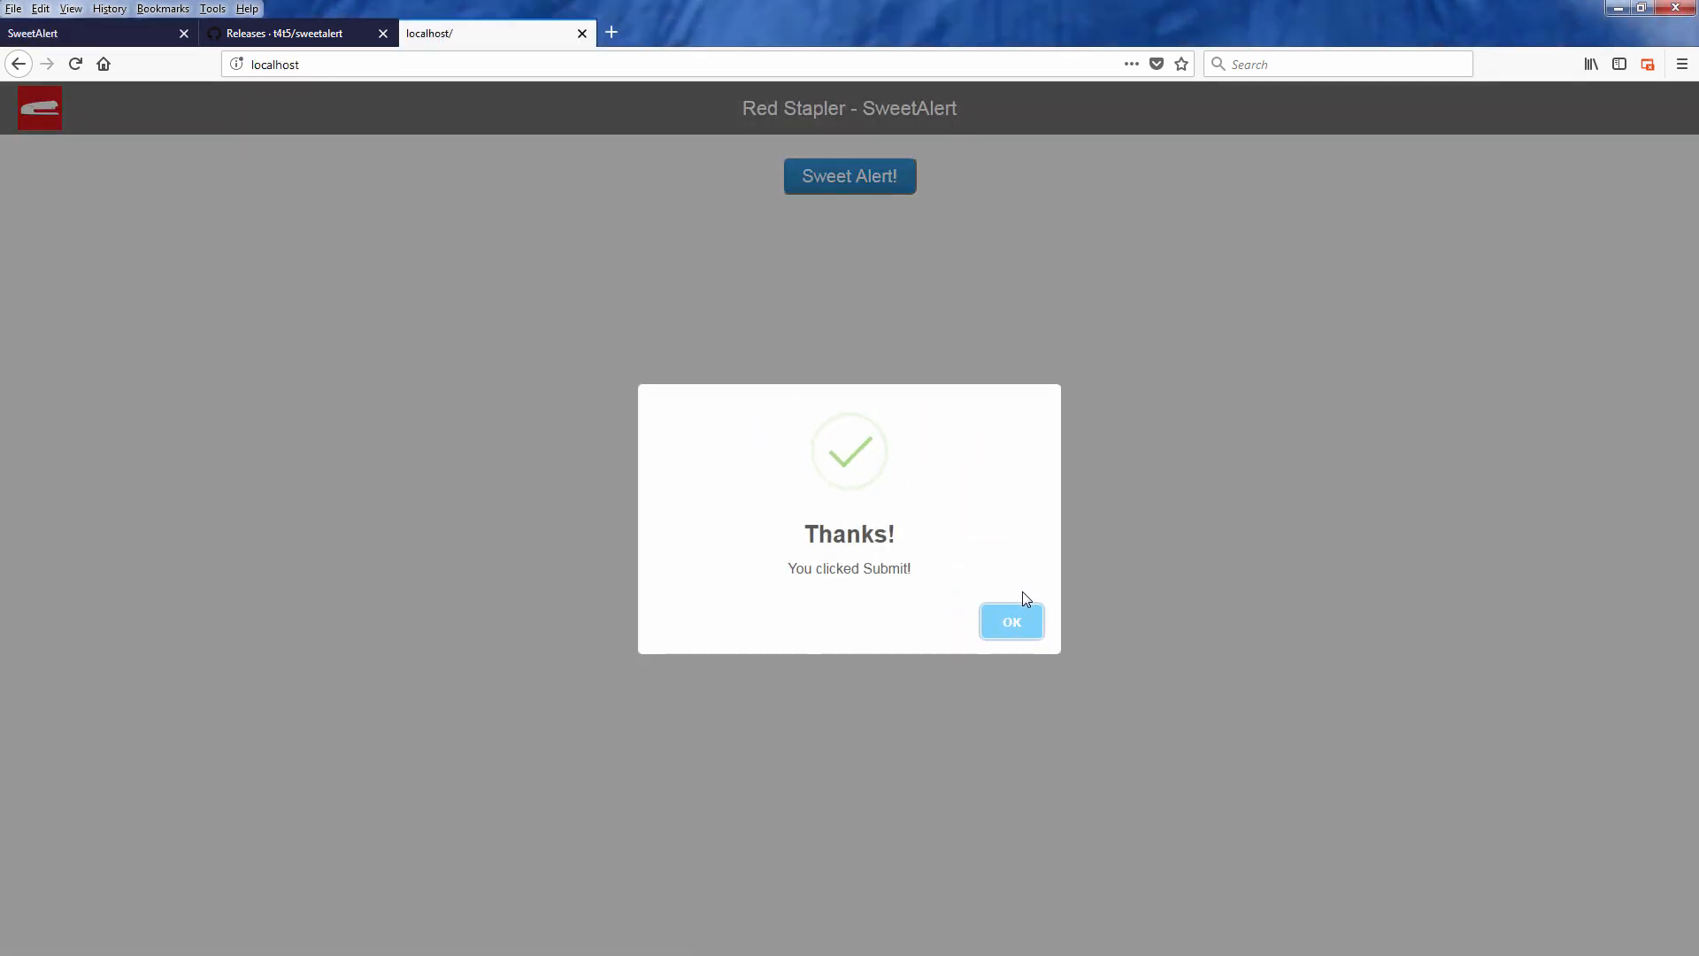
left_click(1011, 621)
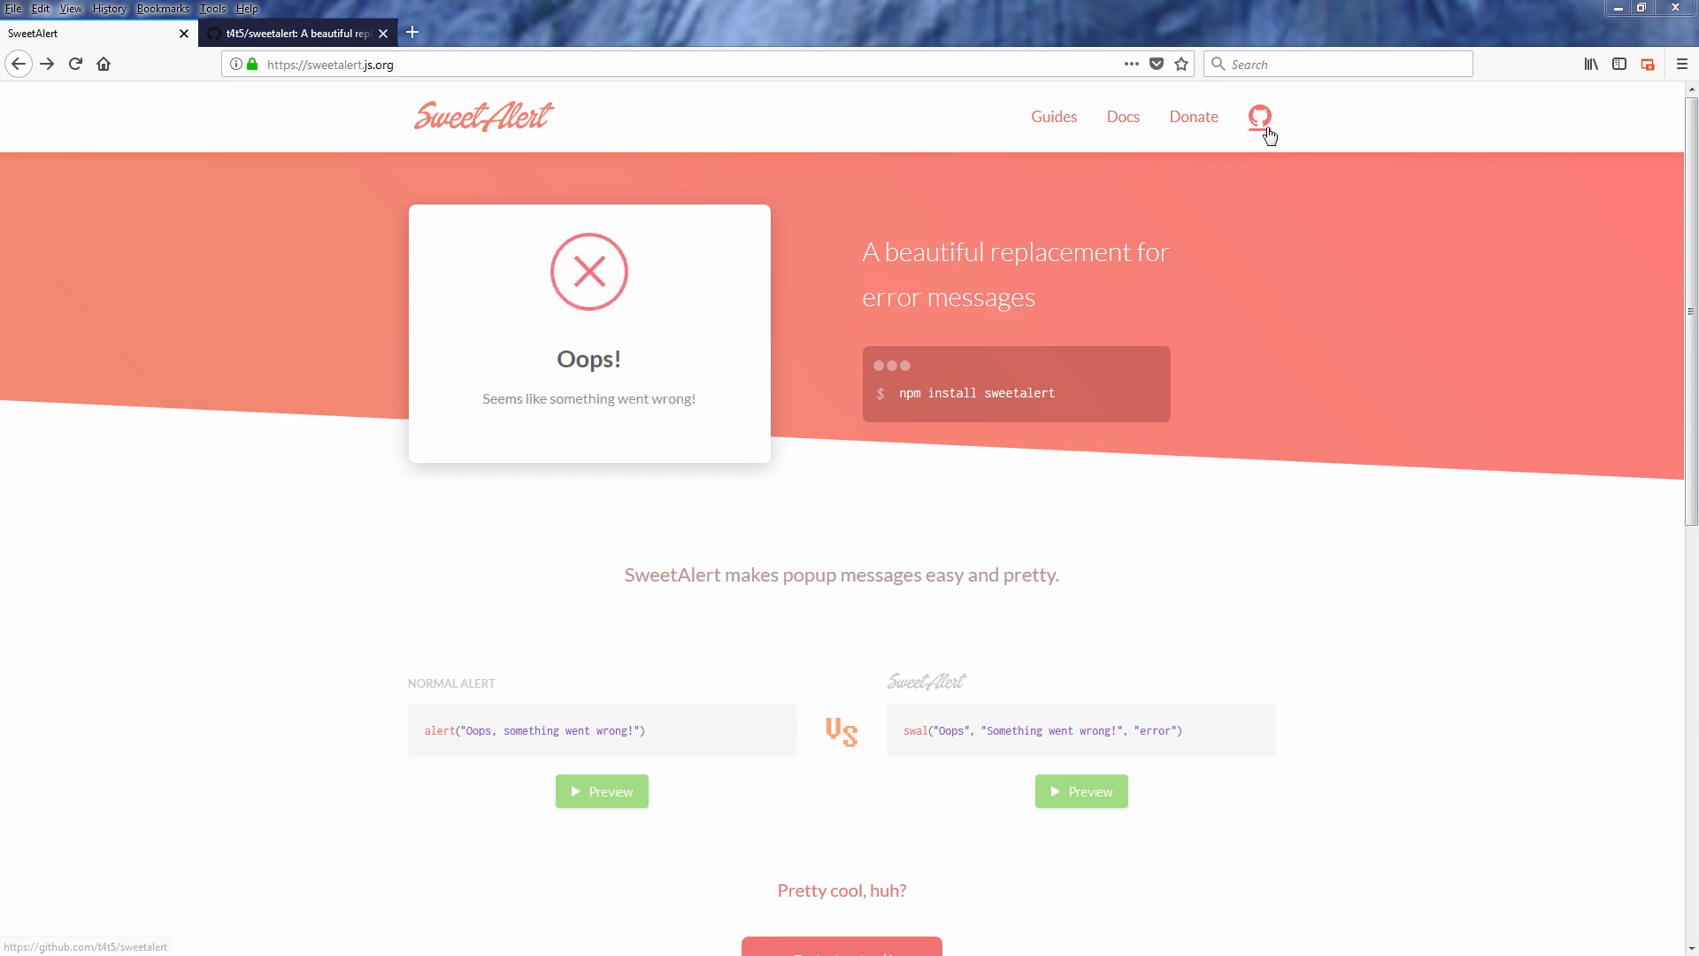
- Follow the GitHub icon on sweetalert.js.org to the project repository
left_click(1259, 117)
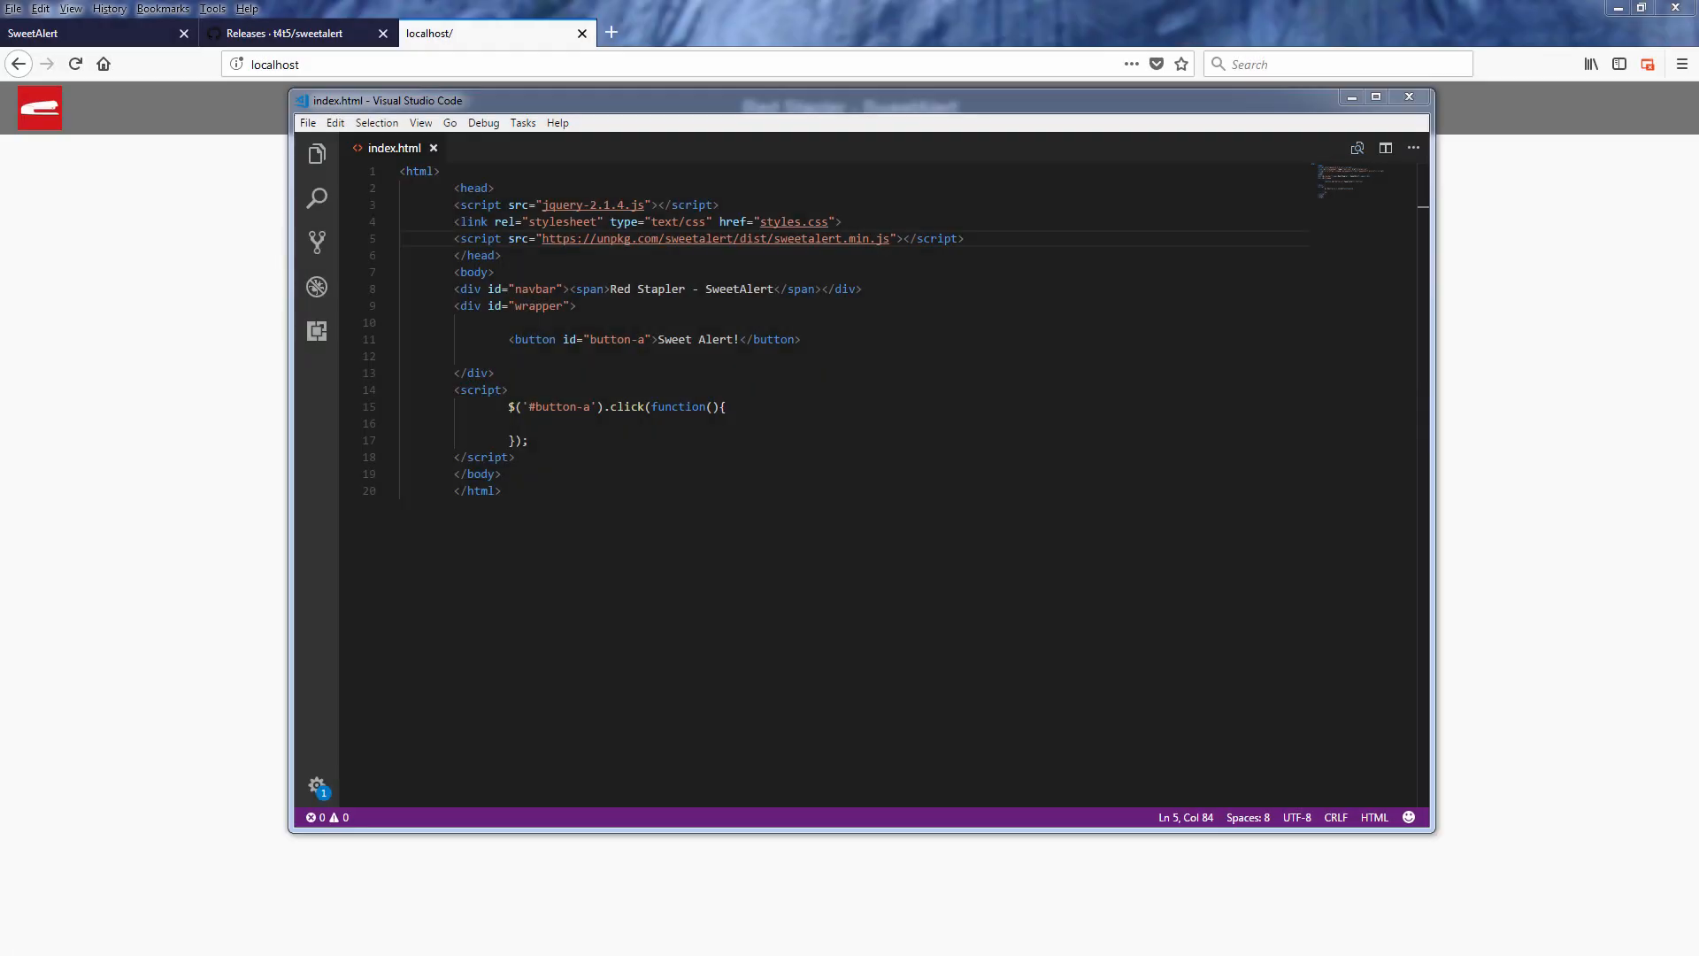
- Write swal("Hello World!"); inside the button's click handler and save
left_click(637, 424)
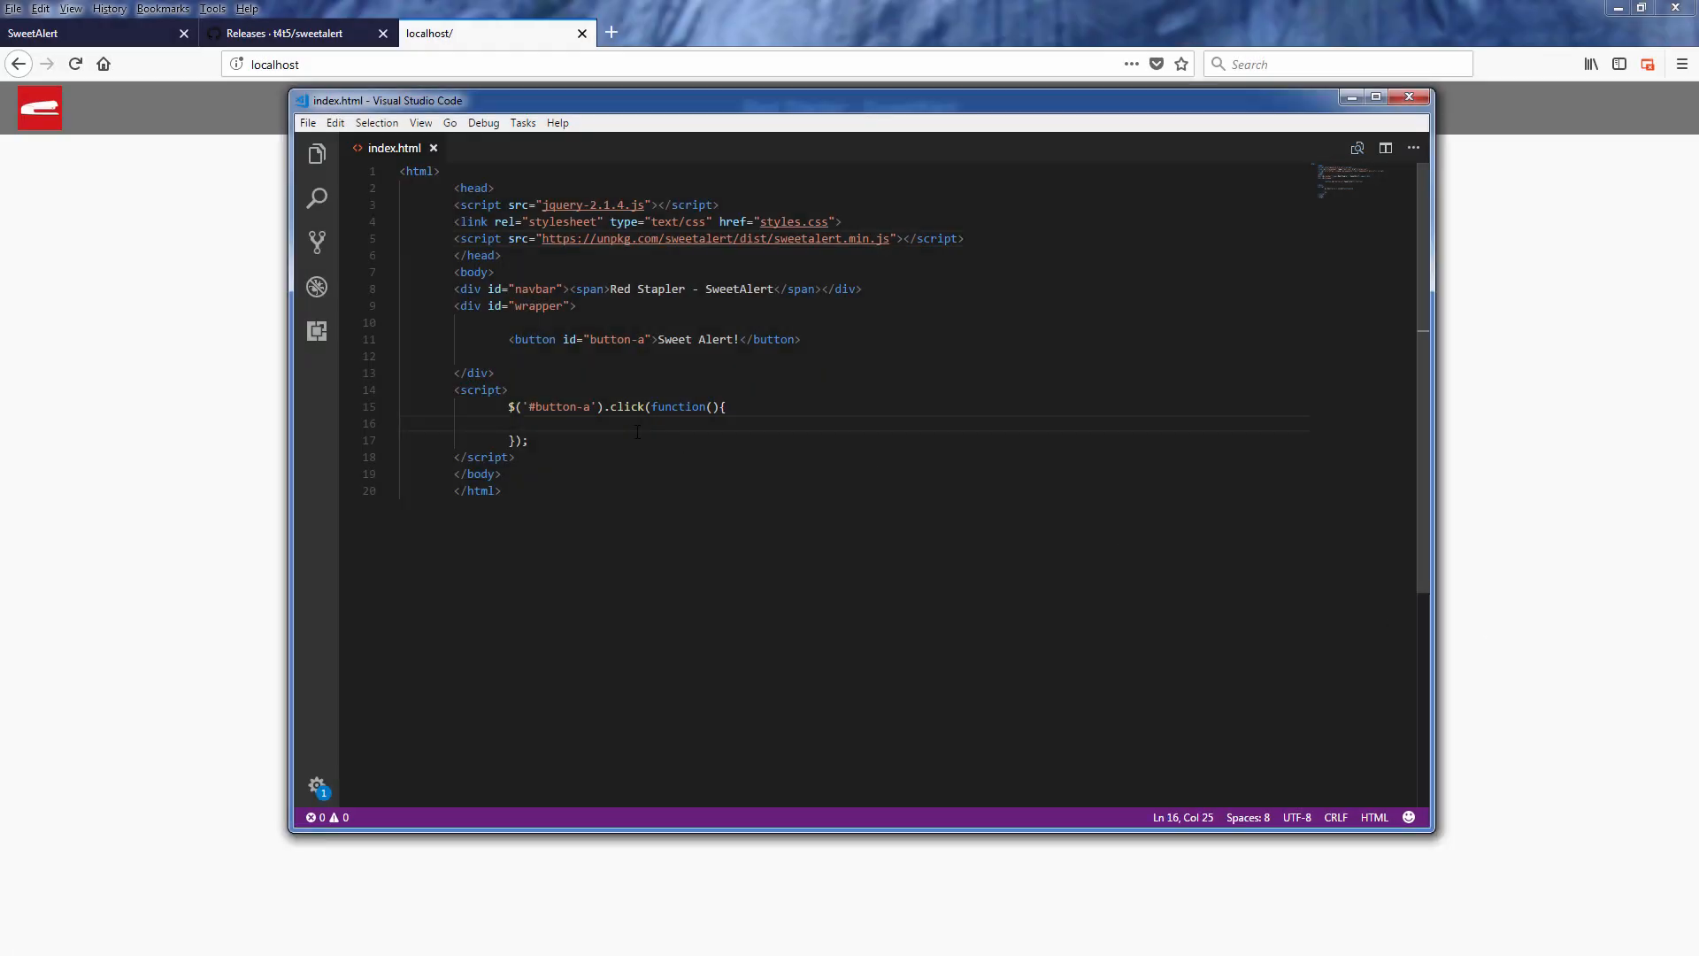
type("swal")
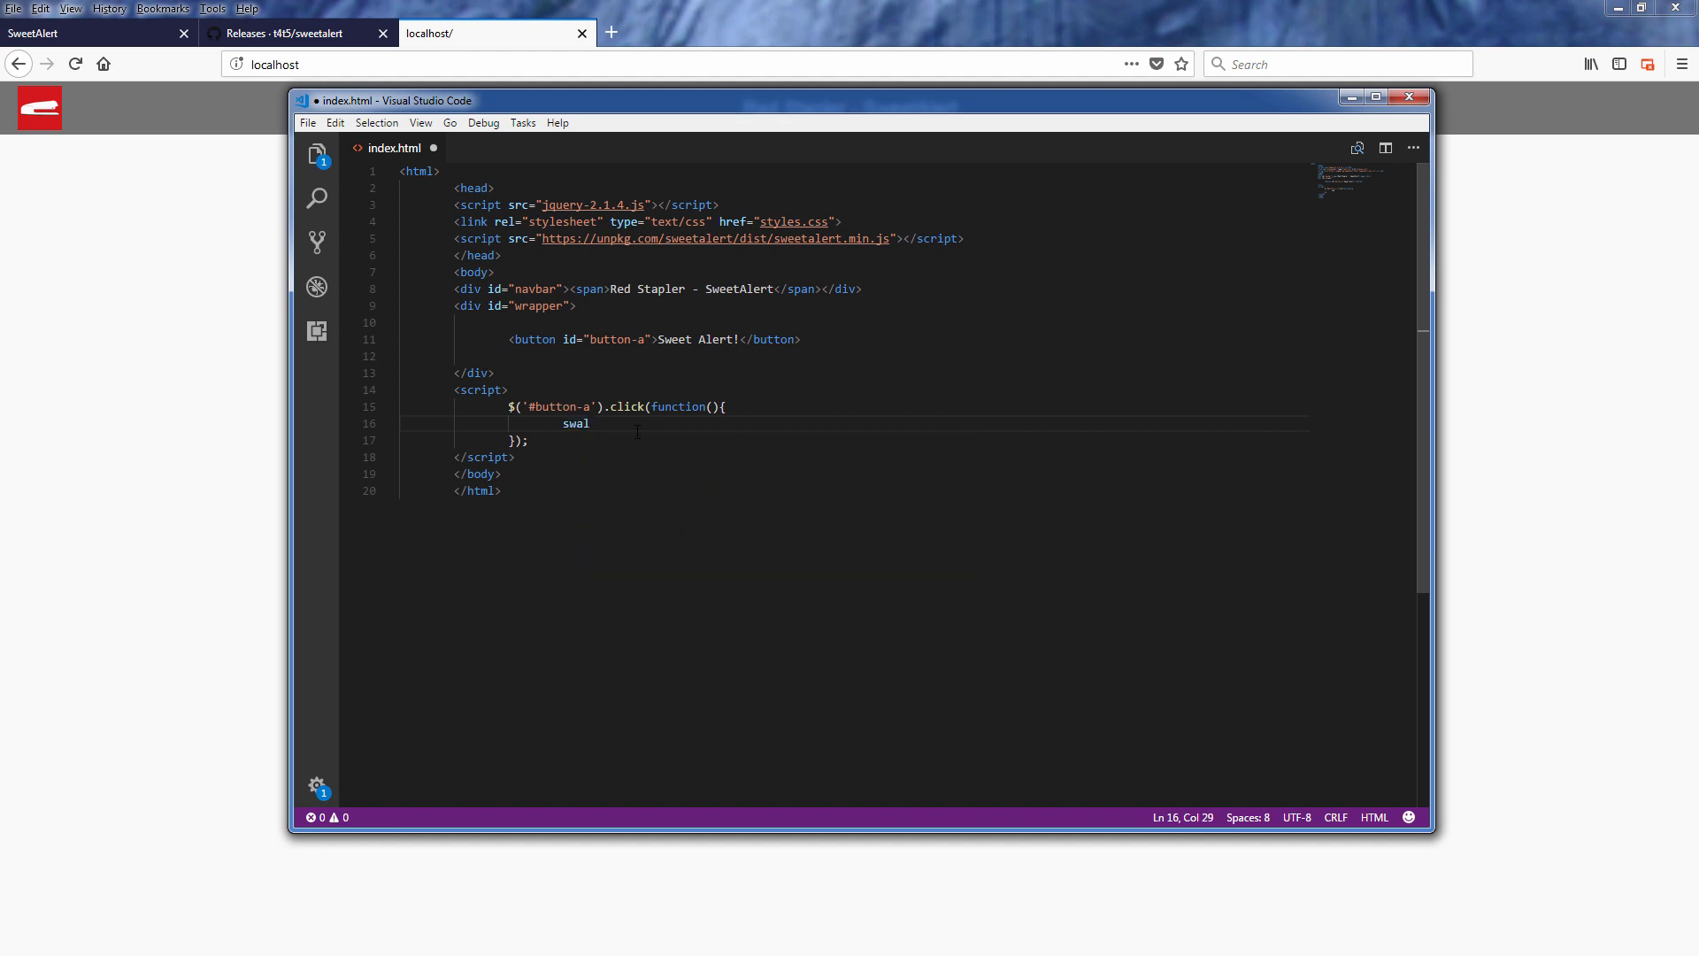
type("(\"\");")
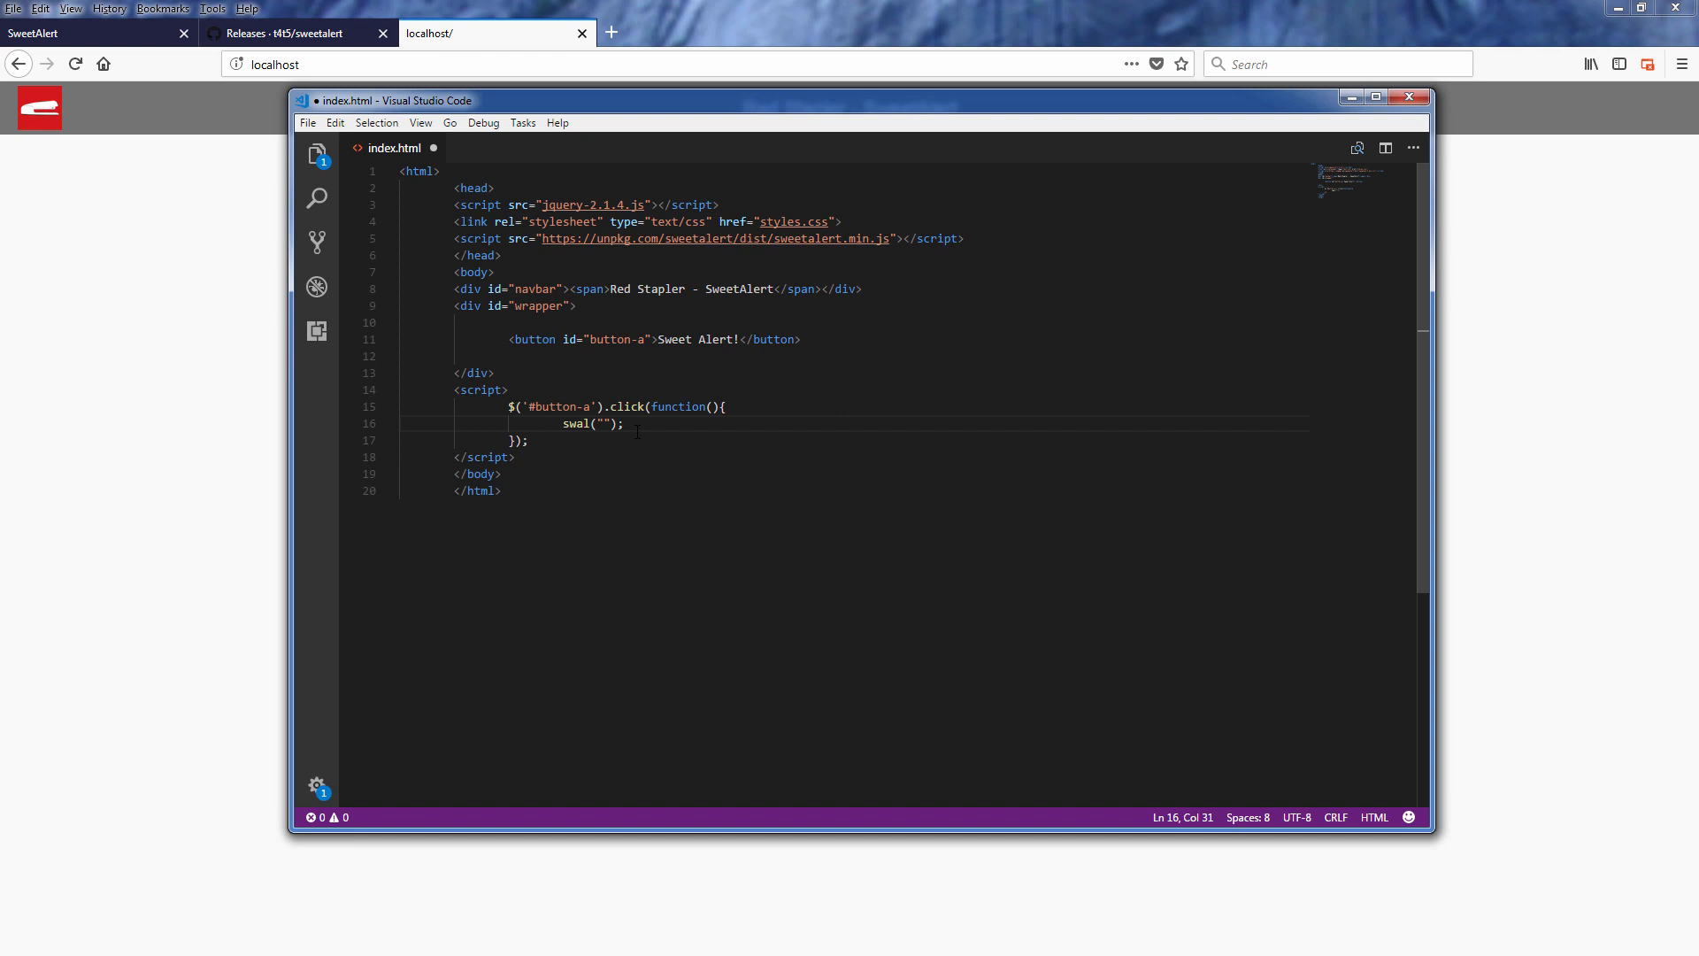
type("Hello")
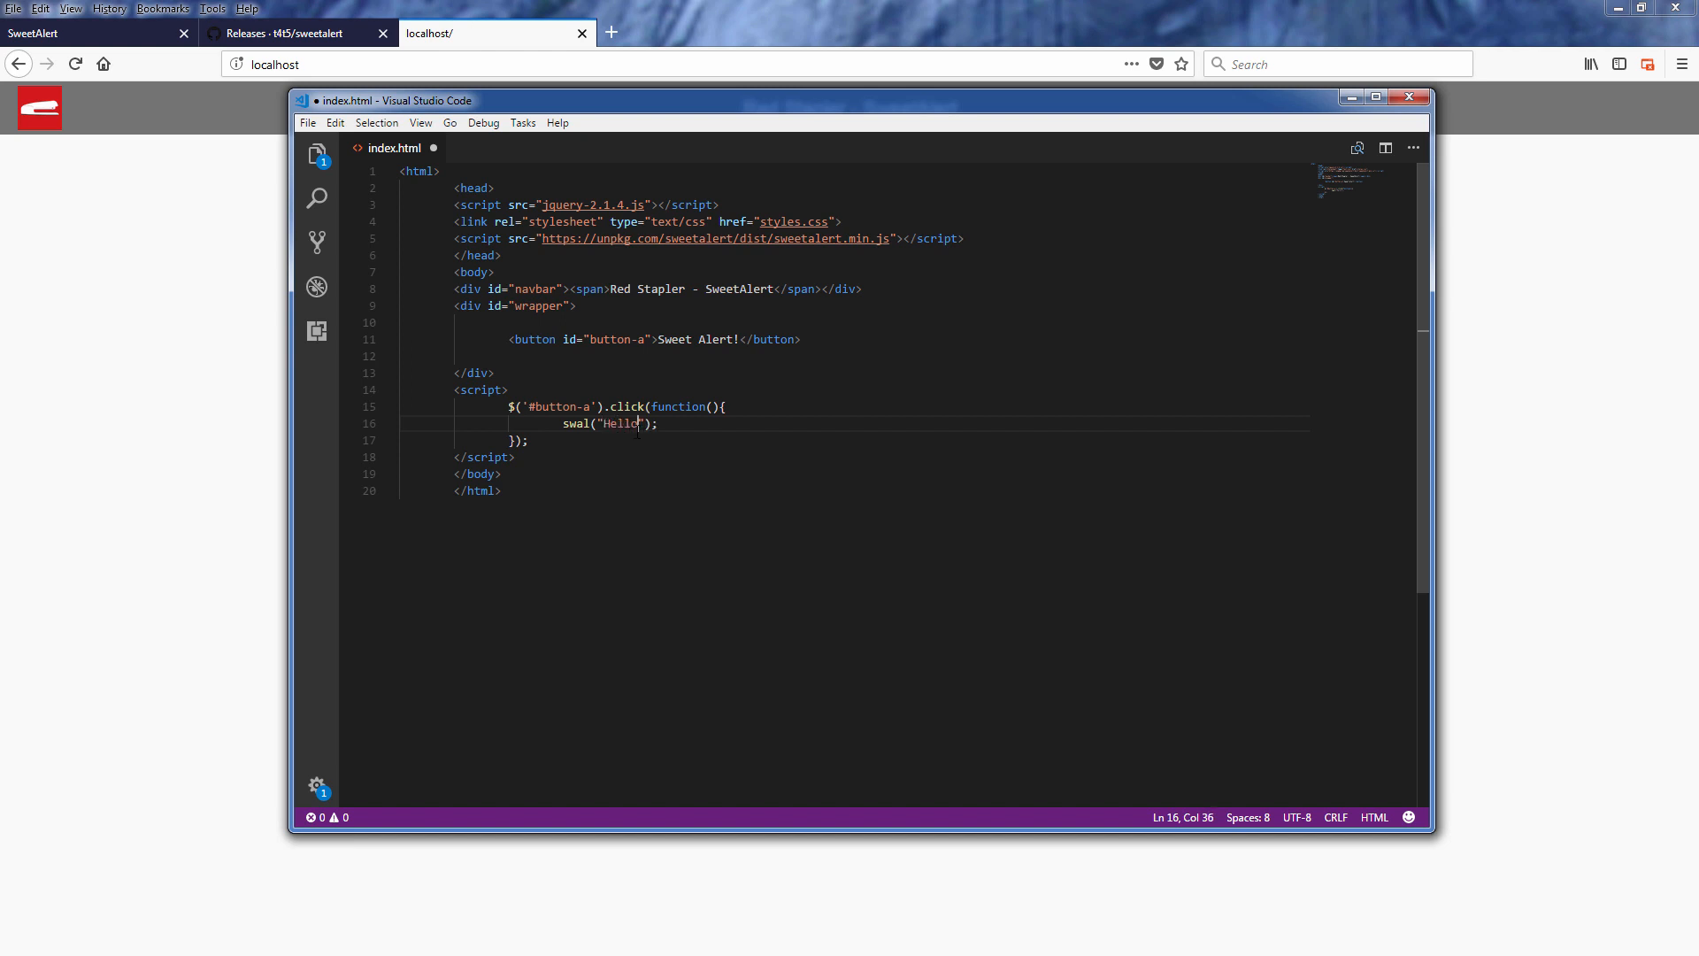
type("World")
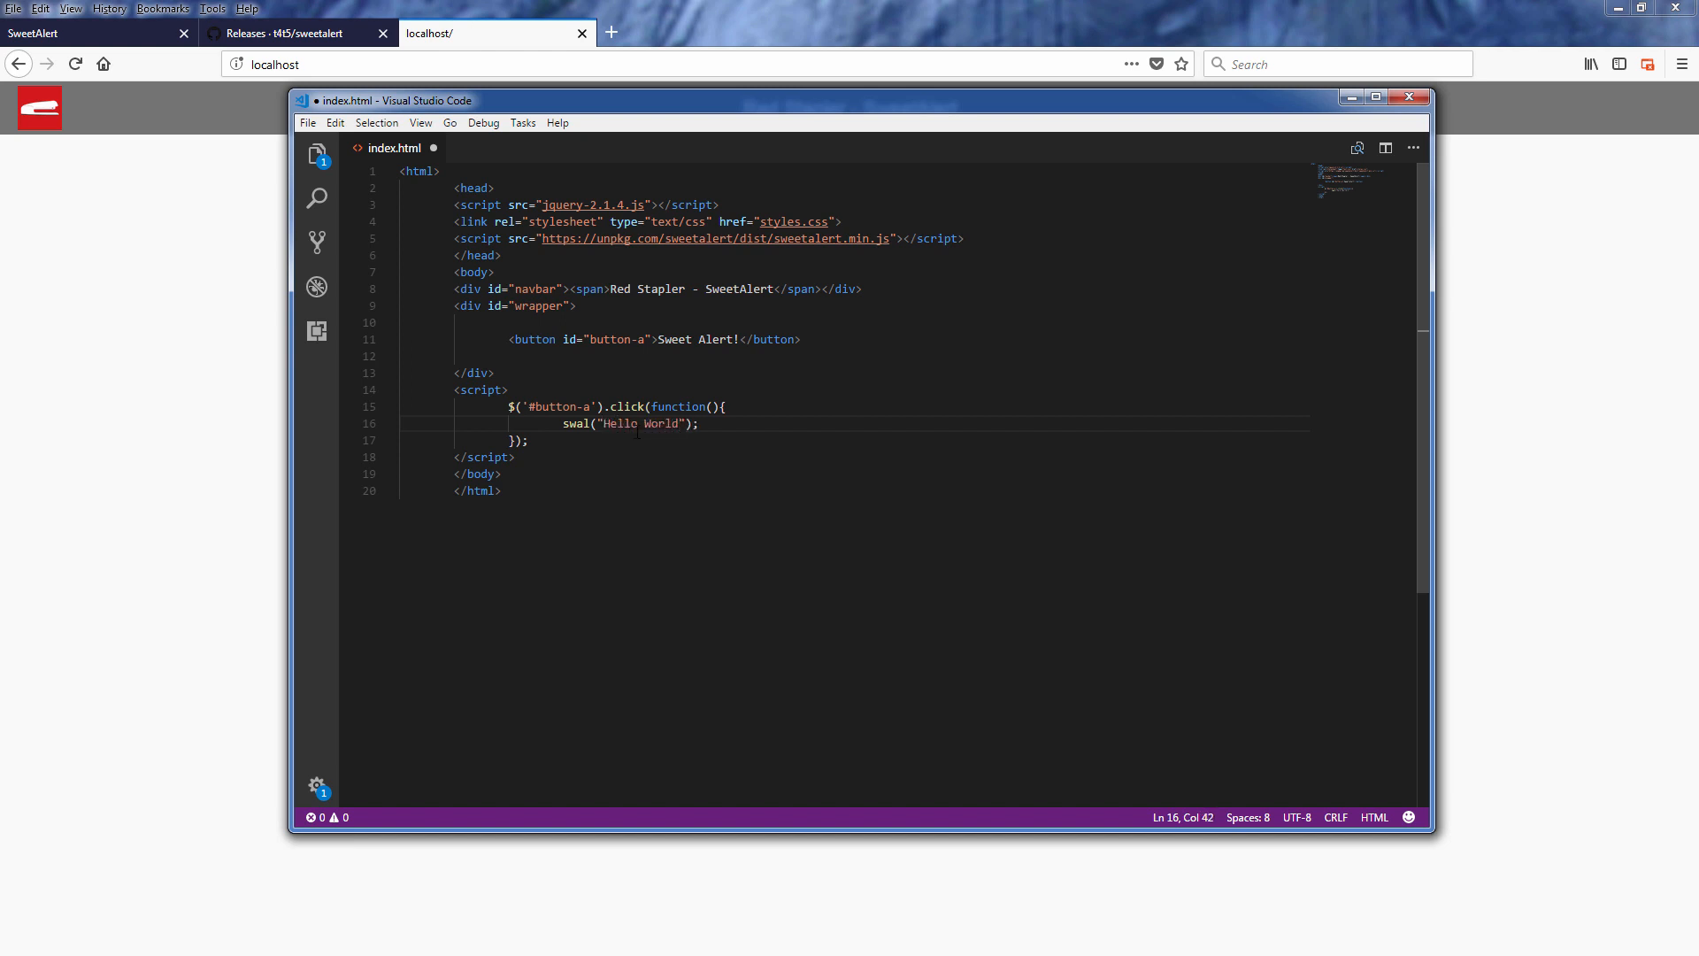
type("!")
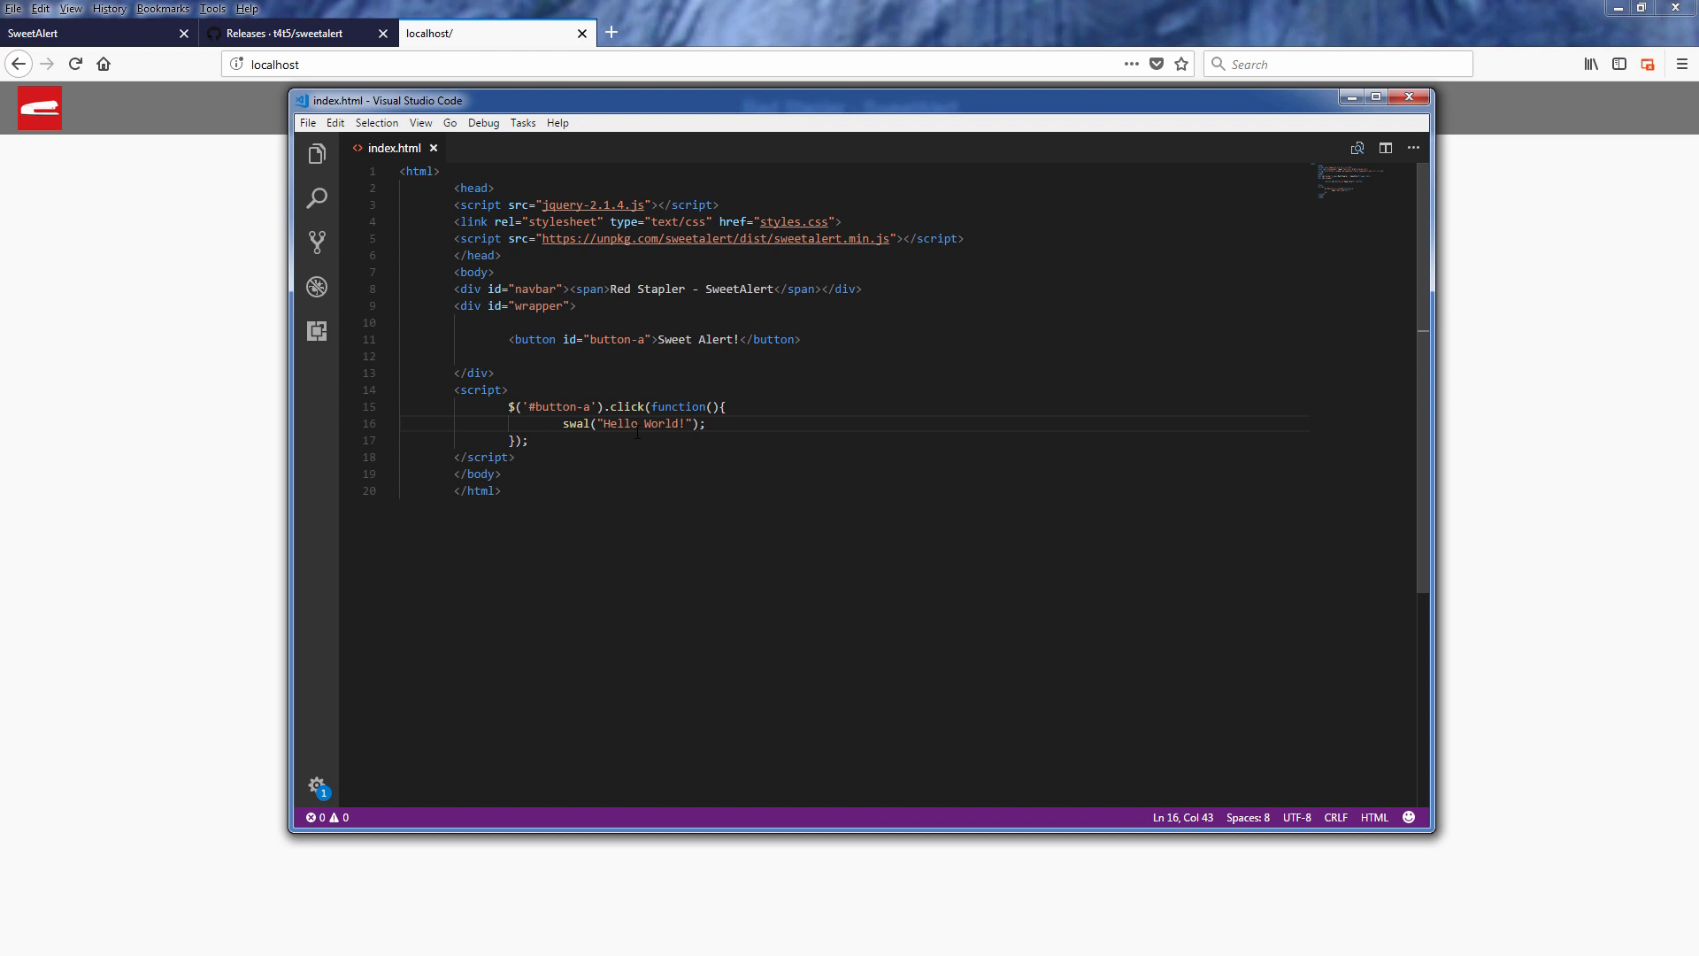
mouse_move(214, 427)
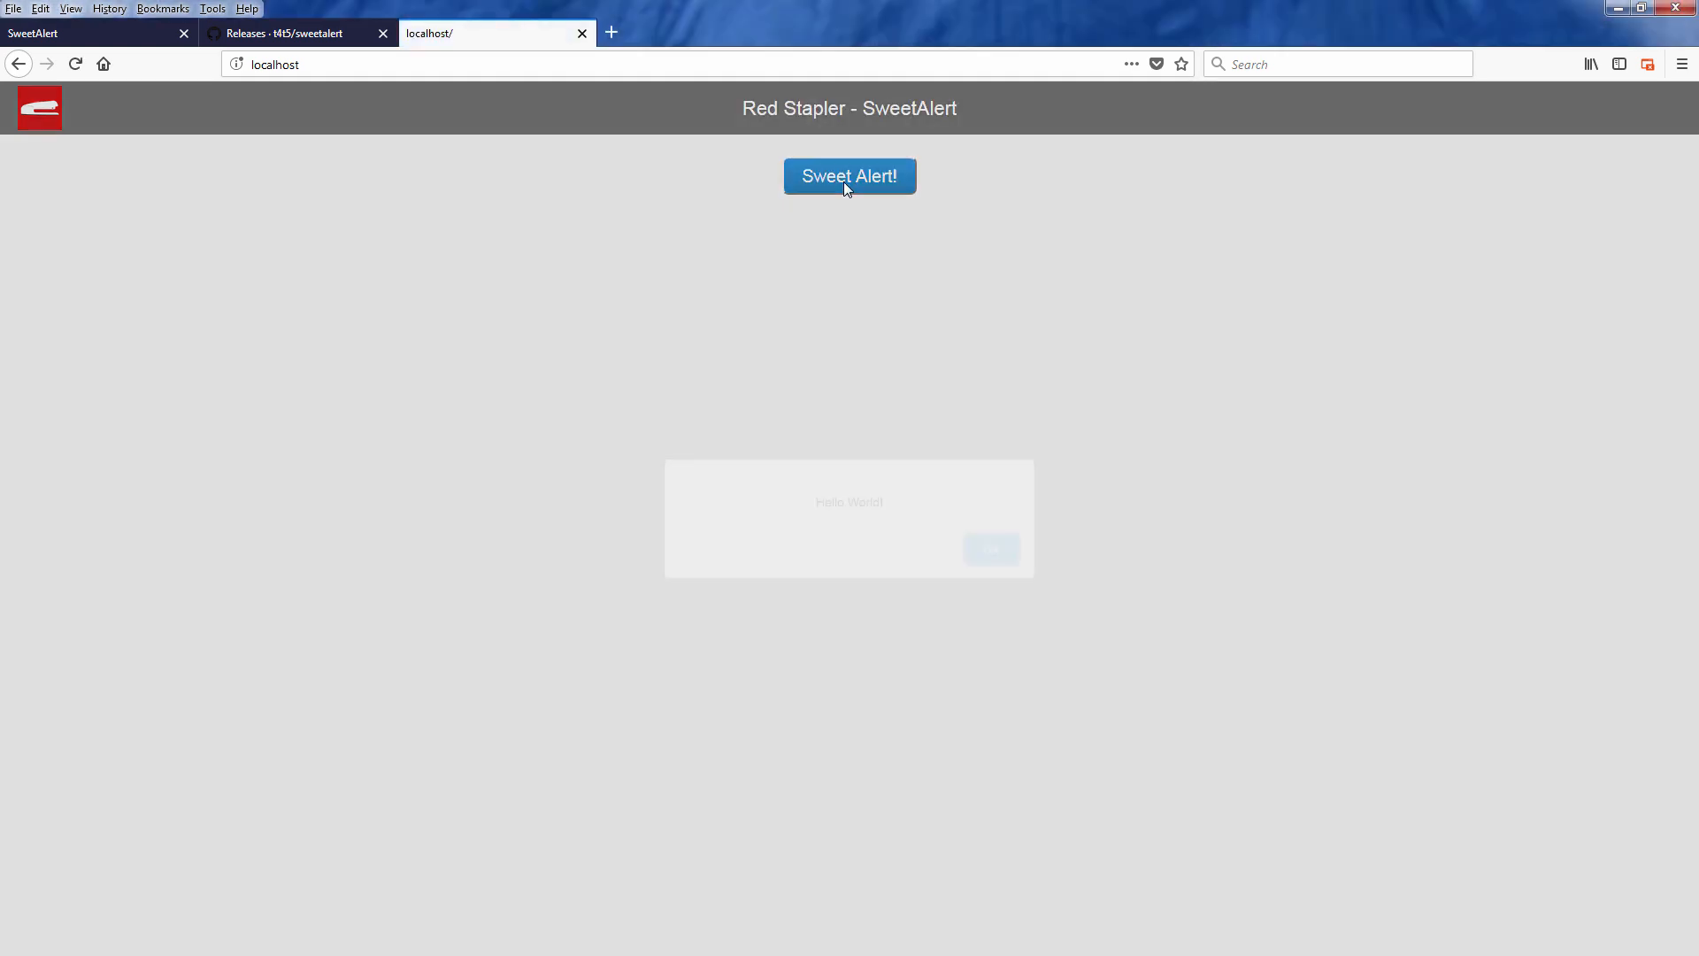
- Run Sweet Alert! on the test page and dismiss the Hello World! alert
left_click(848, 175)
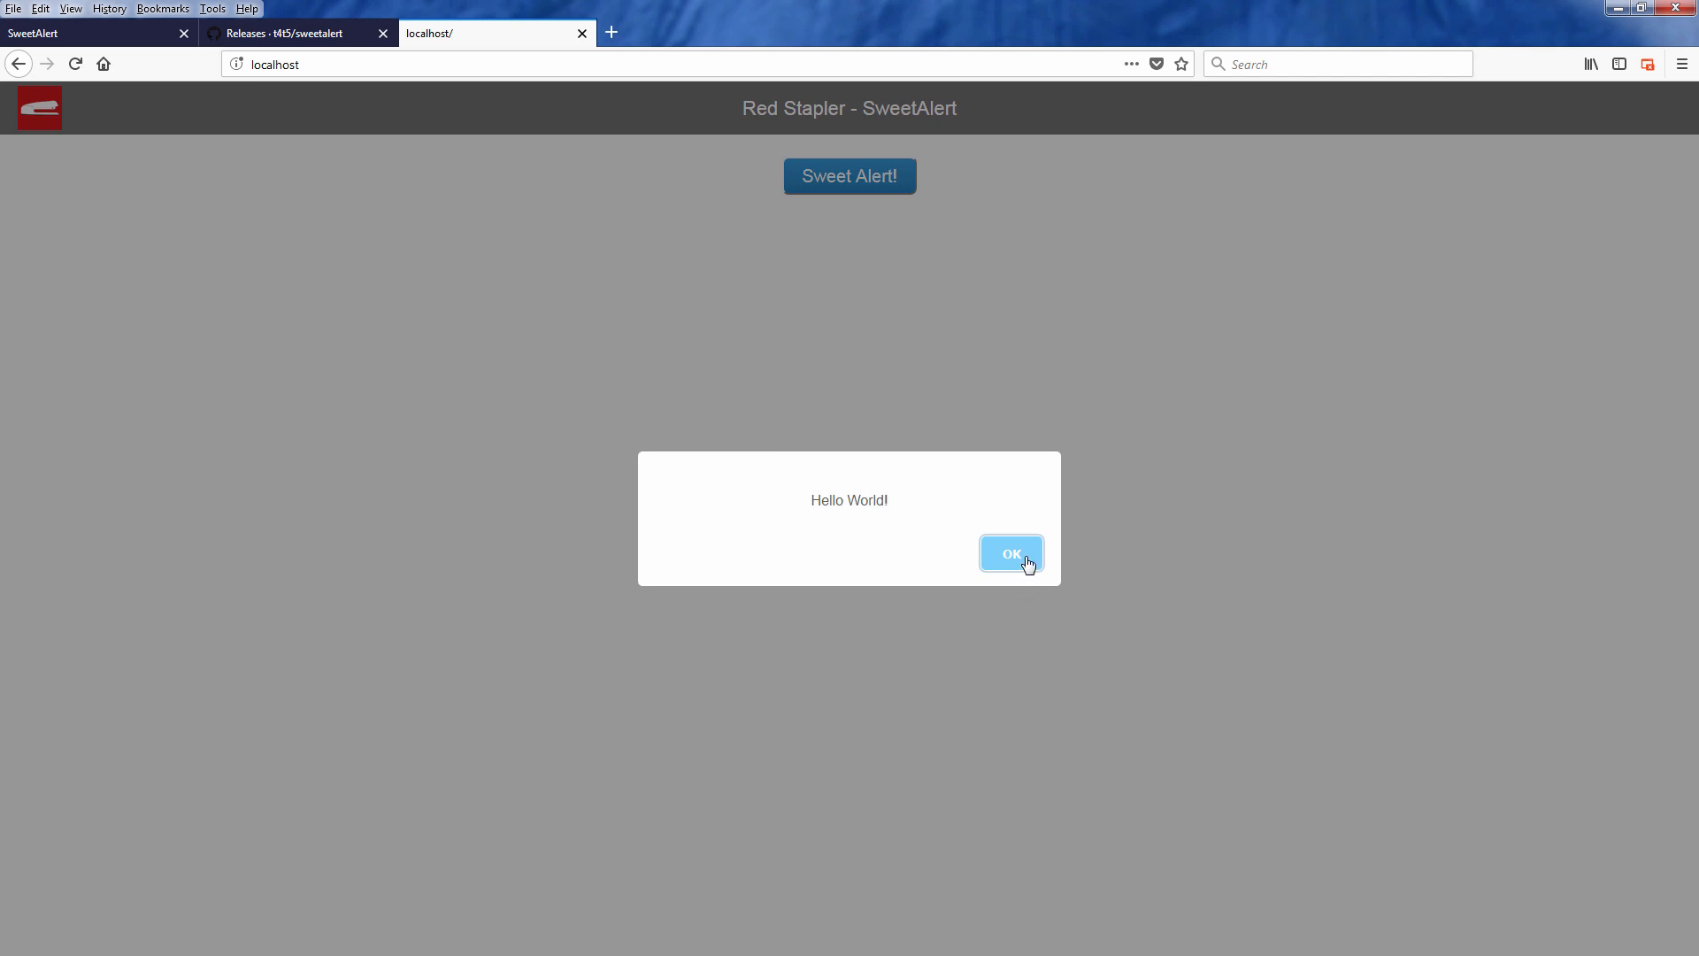
left_click(1011, 554)
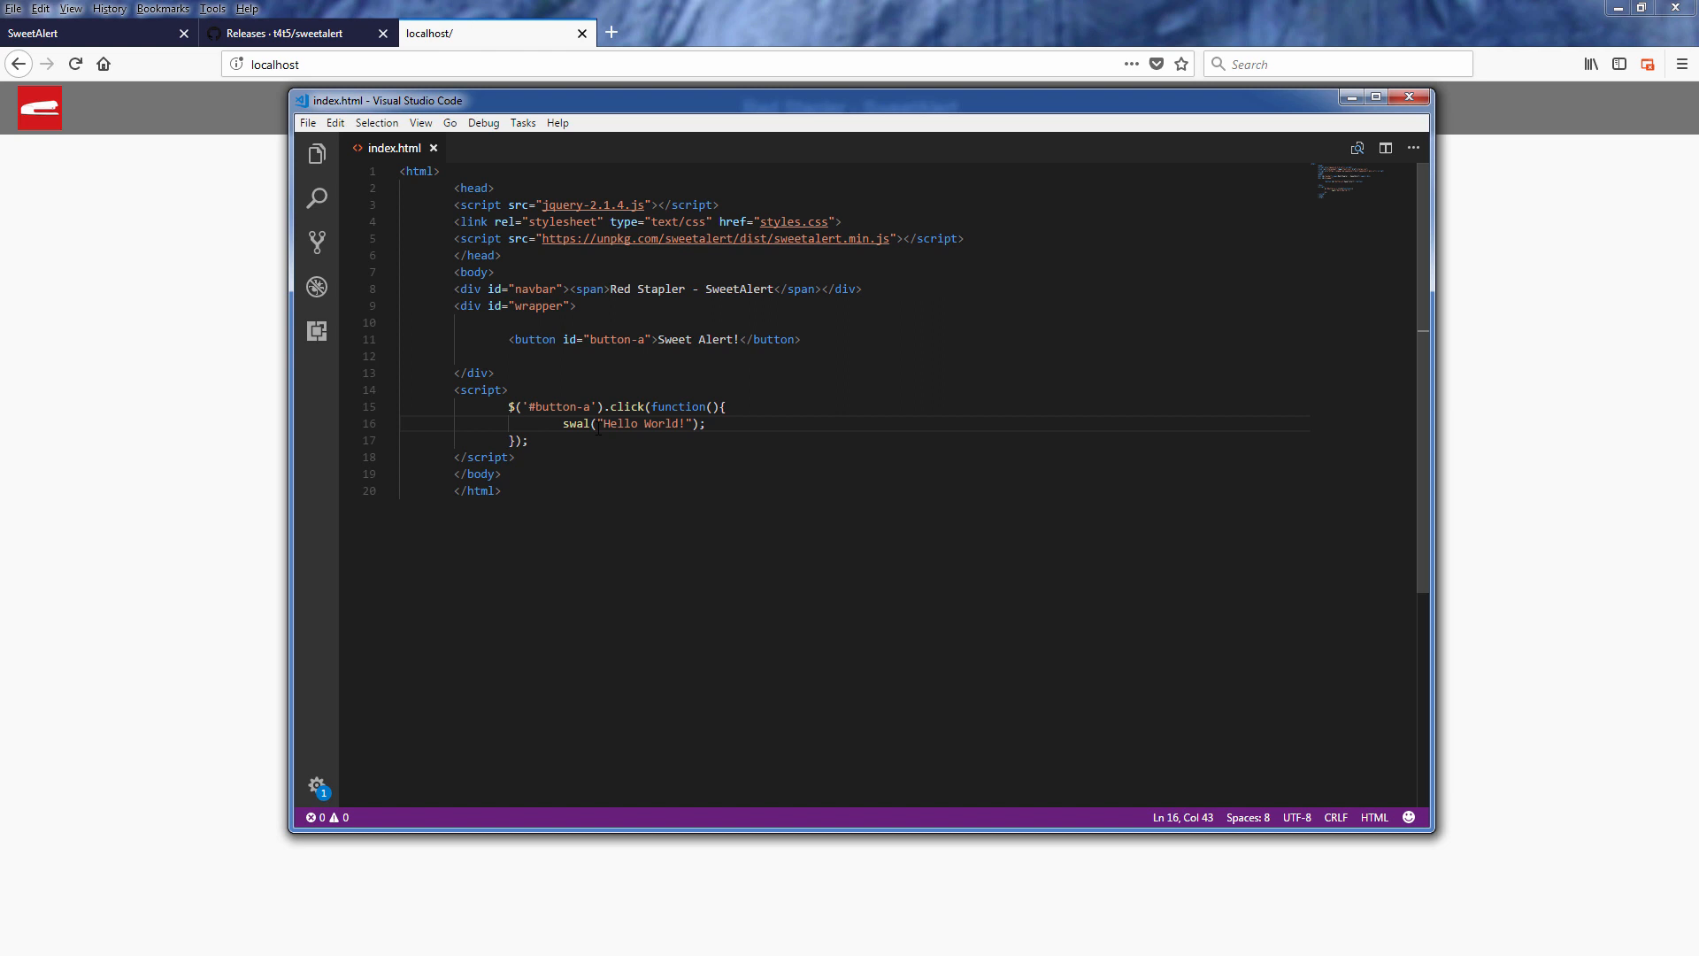
- Insert a quoted "Red Stapler says:" title argument before "Hello World!" in the swal call
type("\"")
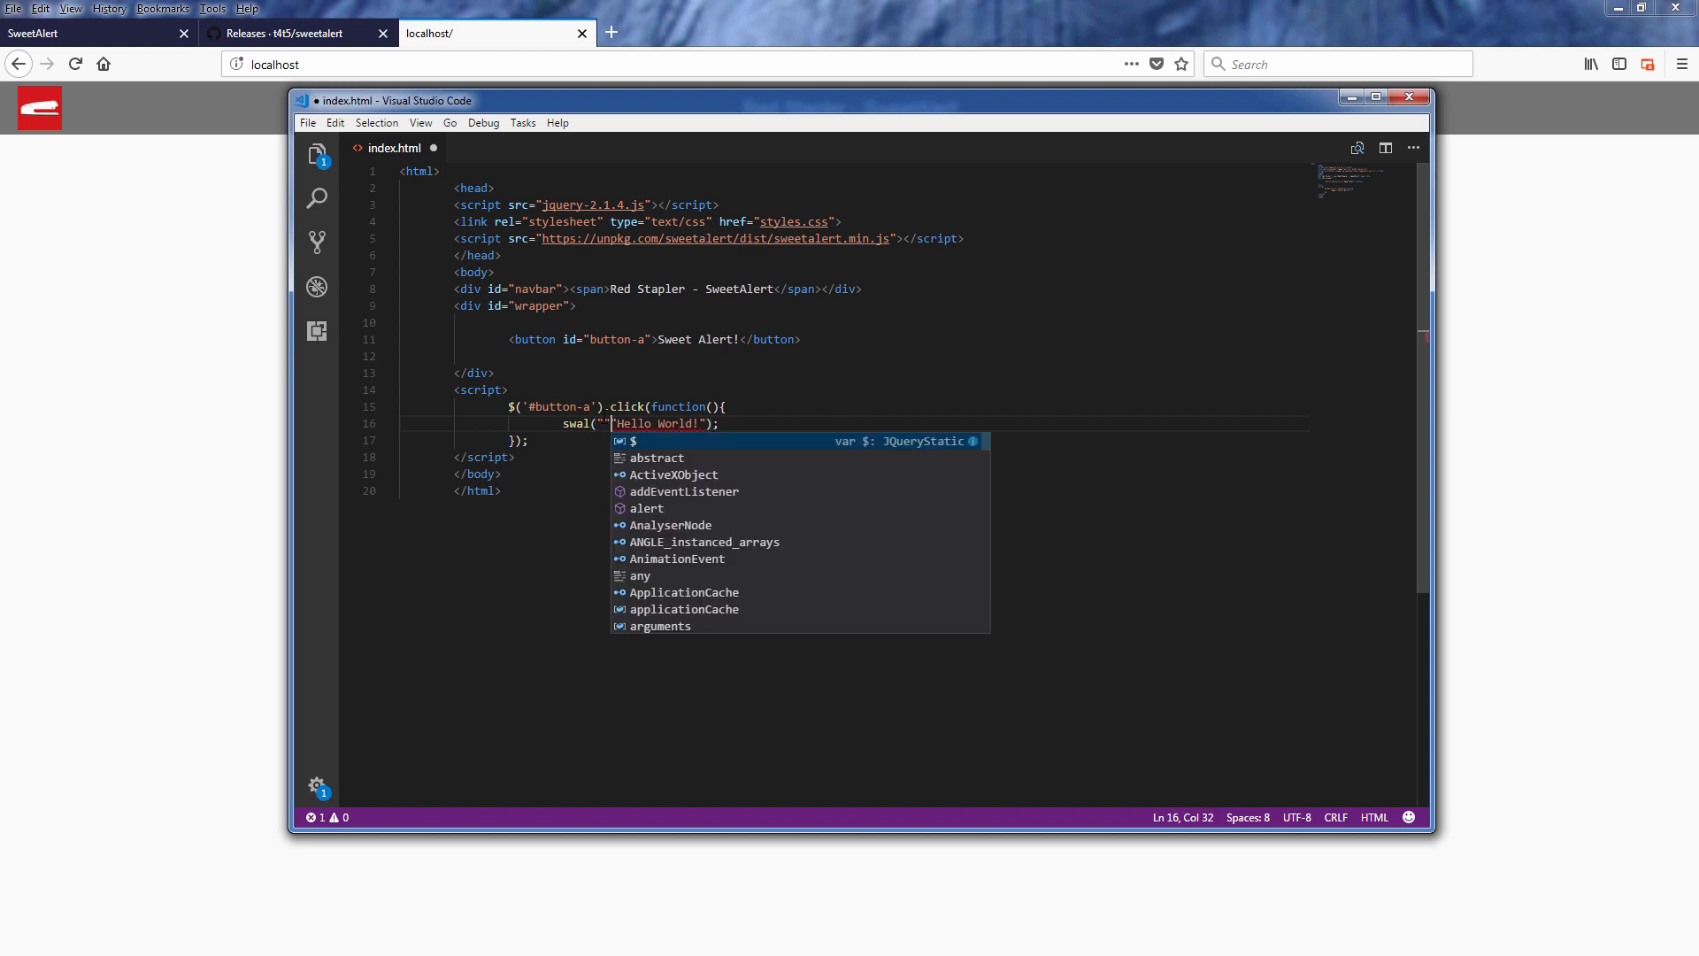
type("Red Sat")
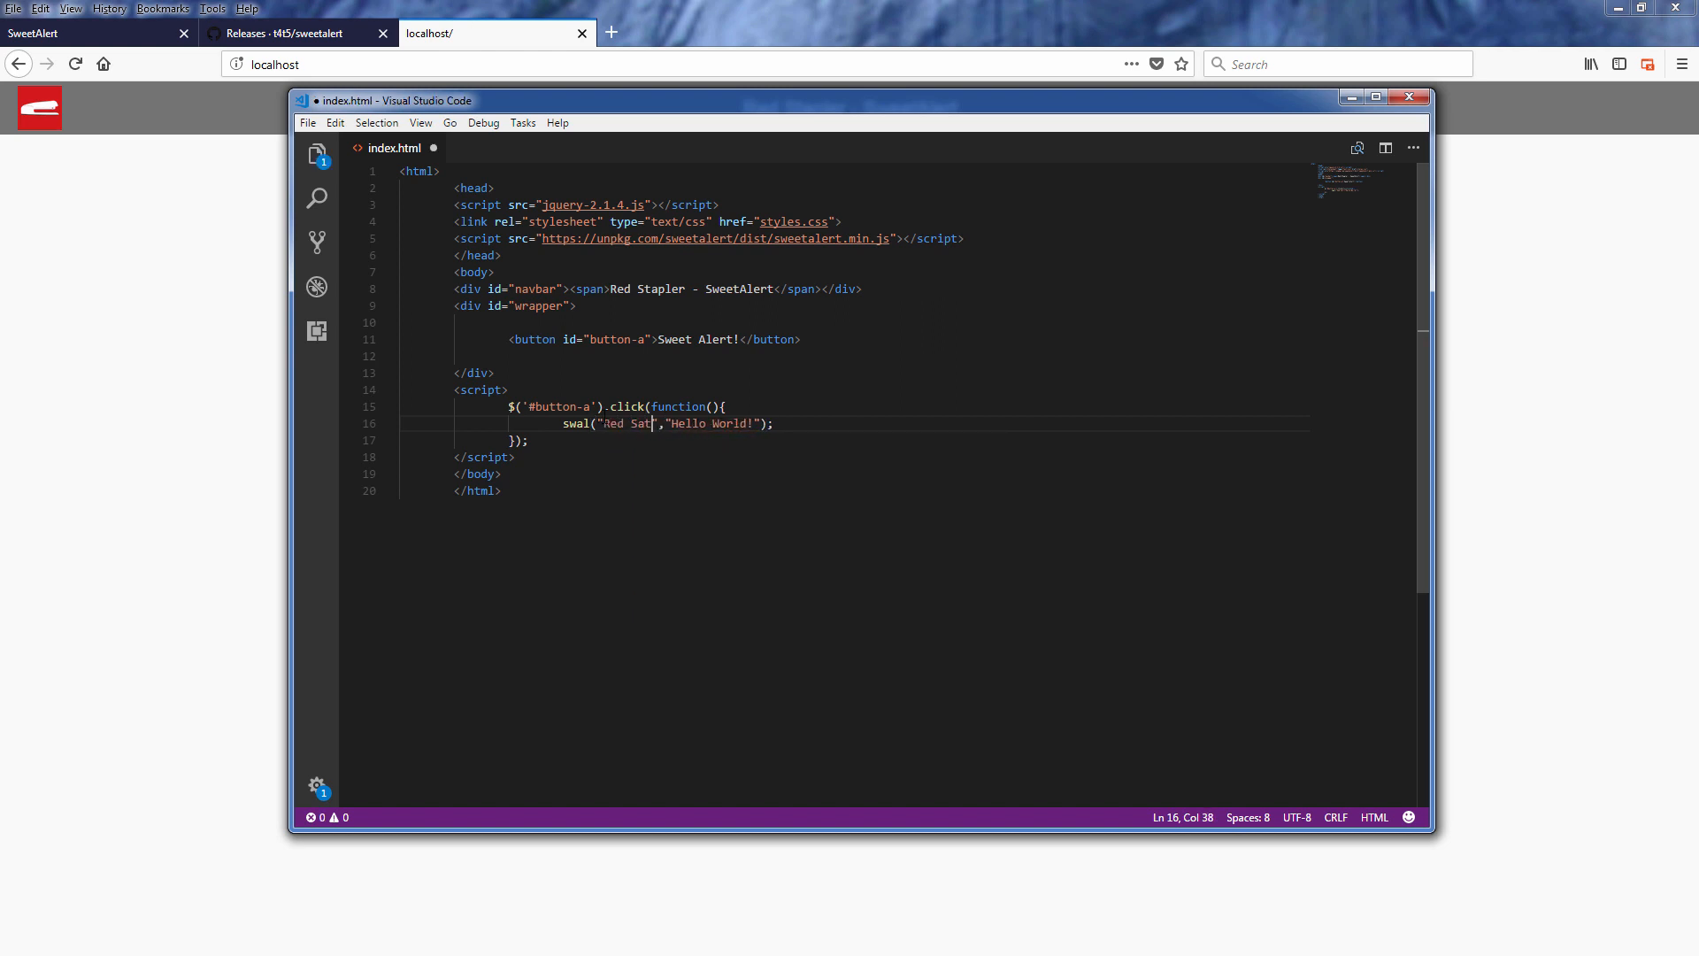
type("pler sa")
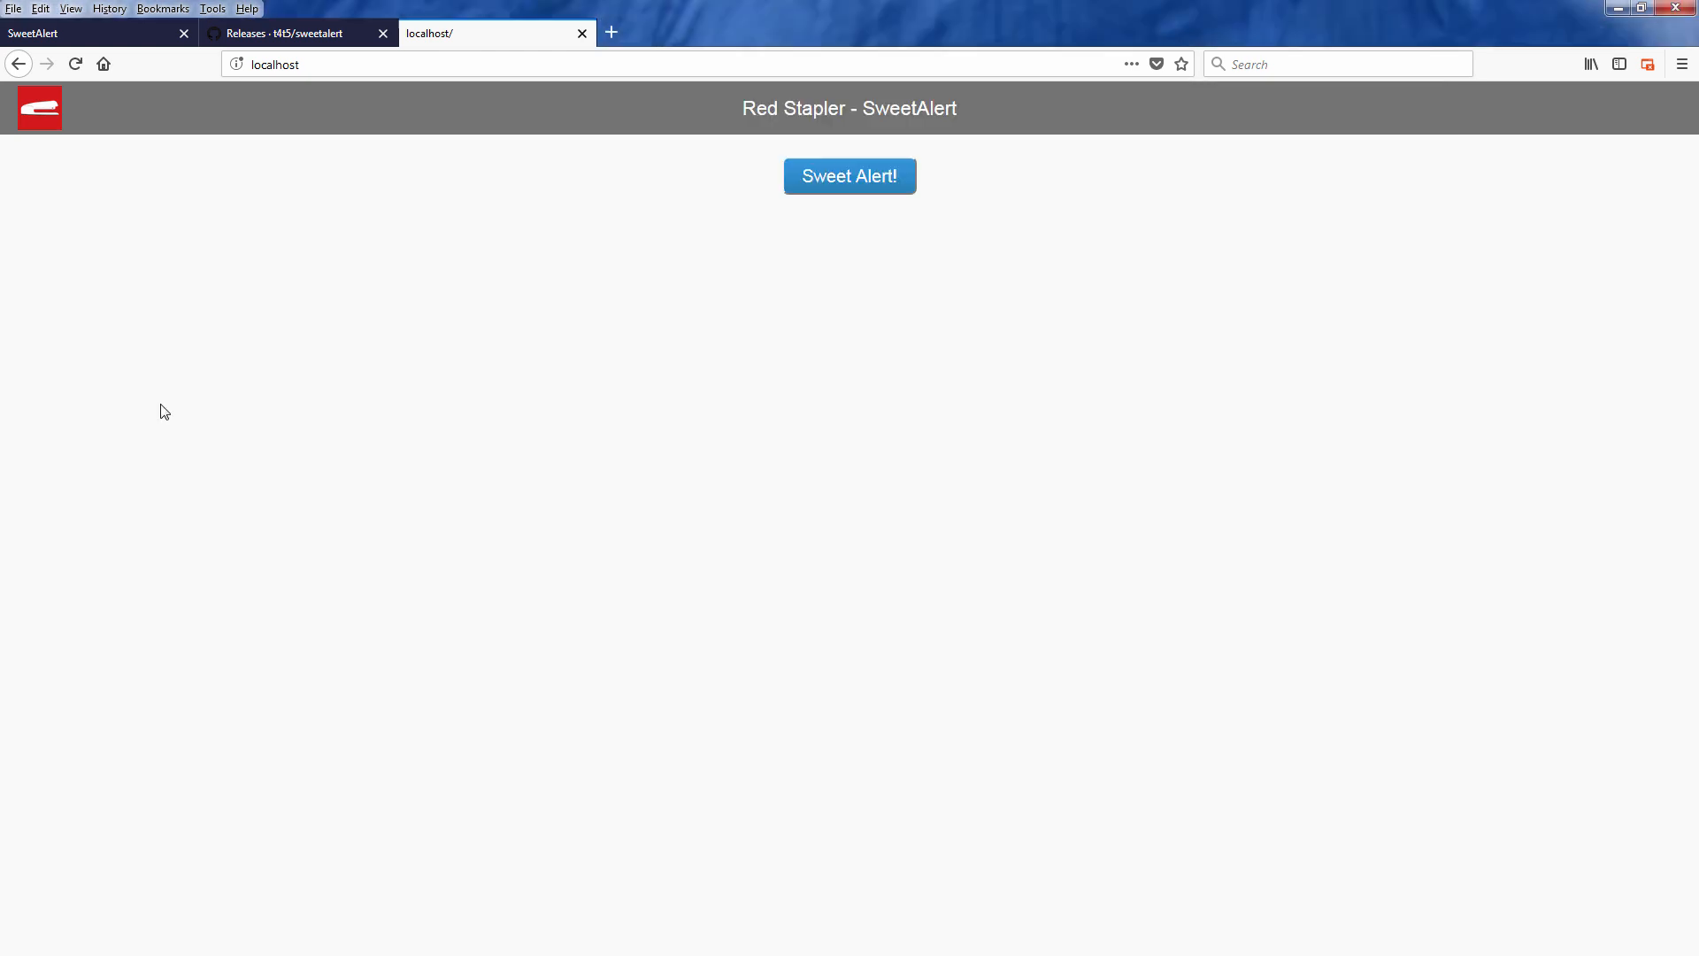
- Run Sweet Alert! and dismiss the alert titled Red Stapler says: above Hello World!
left_click(850, 176)
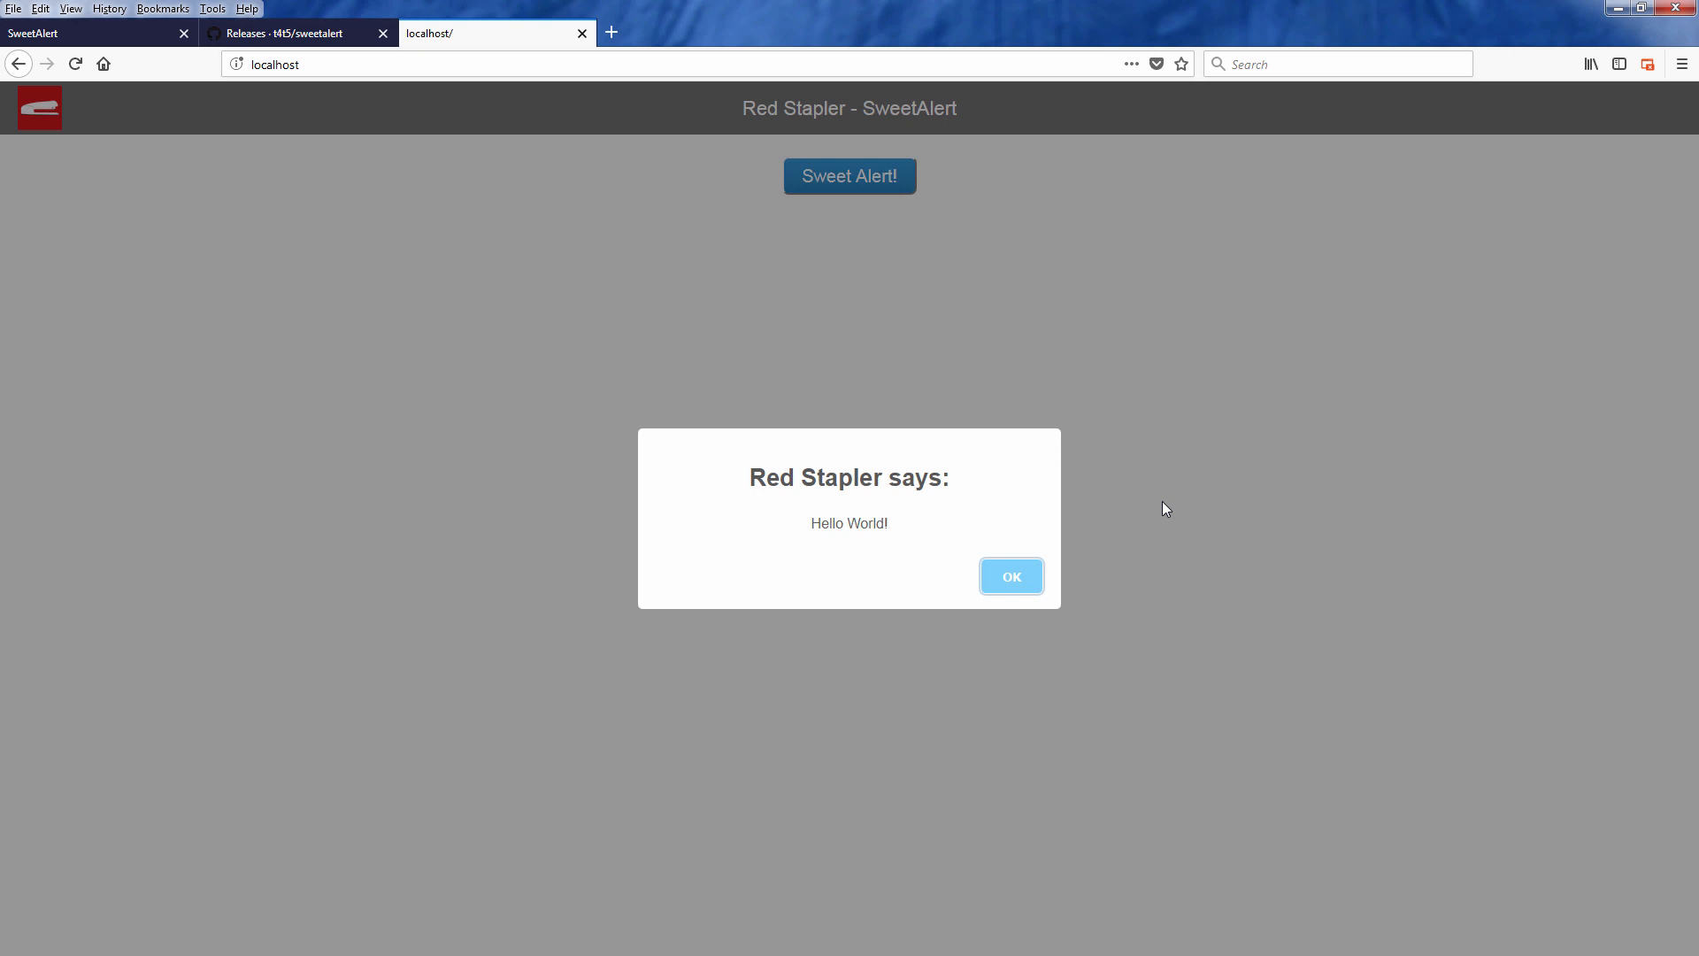
left_click(1009, 576)
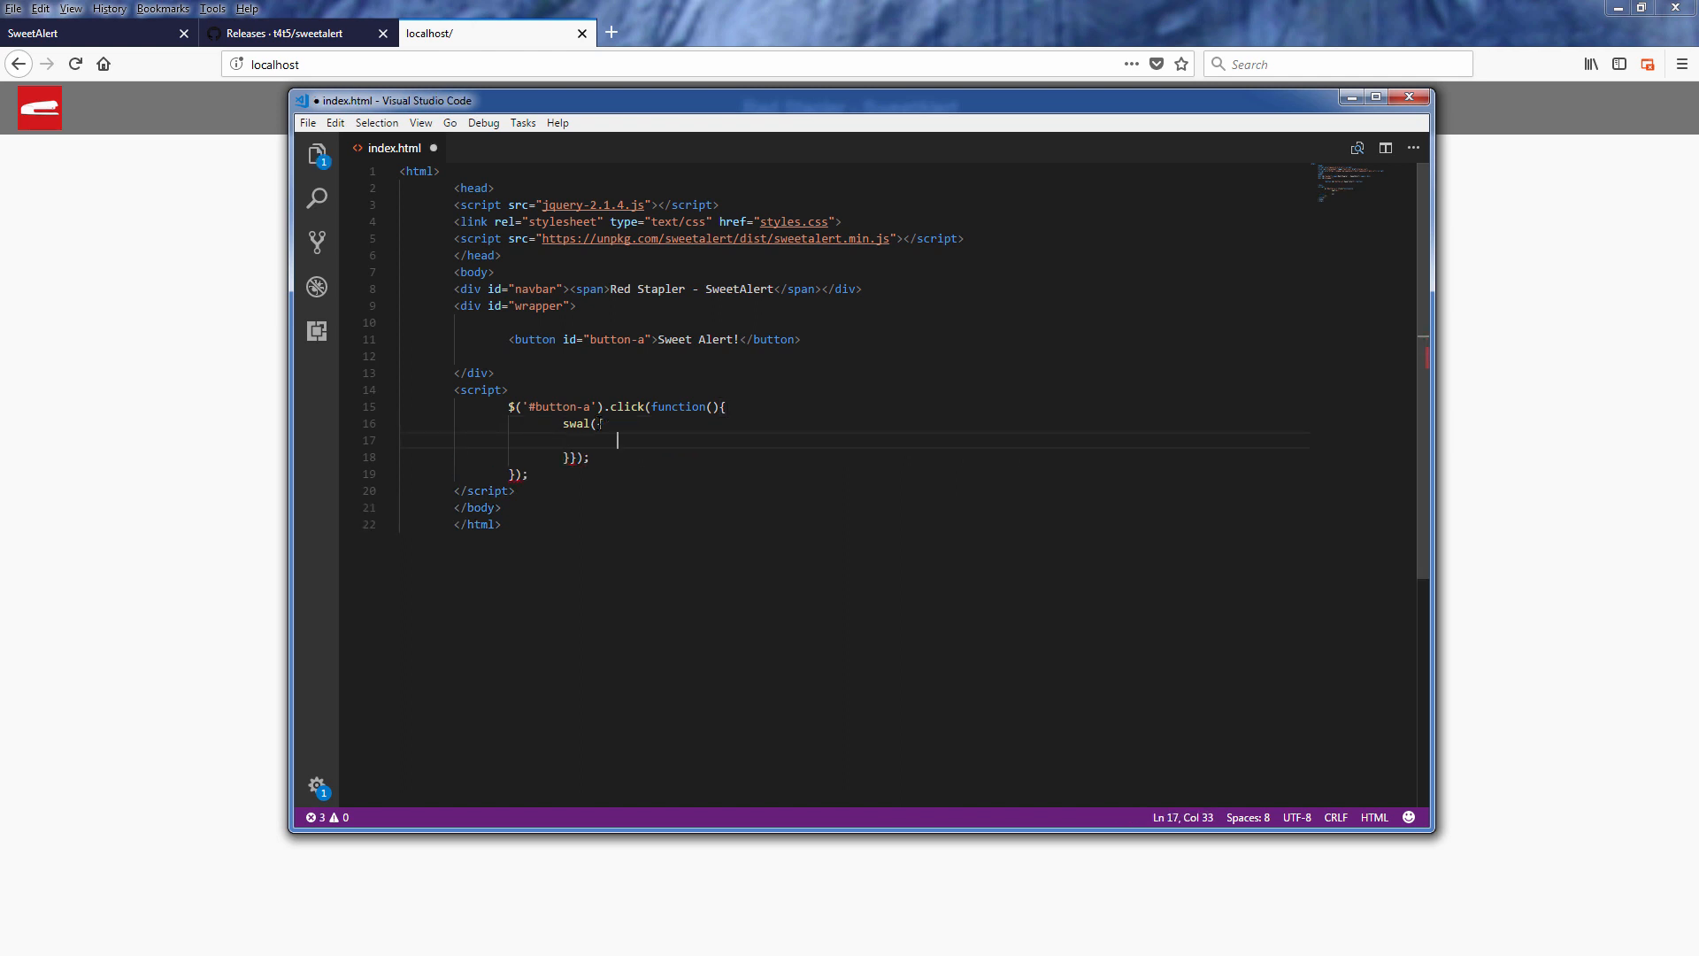
- Give the swal options a confirmation title and text "Are You Sure?"
type("title:")
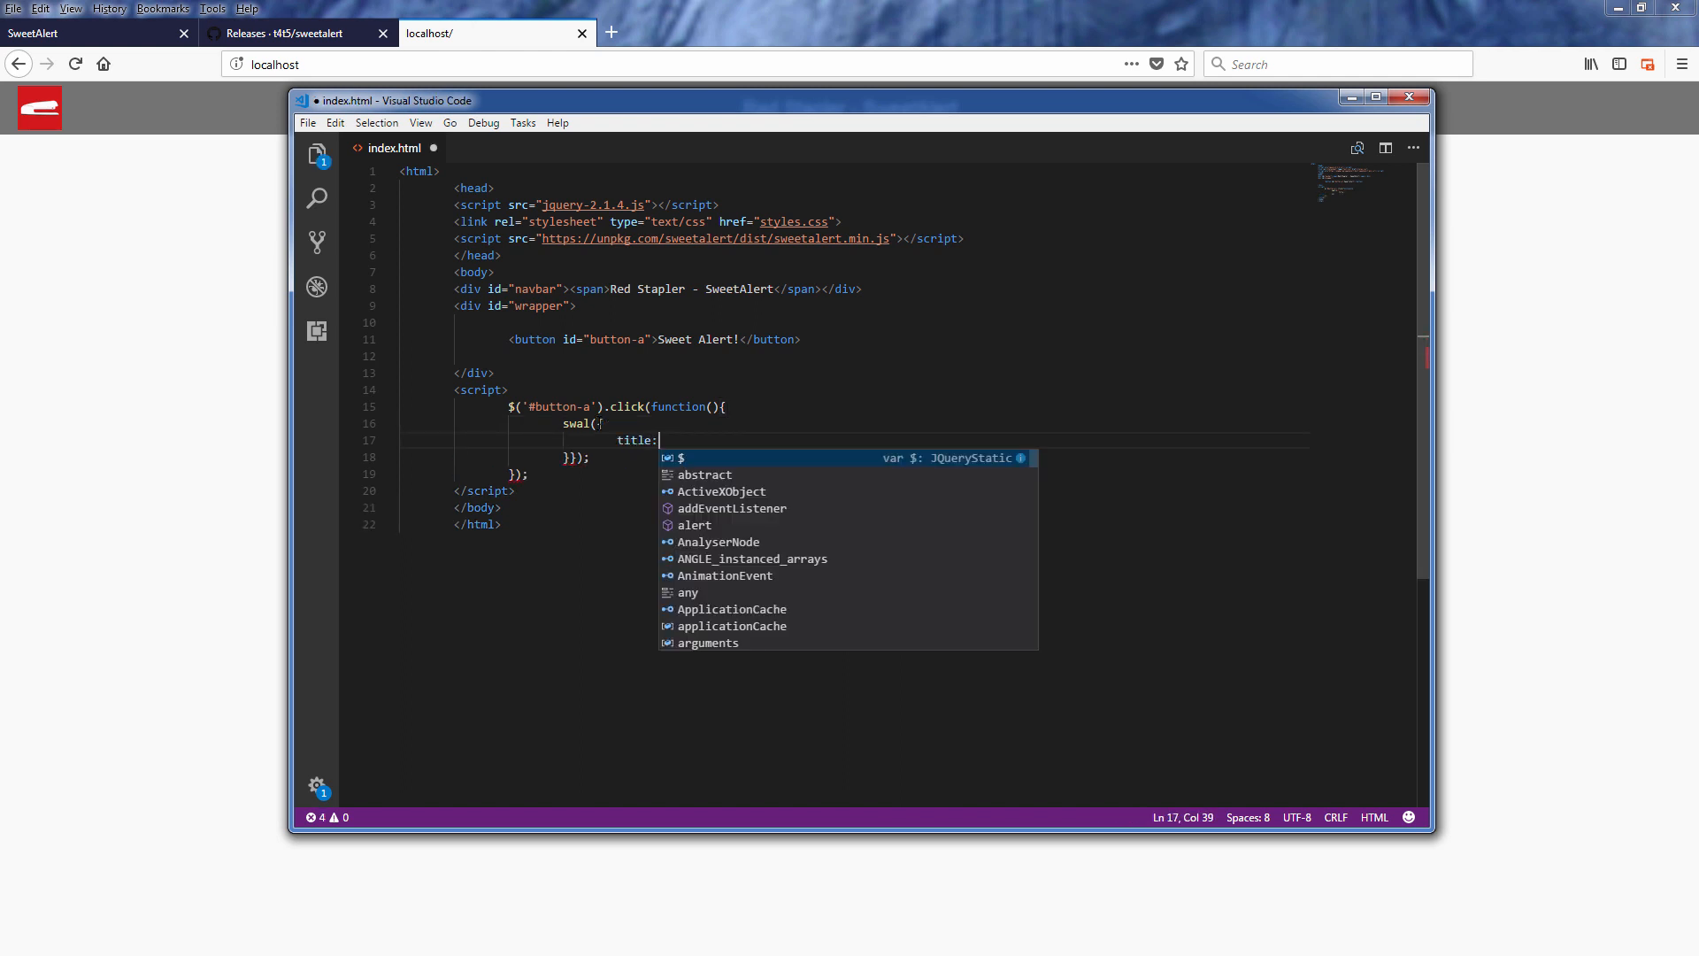
type("\"confirmation\",")
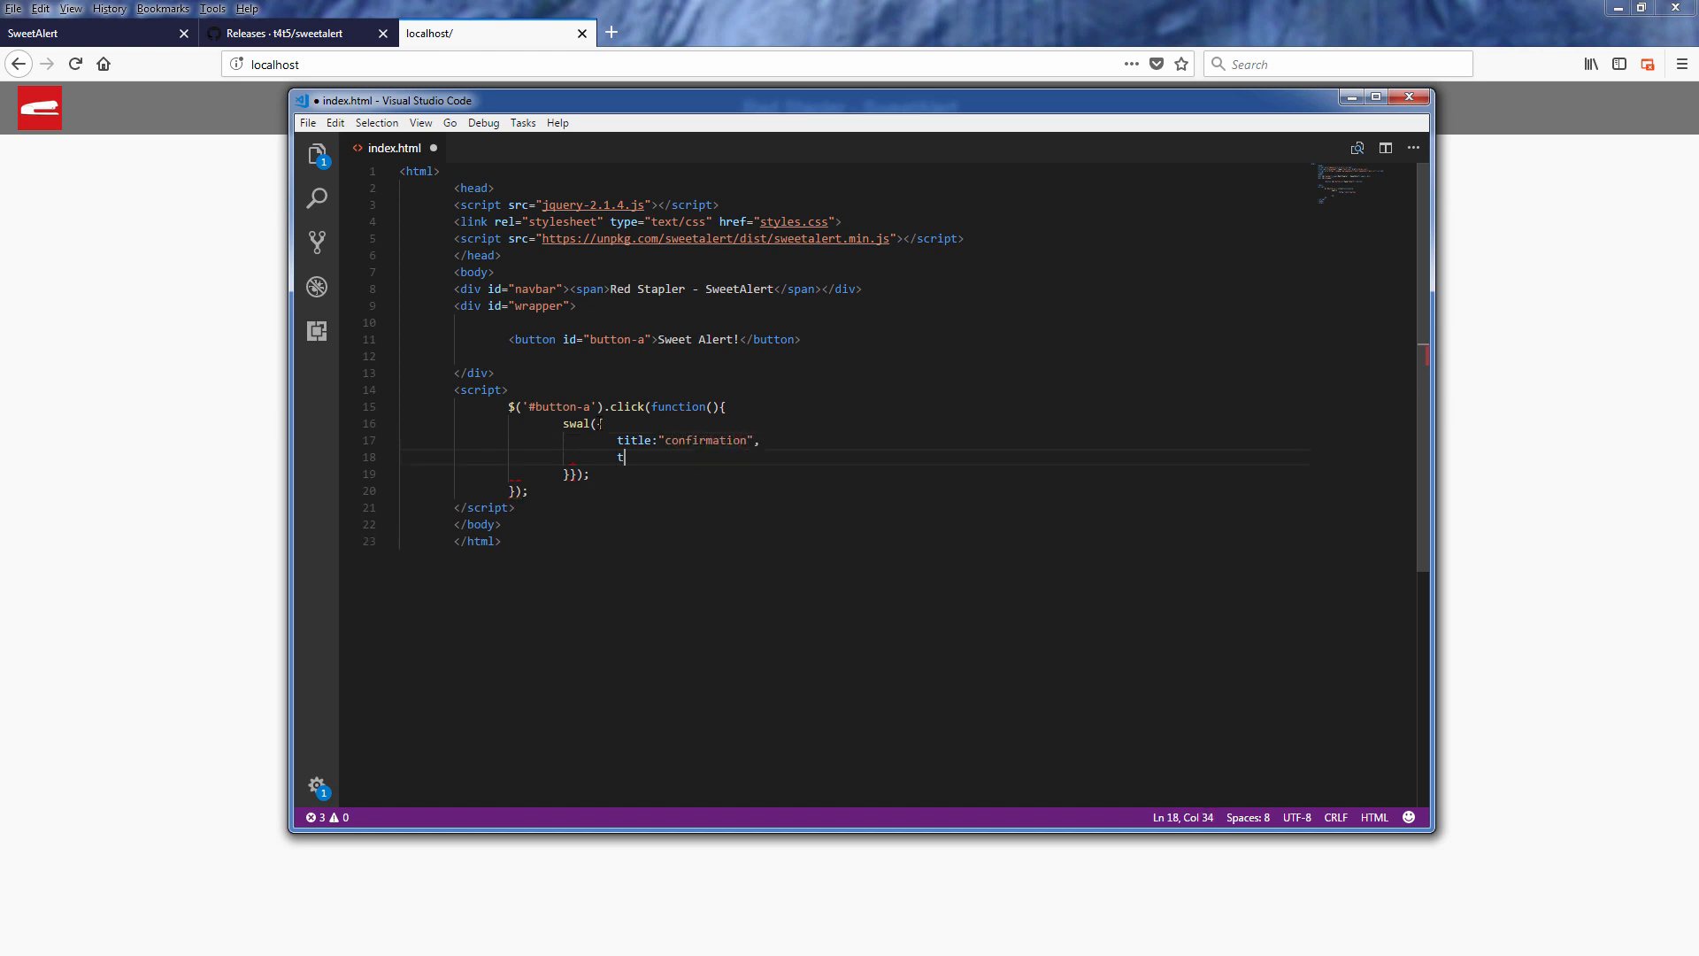
type("ext: \"")
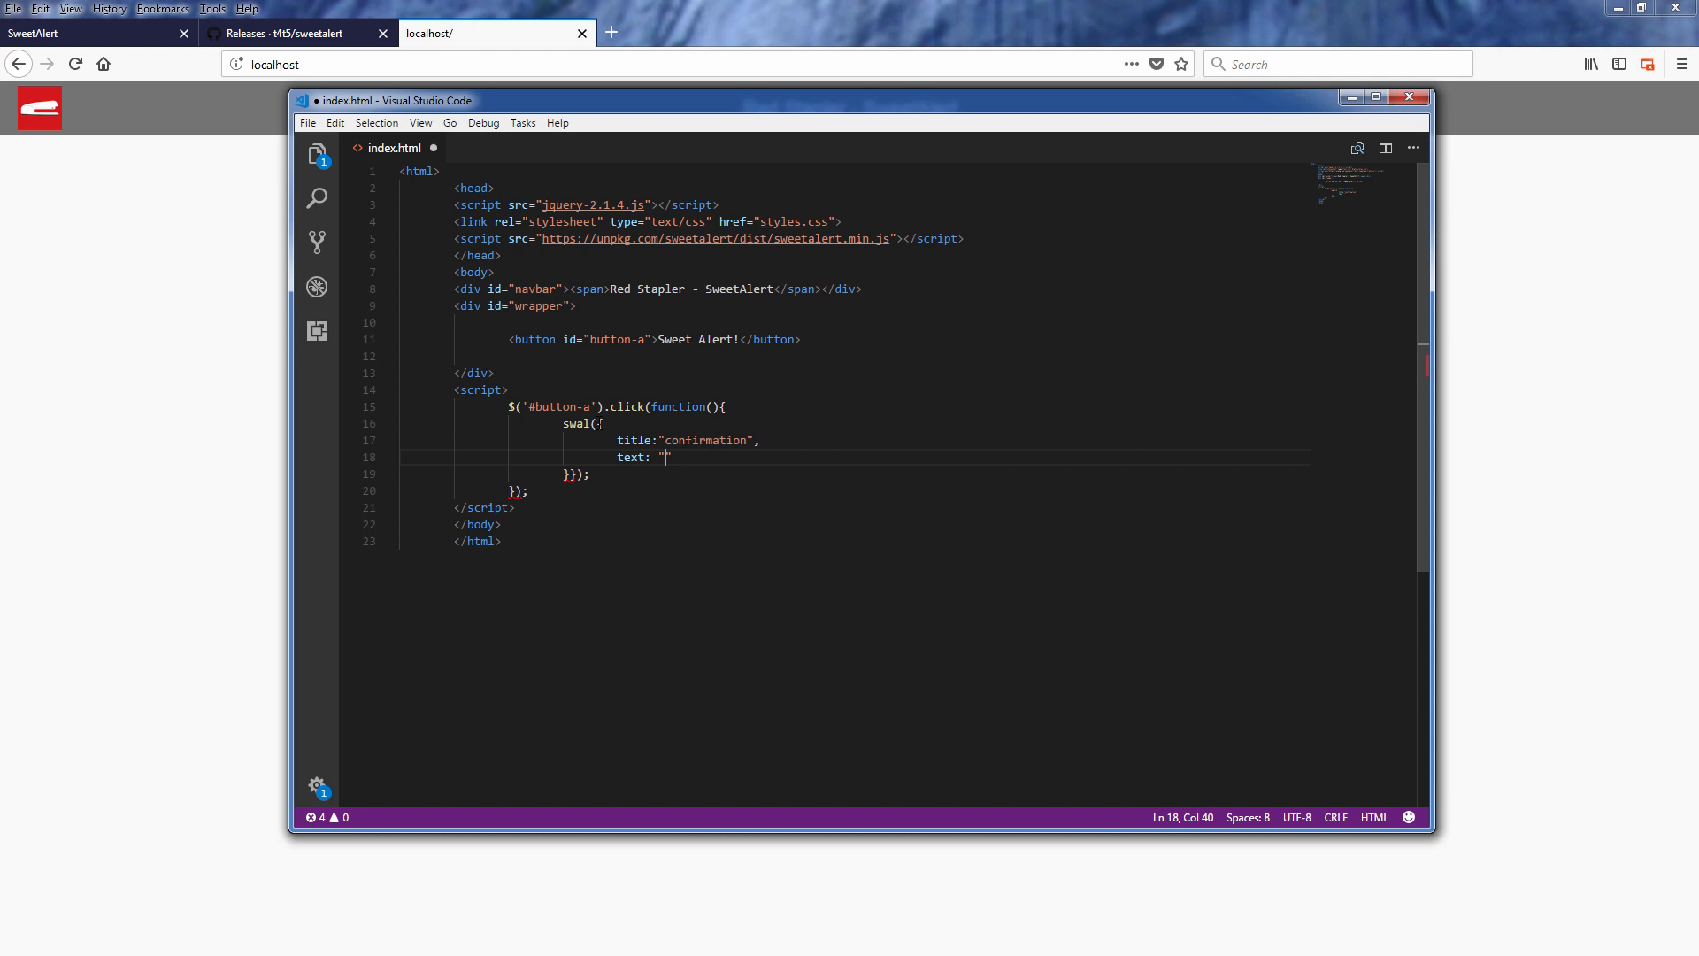
type("Are You")
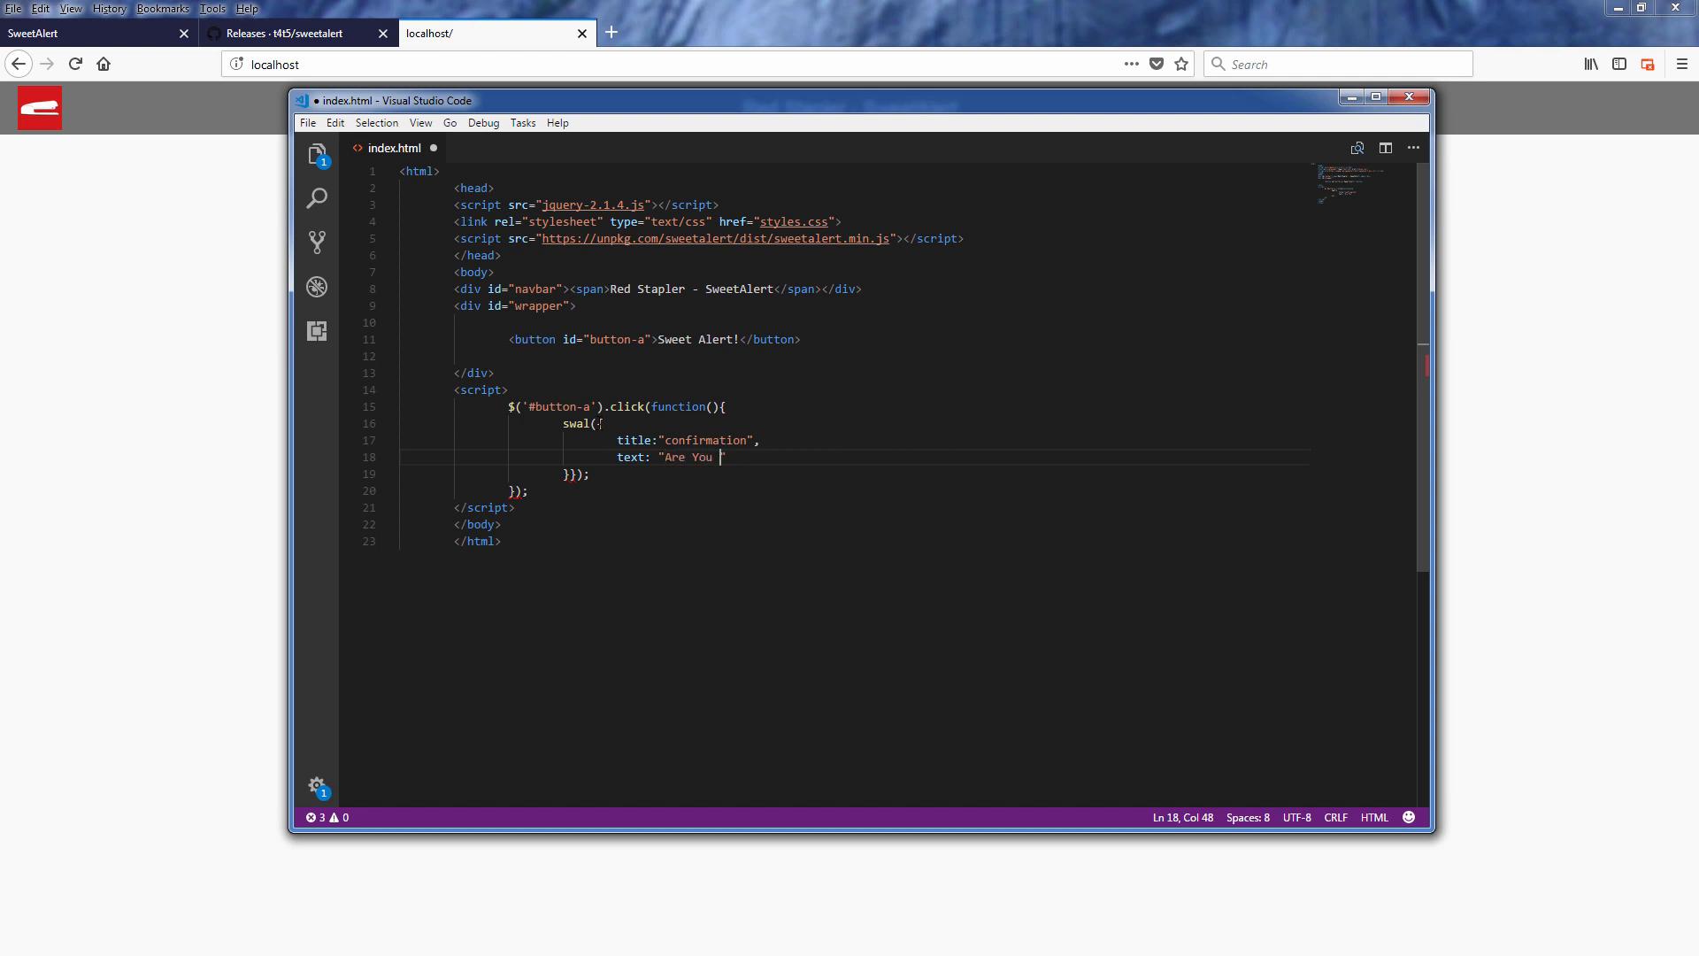
type("Sure?\",")
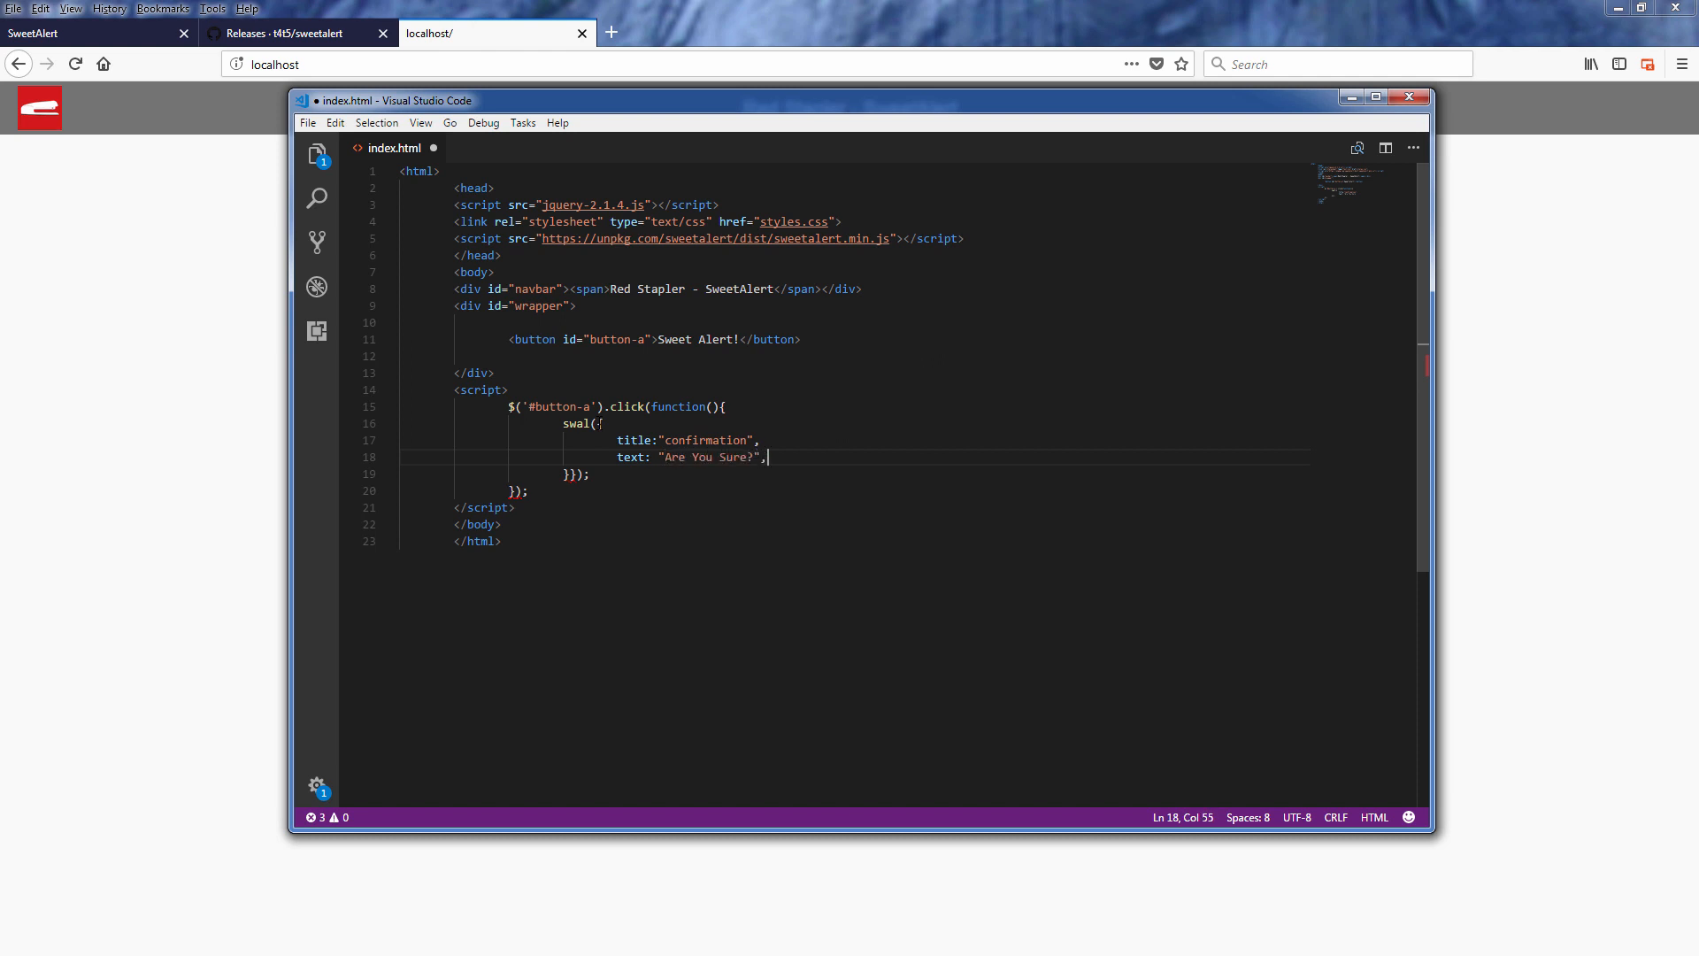
key("Enter")
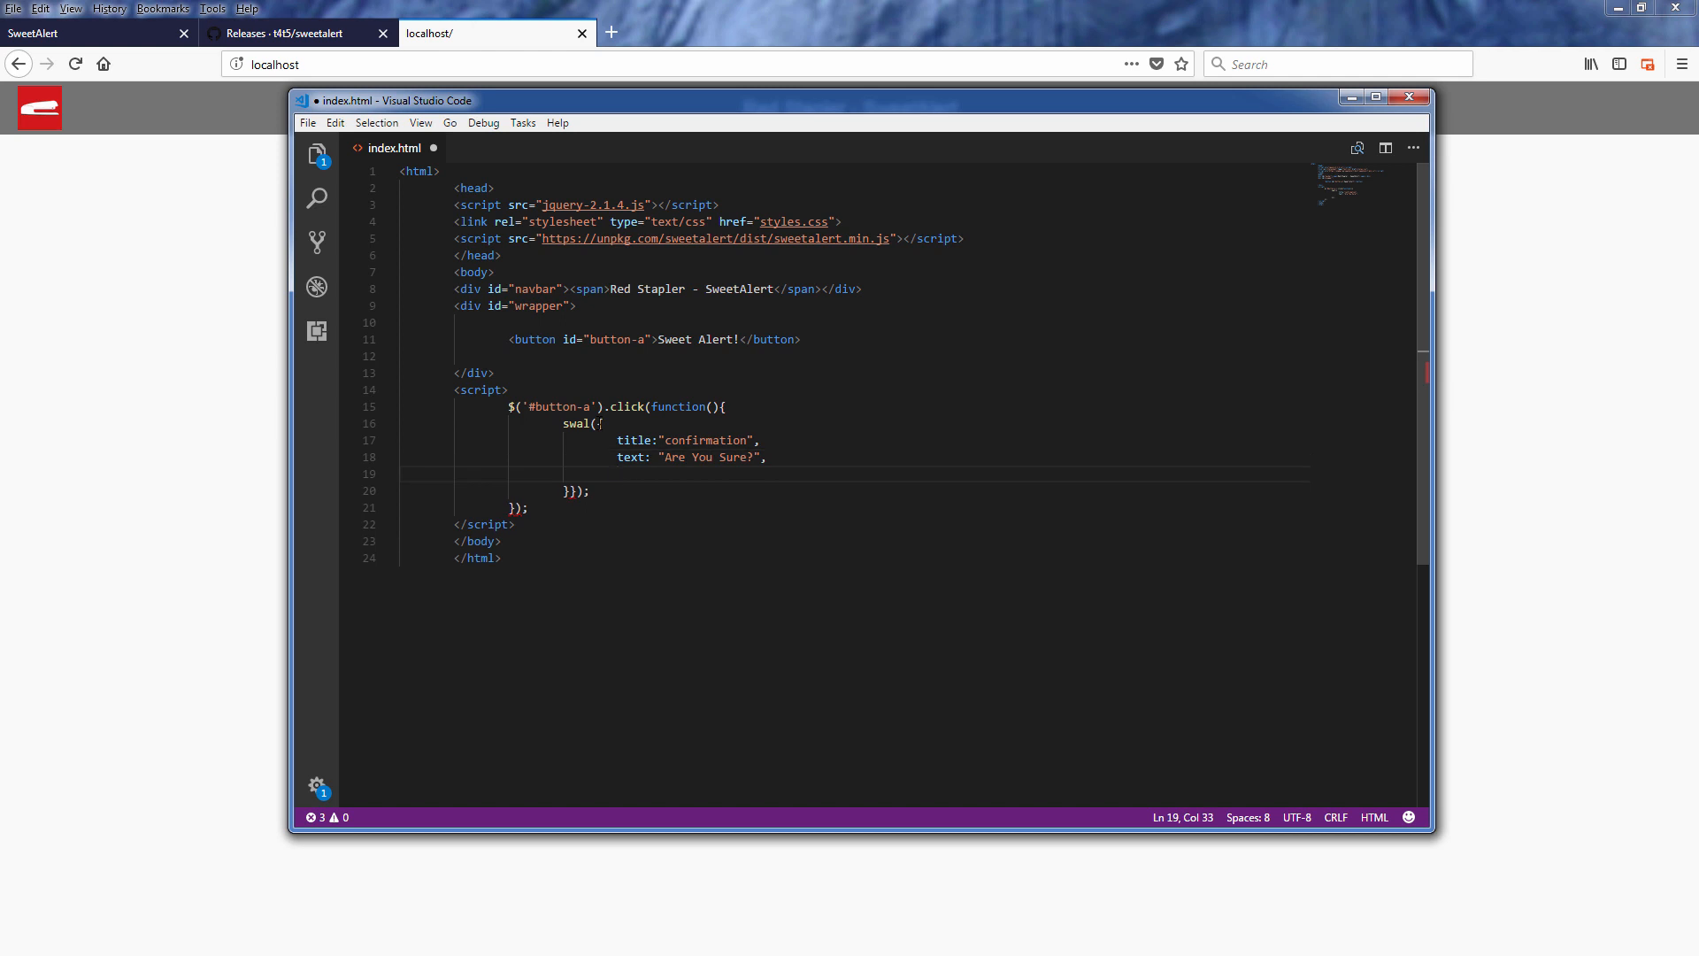
- Add a buttons object with cancel: true and confirm: "Submit"
type("buttons:")
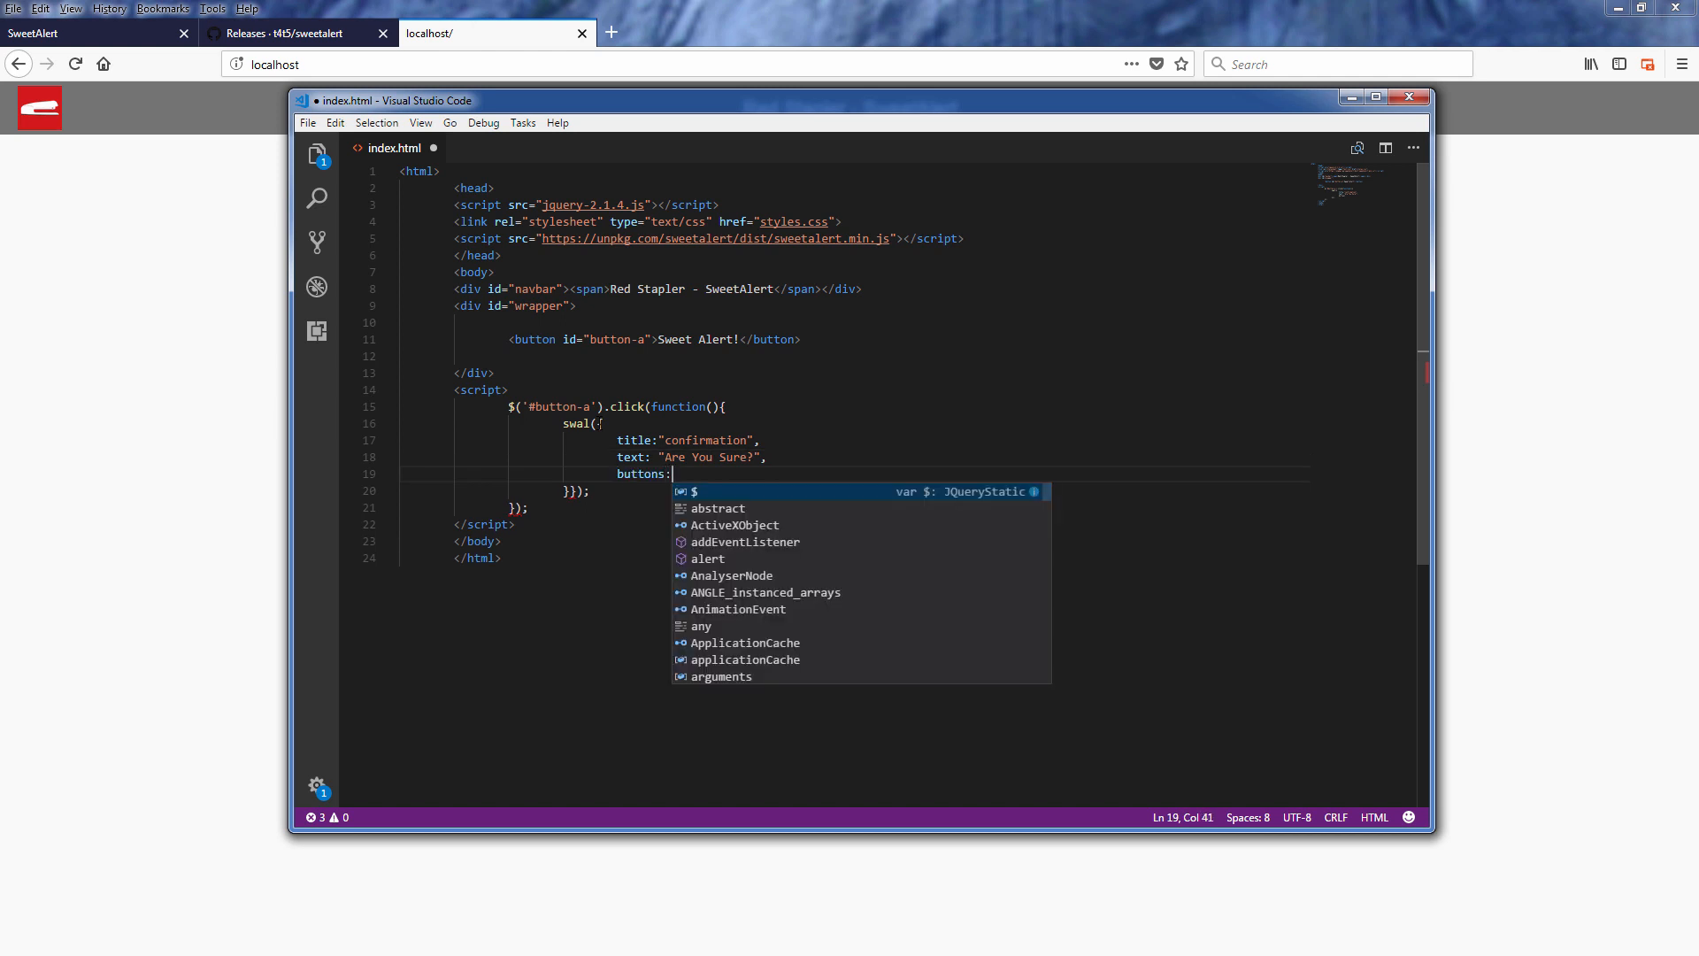
type("{")
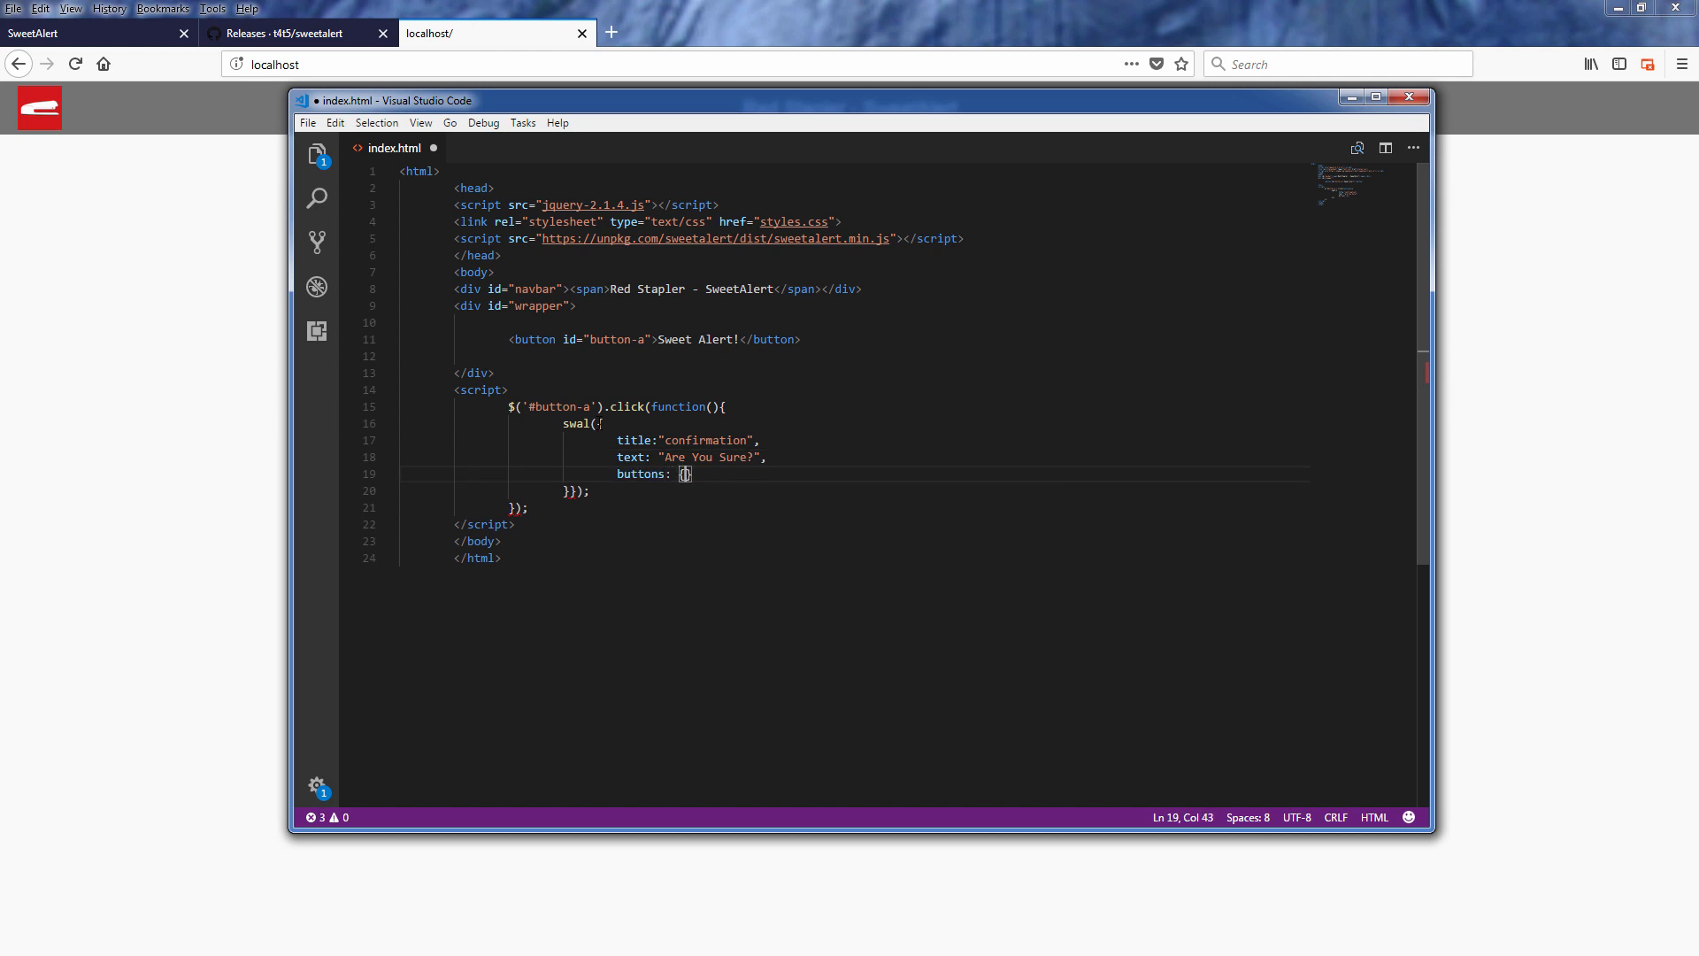
type("cancel")
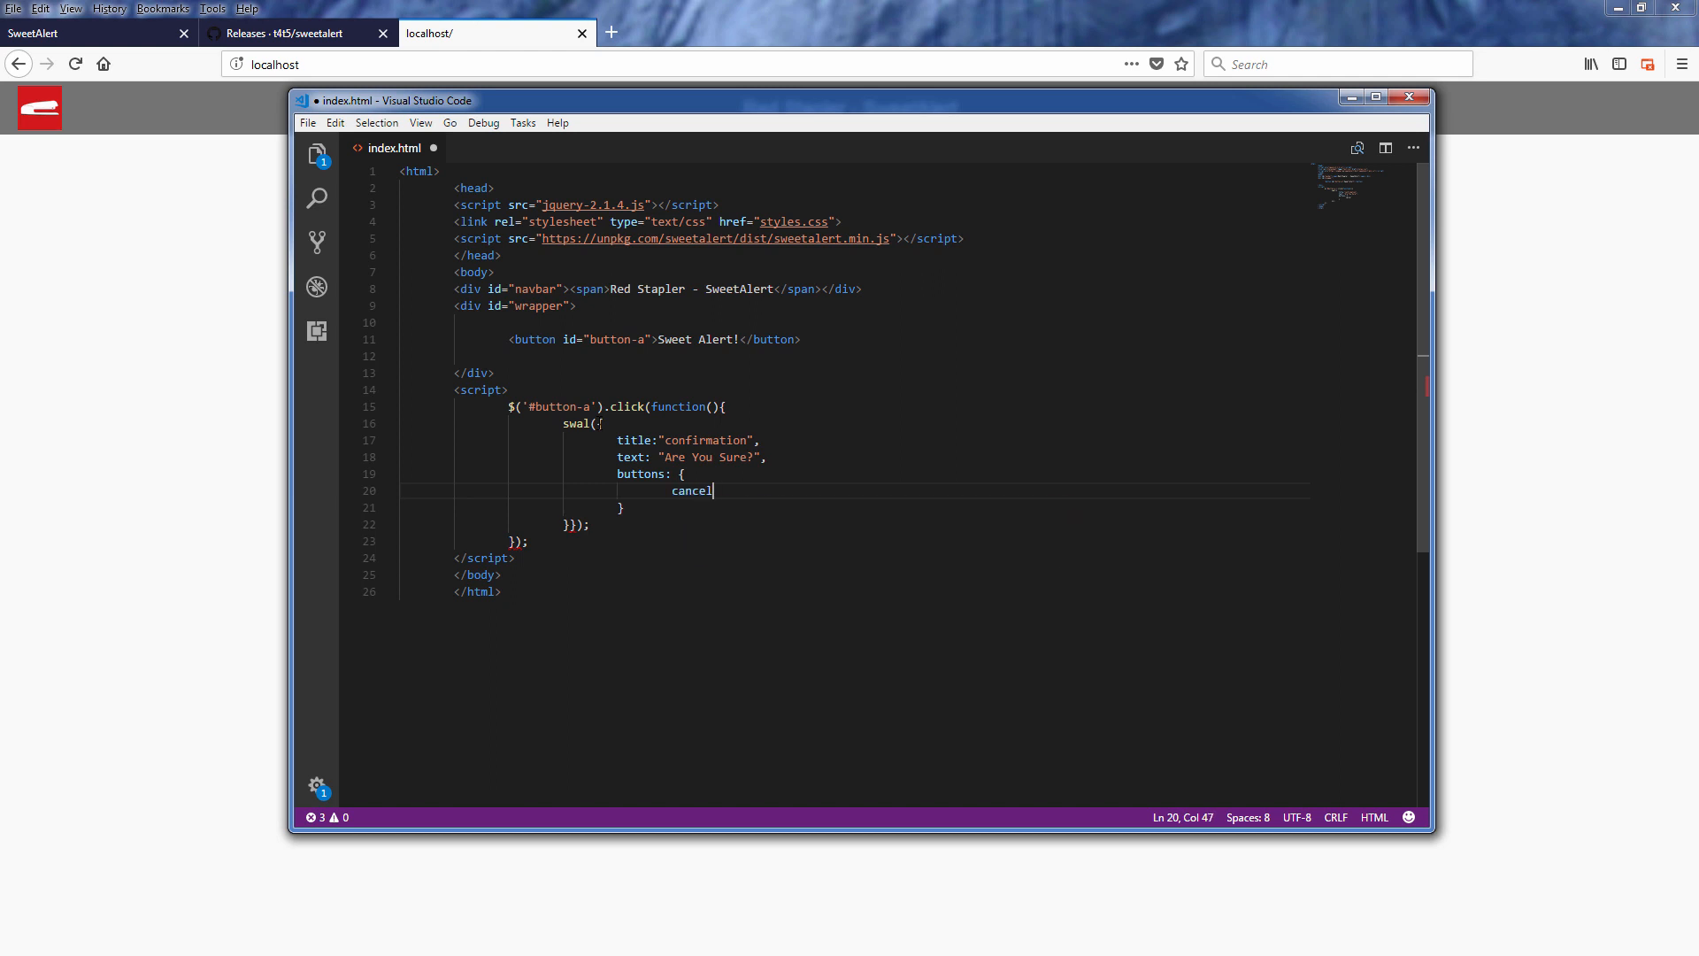
type(": true,")
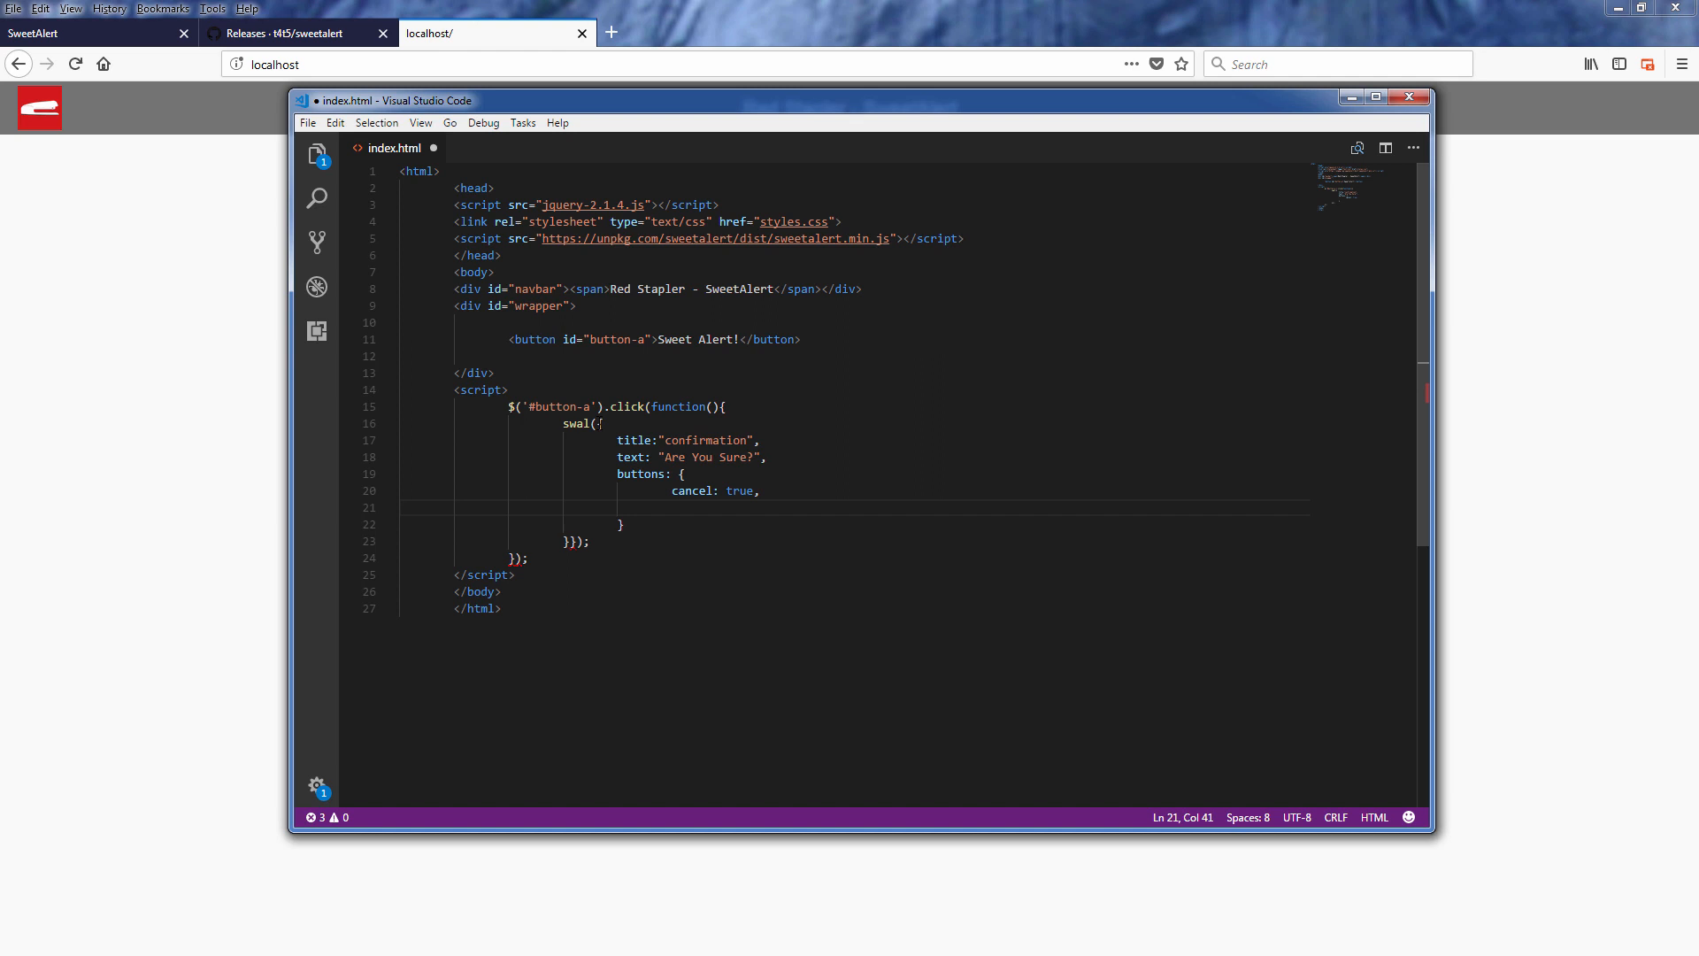
type("confirm: \"")
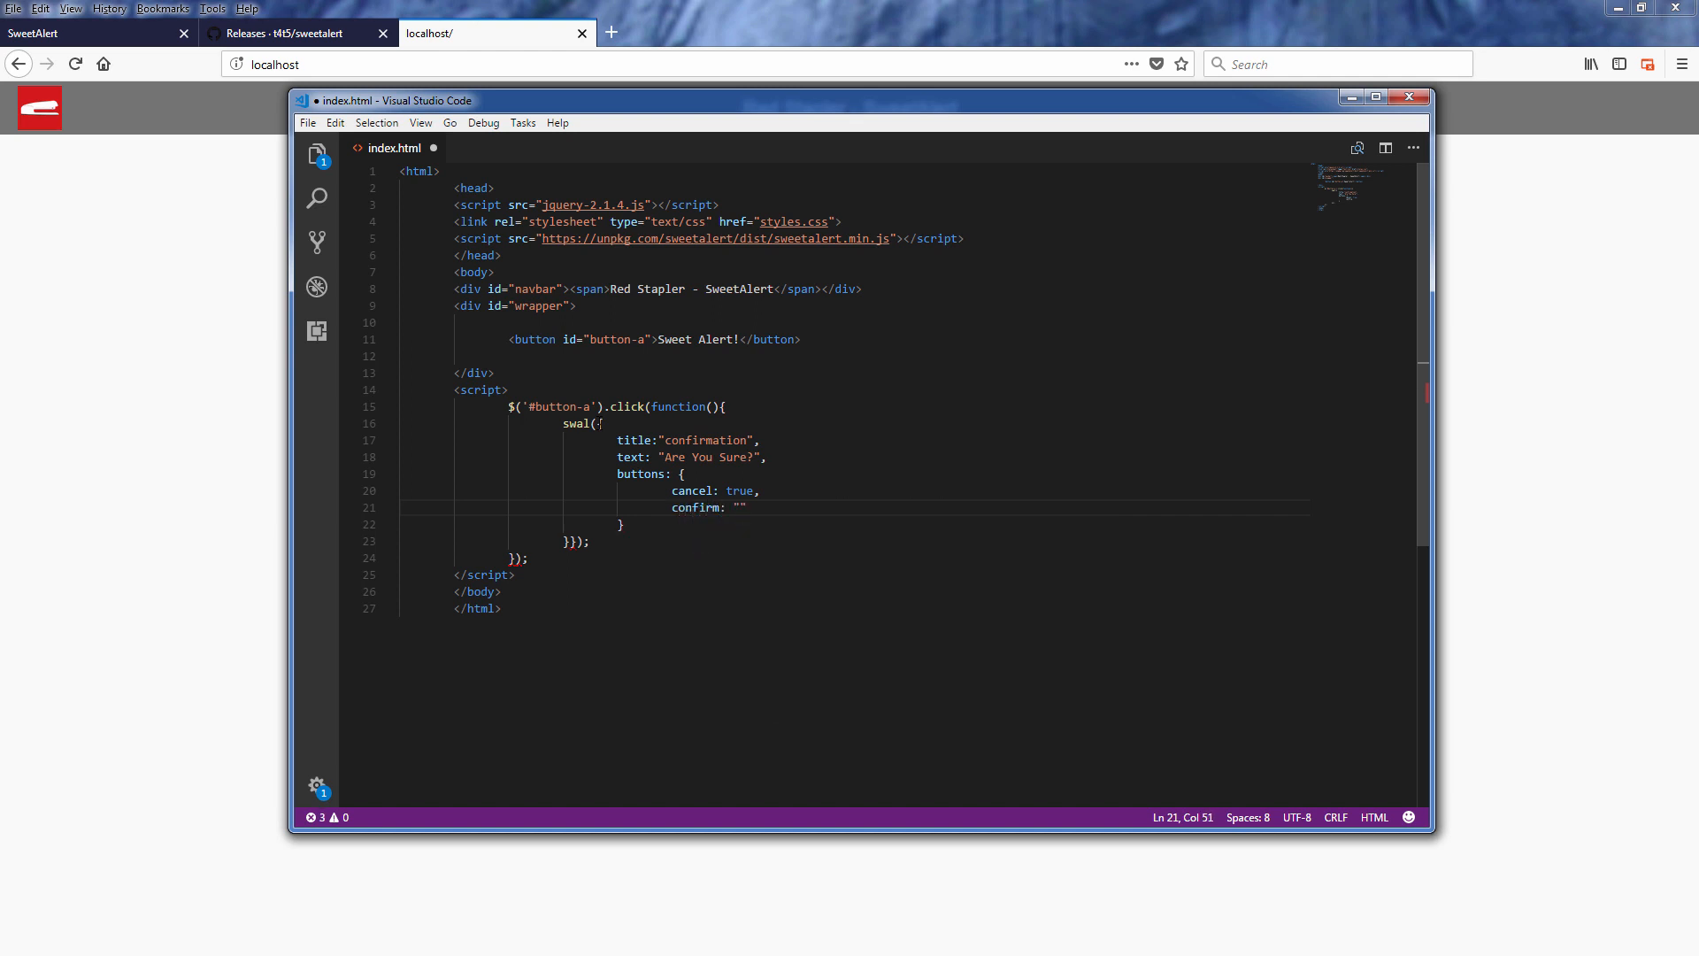
type("Submit")
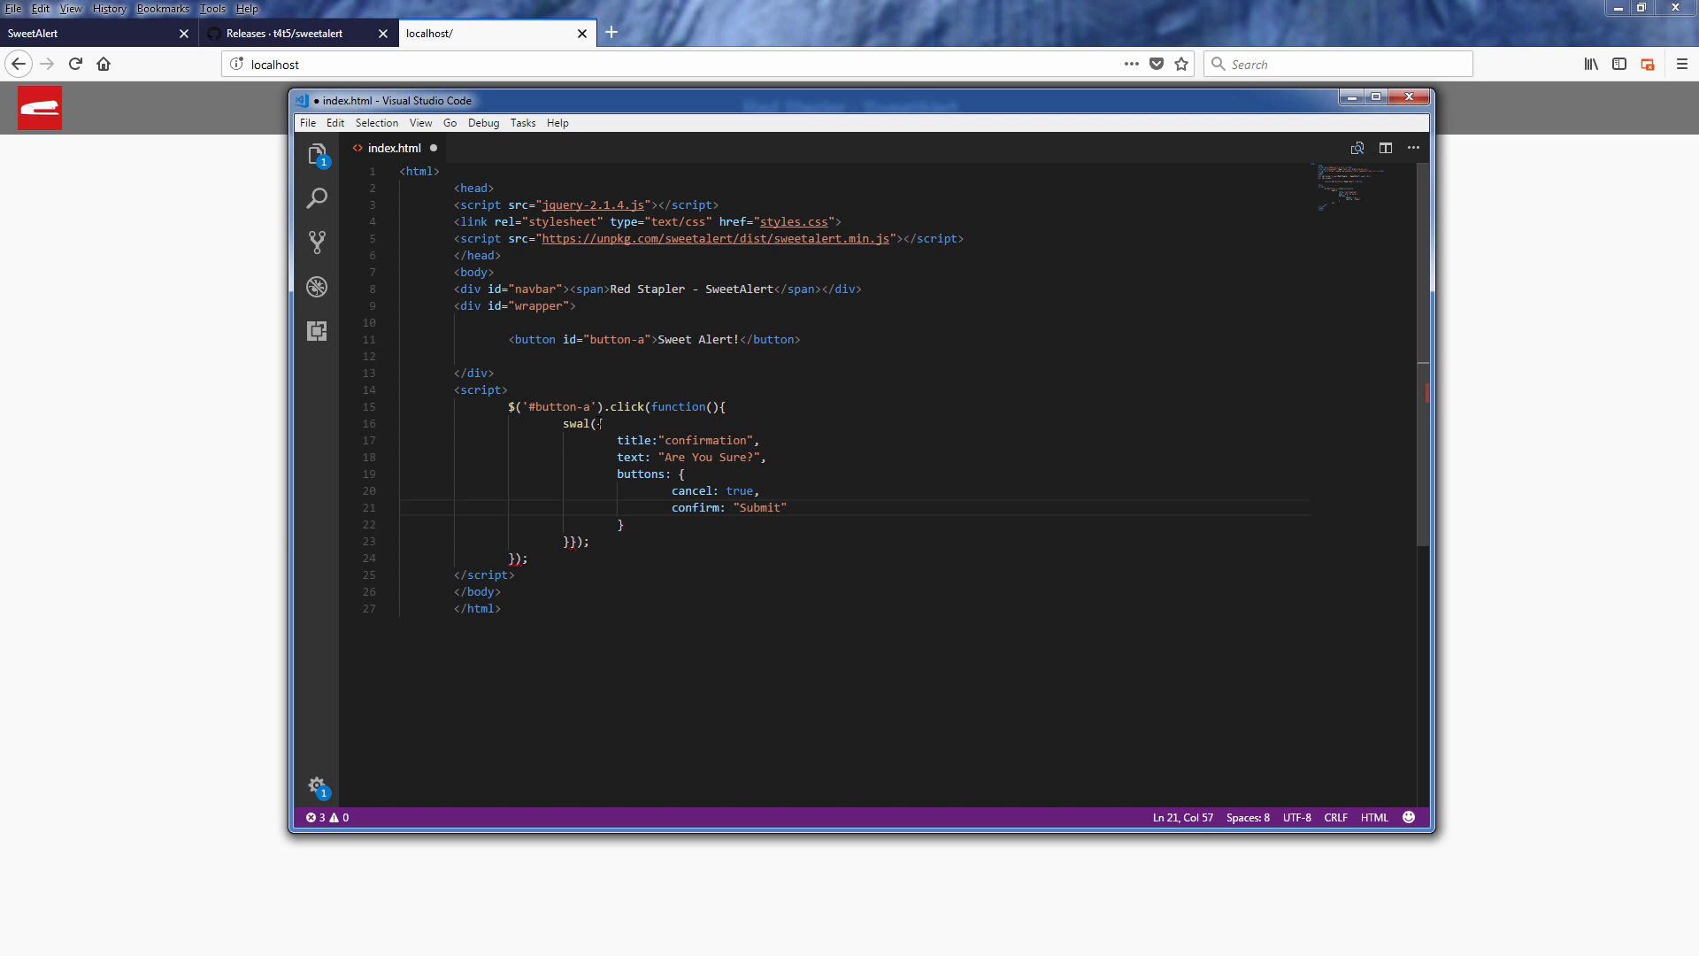
left_click(782, 508)
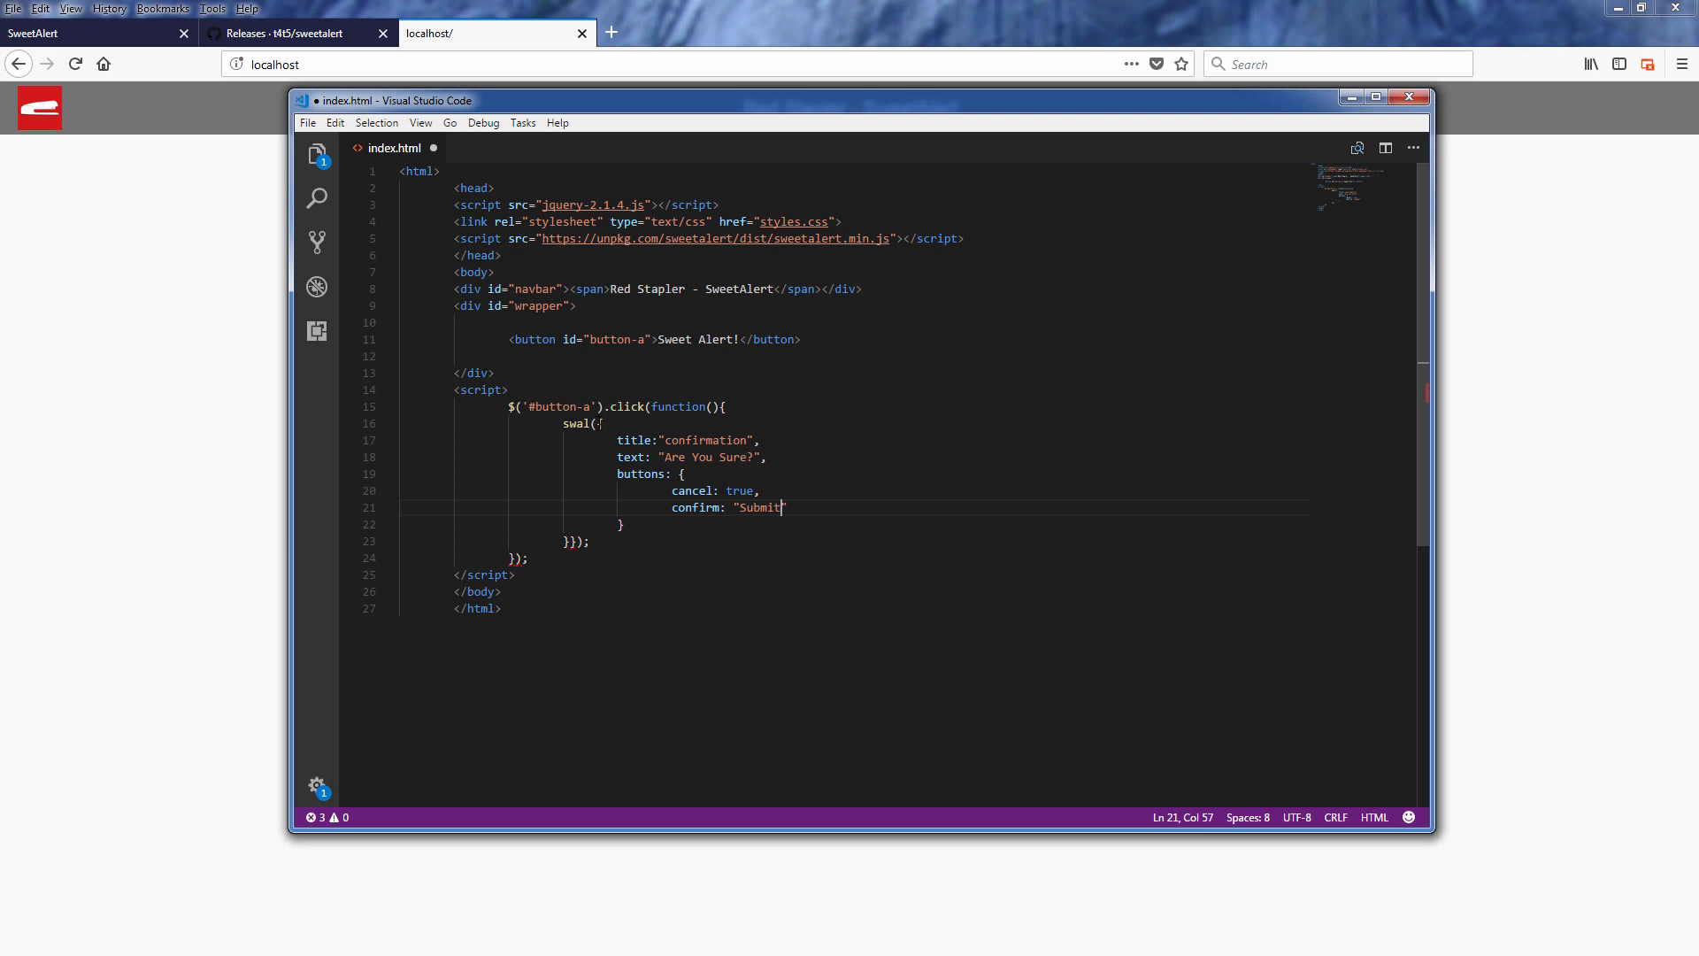
left_click(577, 542)
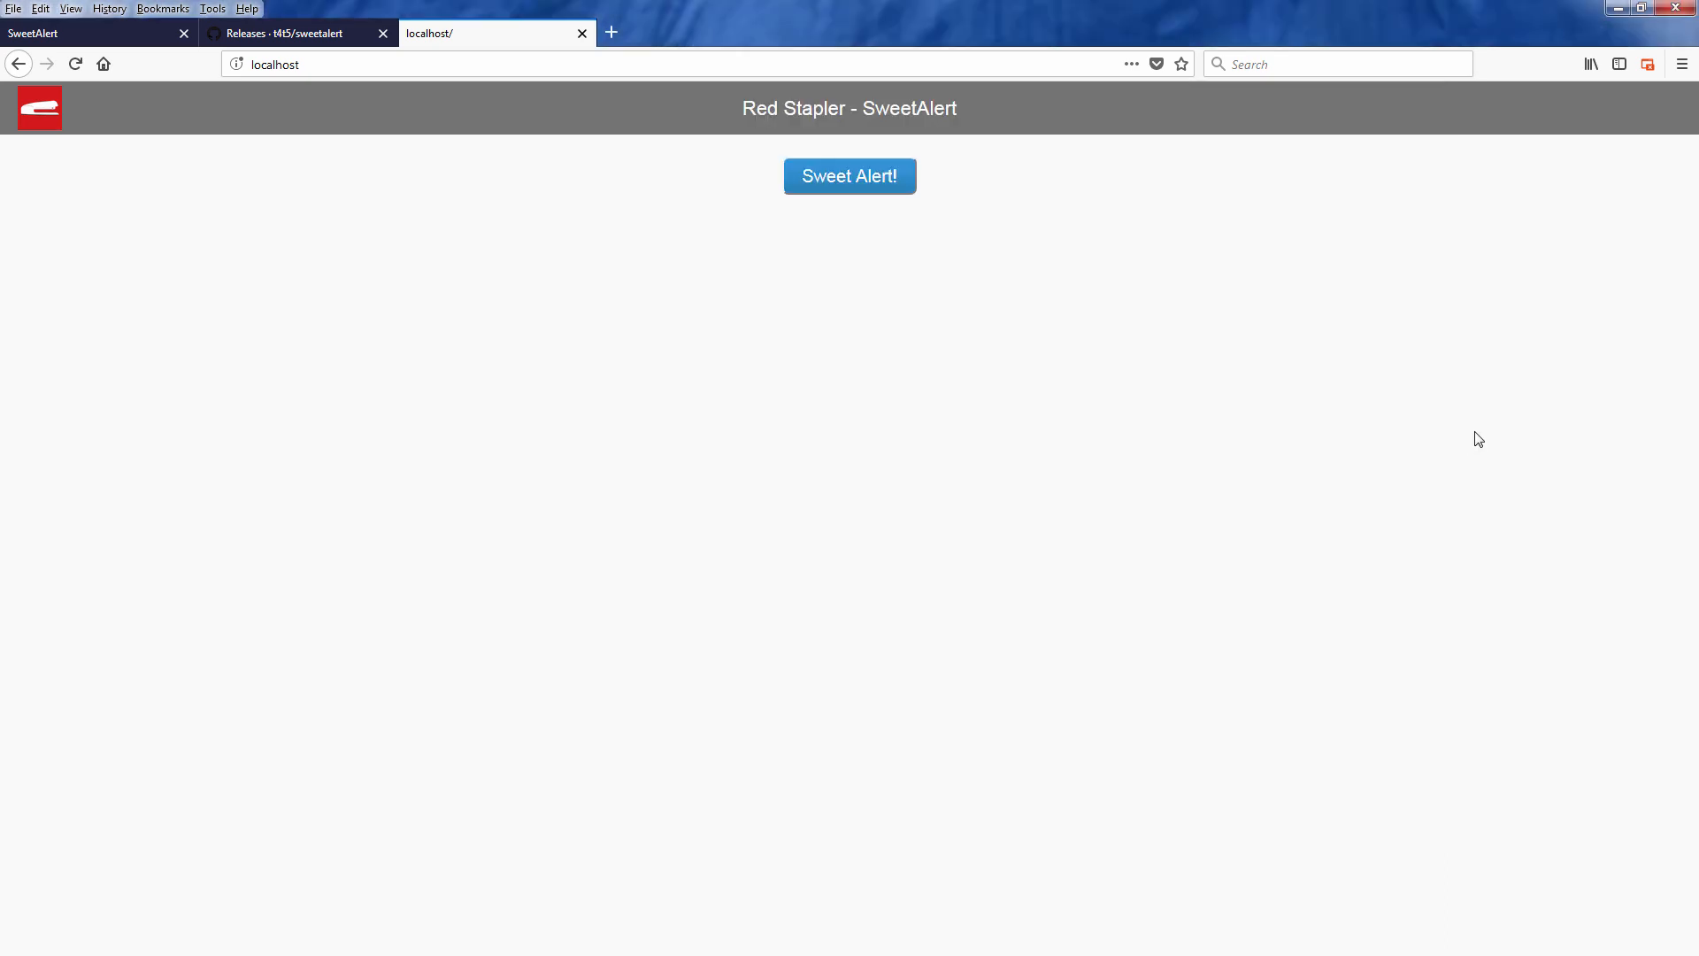
mouse_move(874, 191)
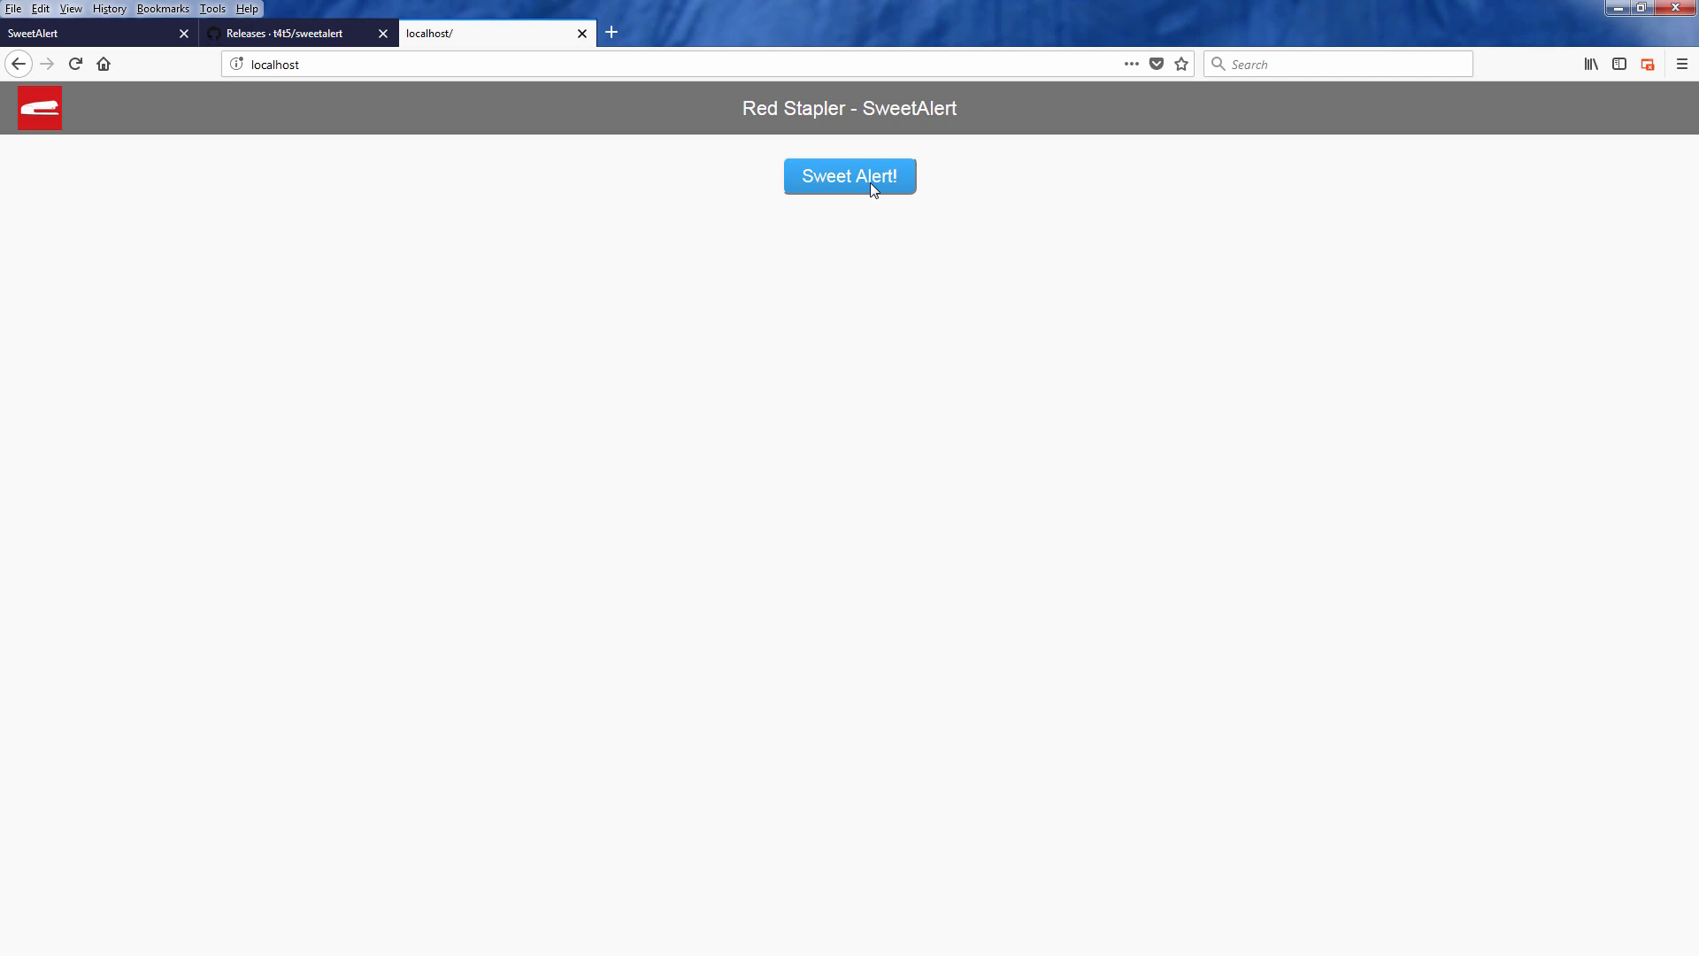
- Run Sweet Alert! and accept the Are You Sure? dialog with Submit
left_click(850, 175)
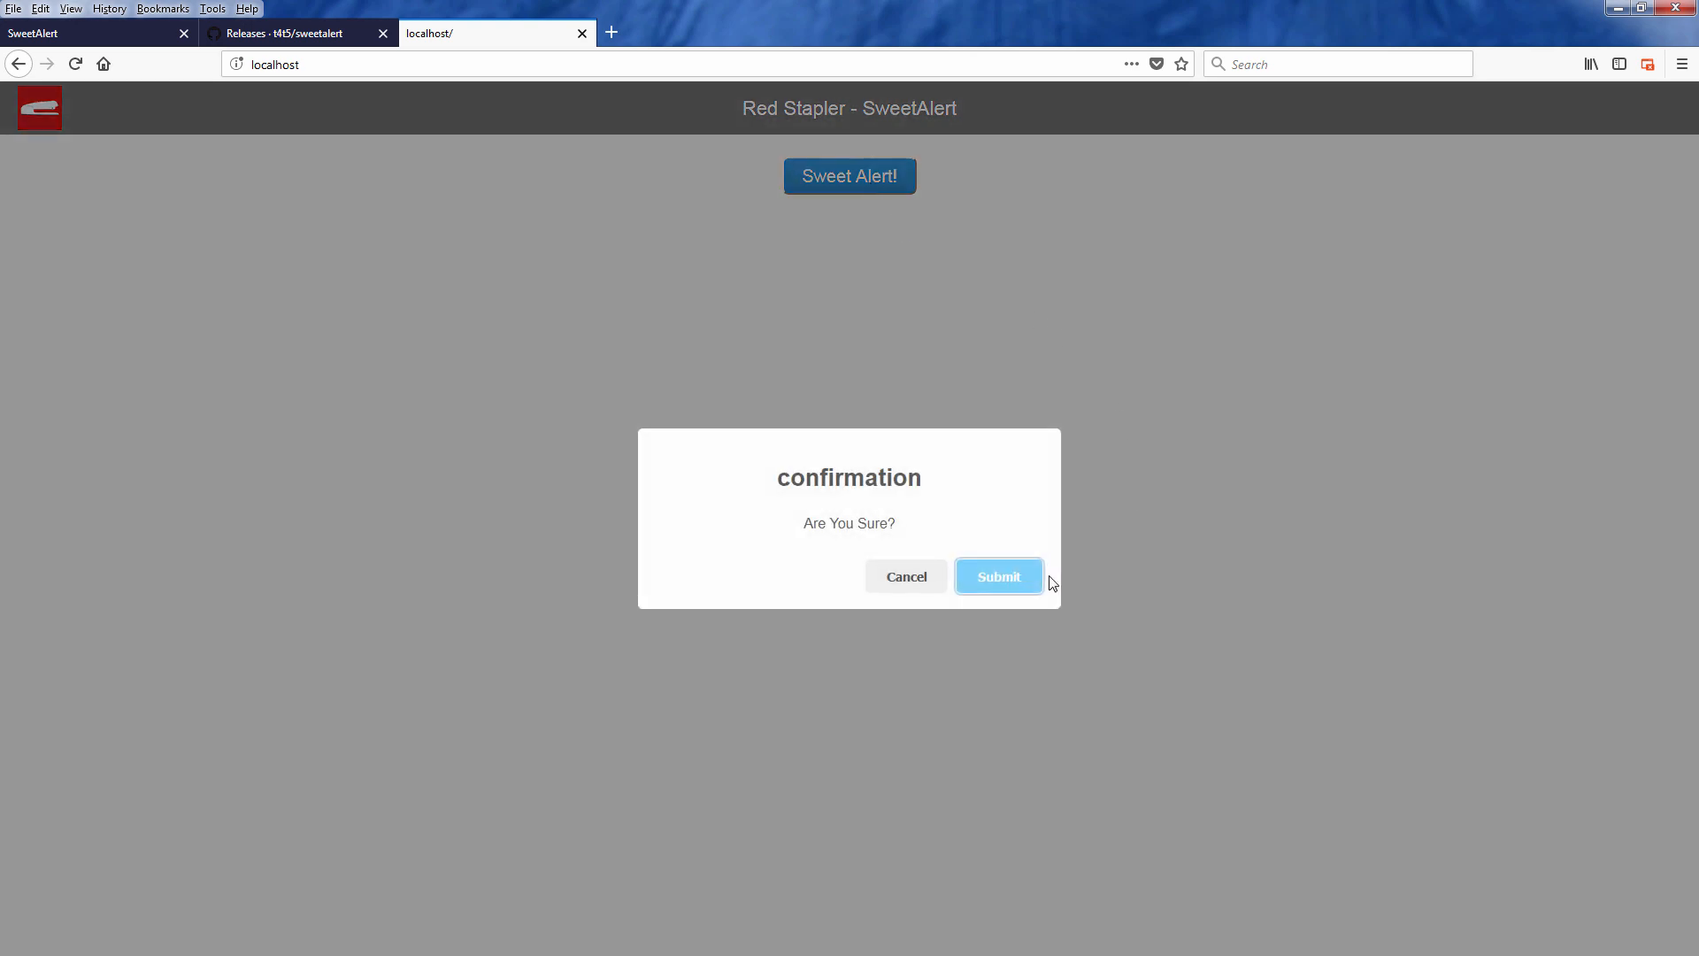
left_click(997, 575)
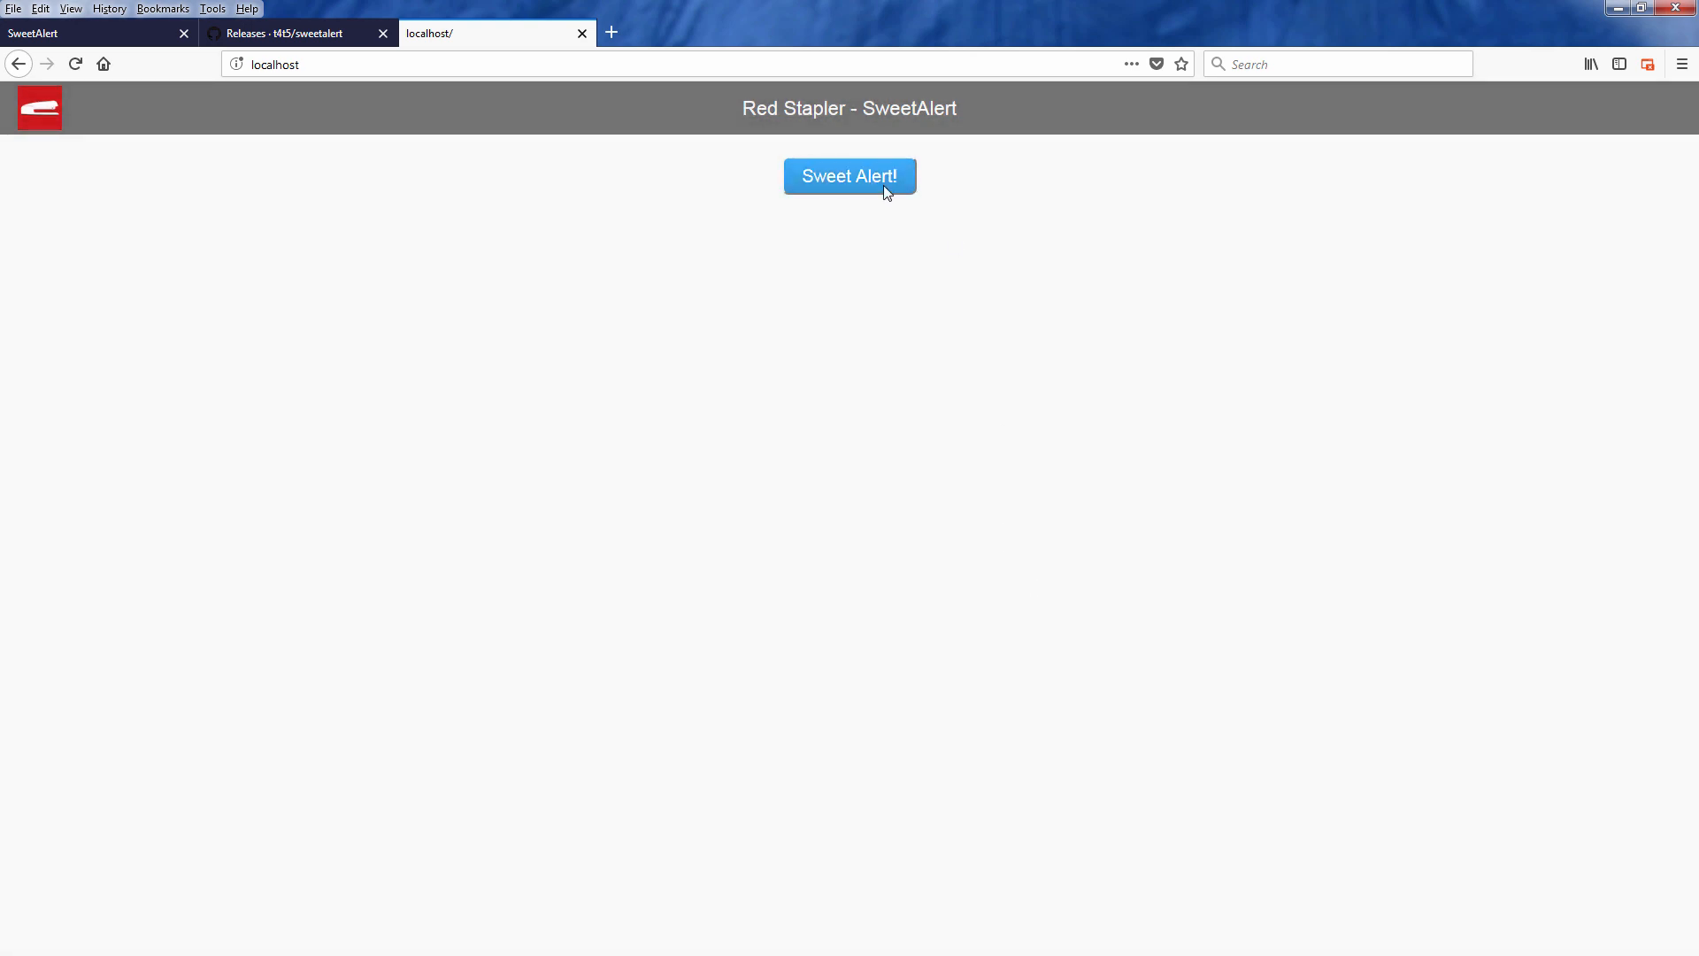
mouse_move(1265, 591)
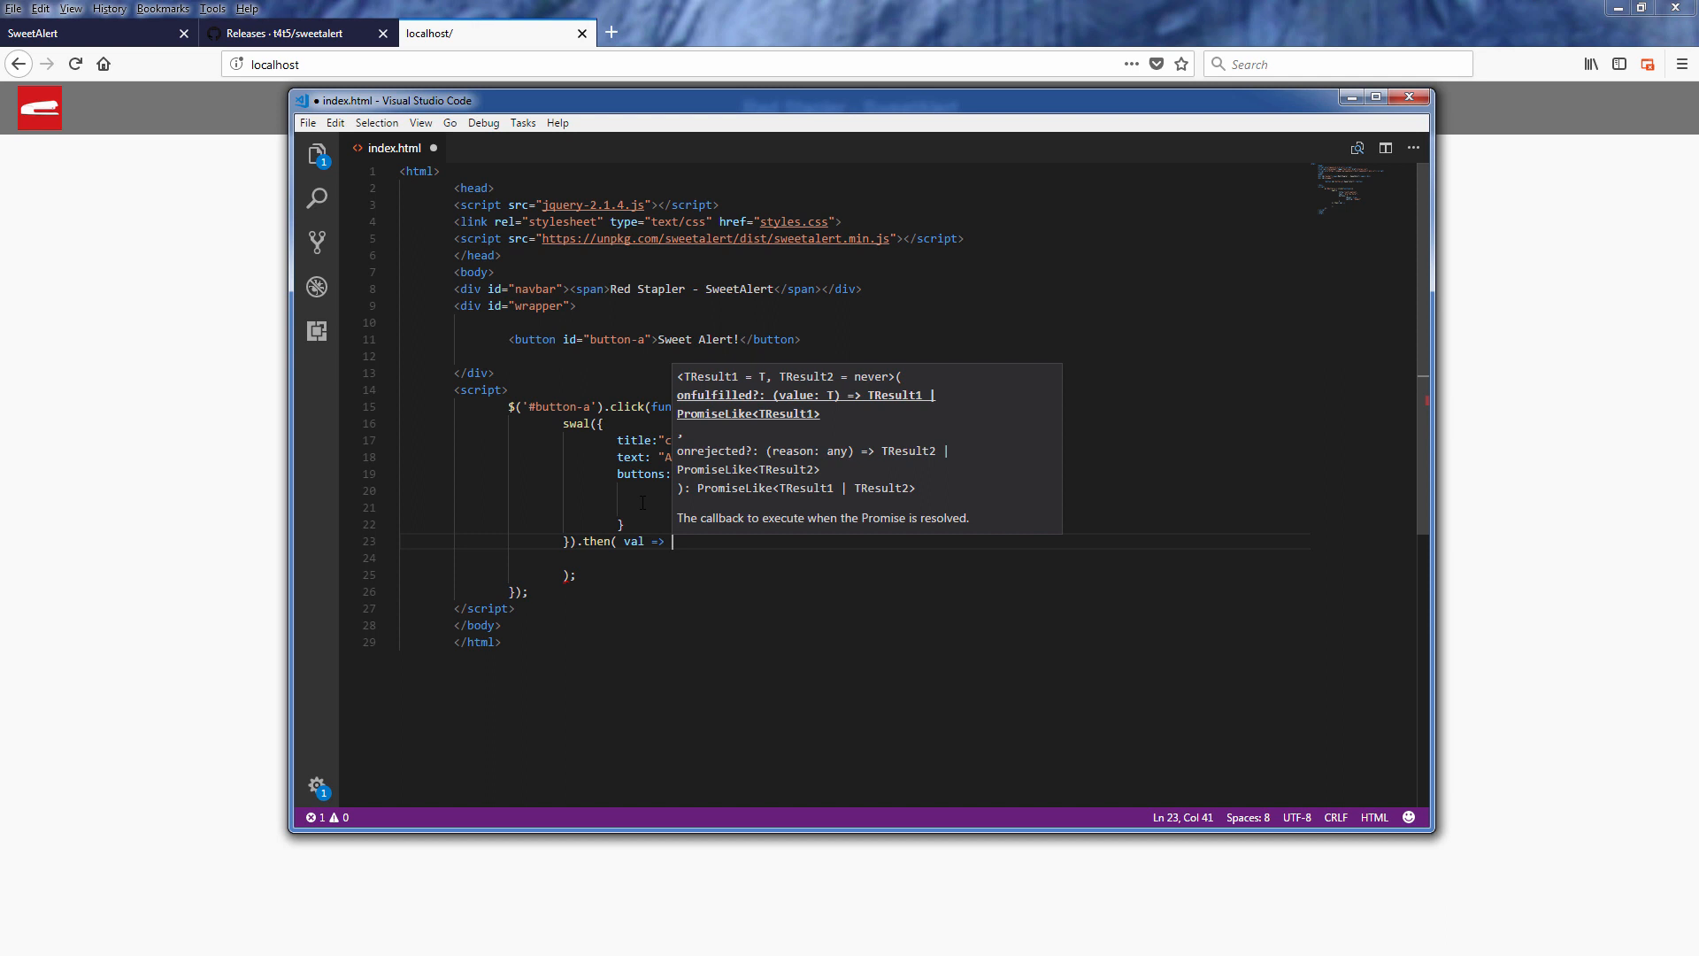
- Chain a .then handler opening a Thanks! alert with text "You clicked Submit!" and icon "success"
type("if()")
type(" {")
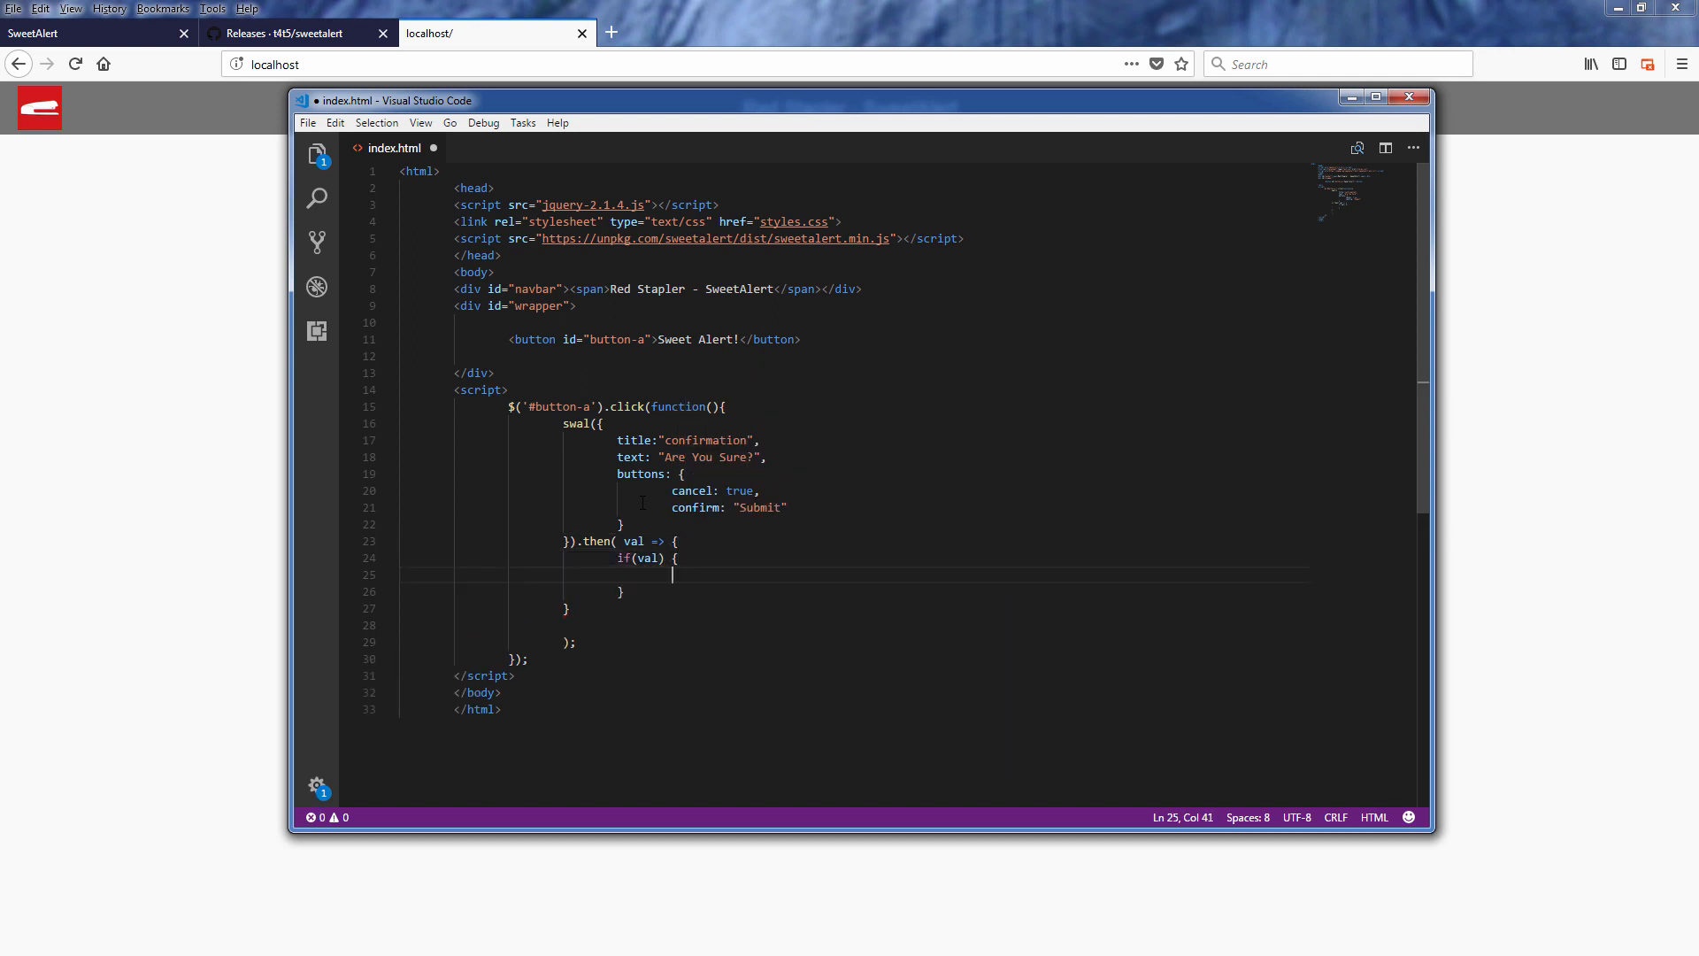
type("swal();")
type("title")
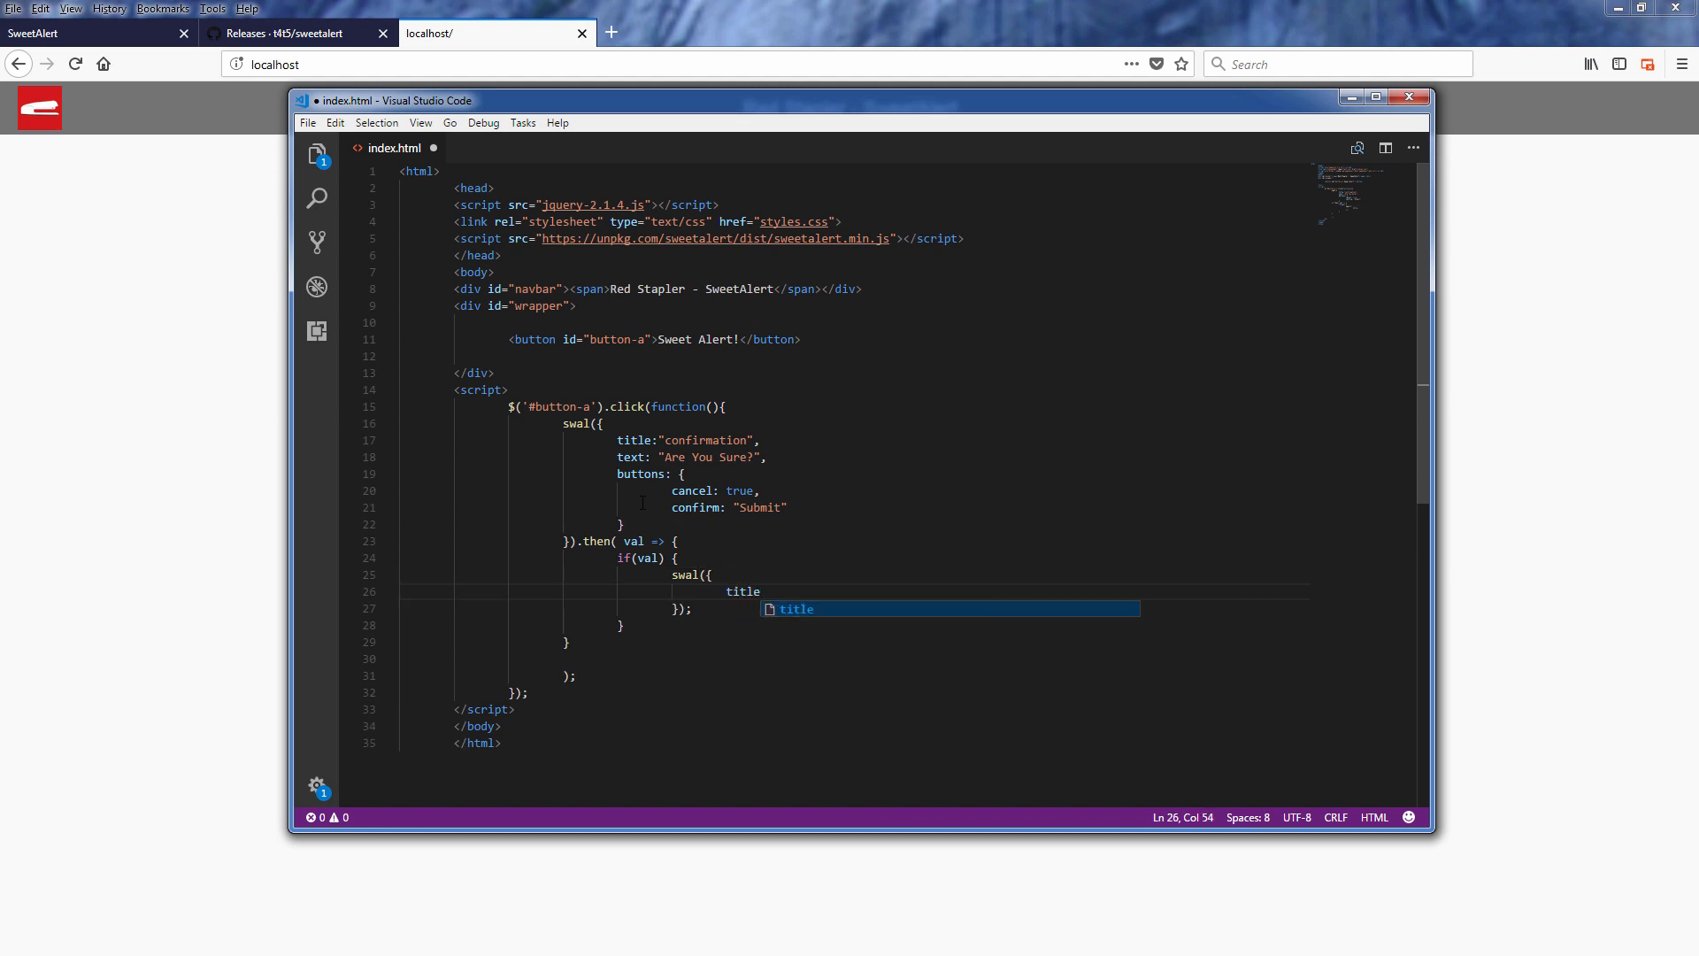
type(": \"Thanks\"")
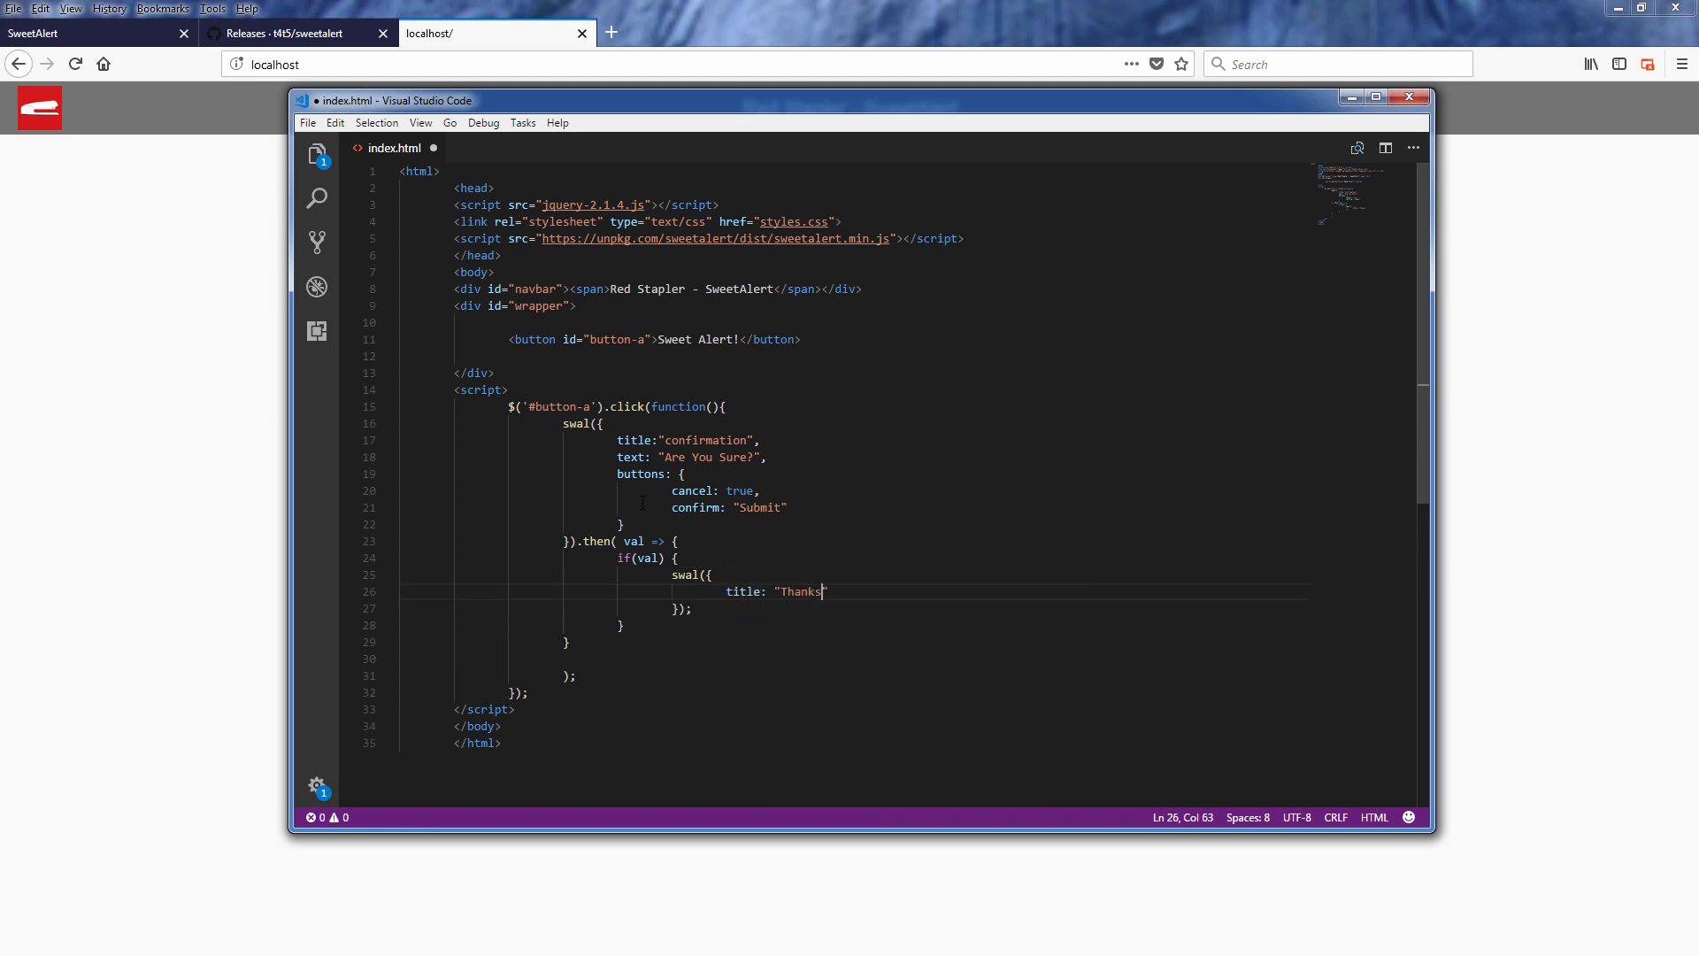
type("!")
type("text: \"You clicked")
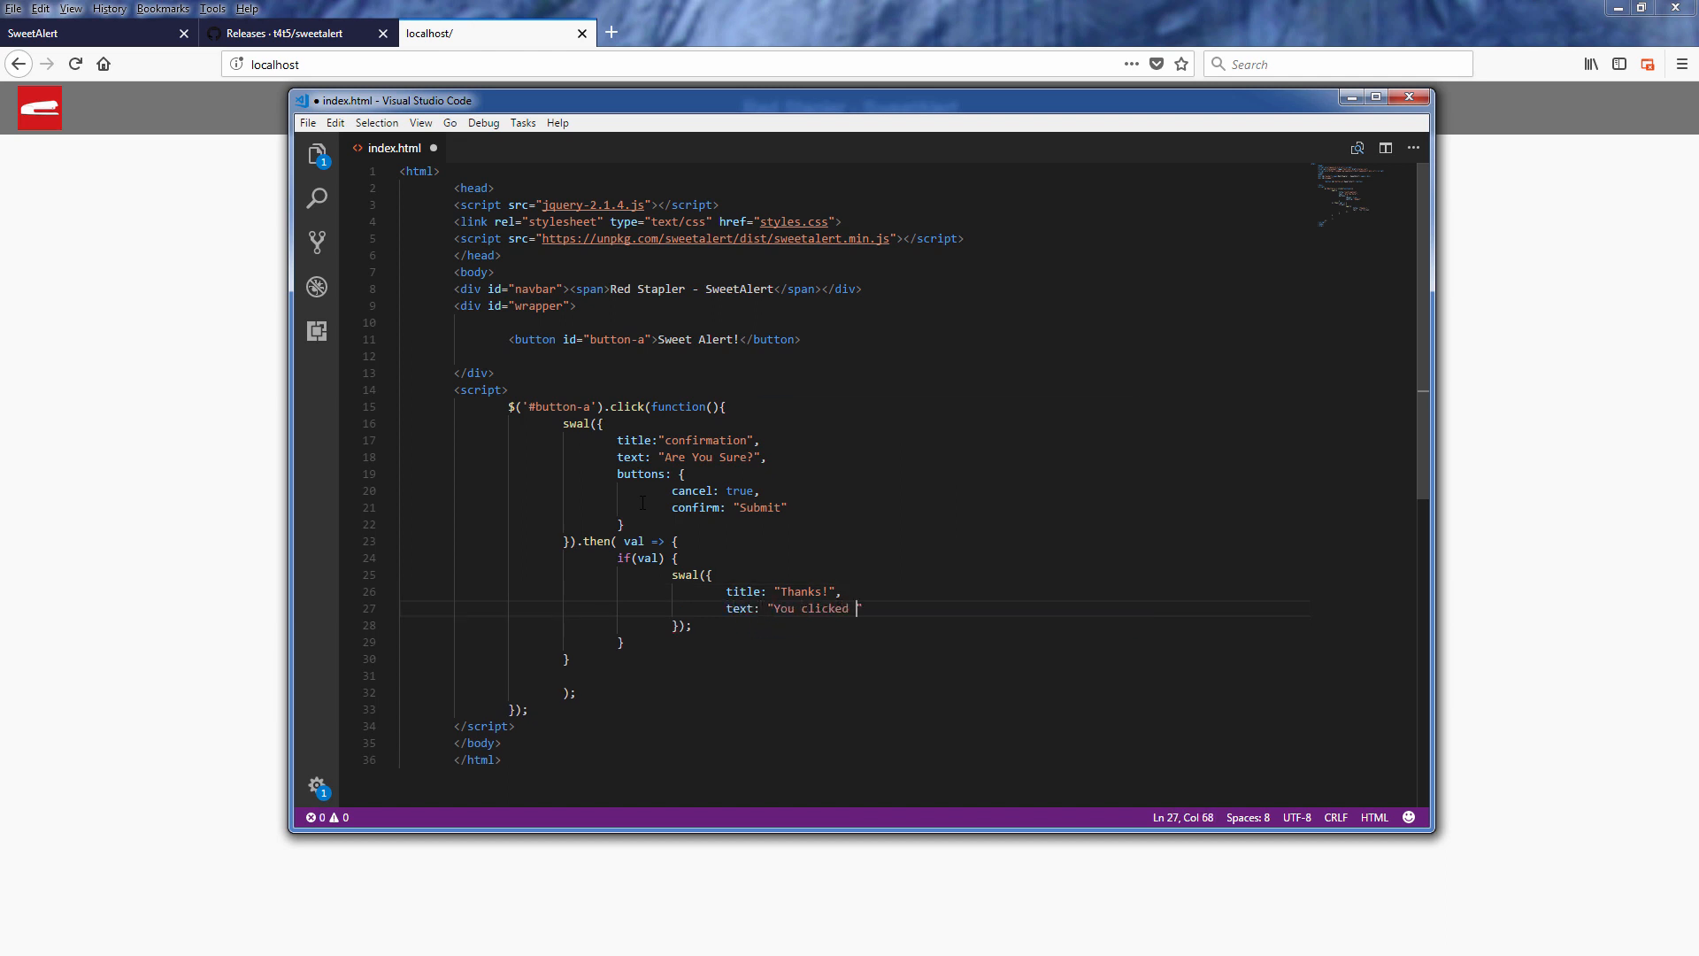
type("Submit!\",")
type("icon: \"")
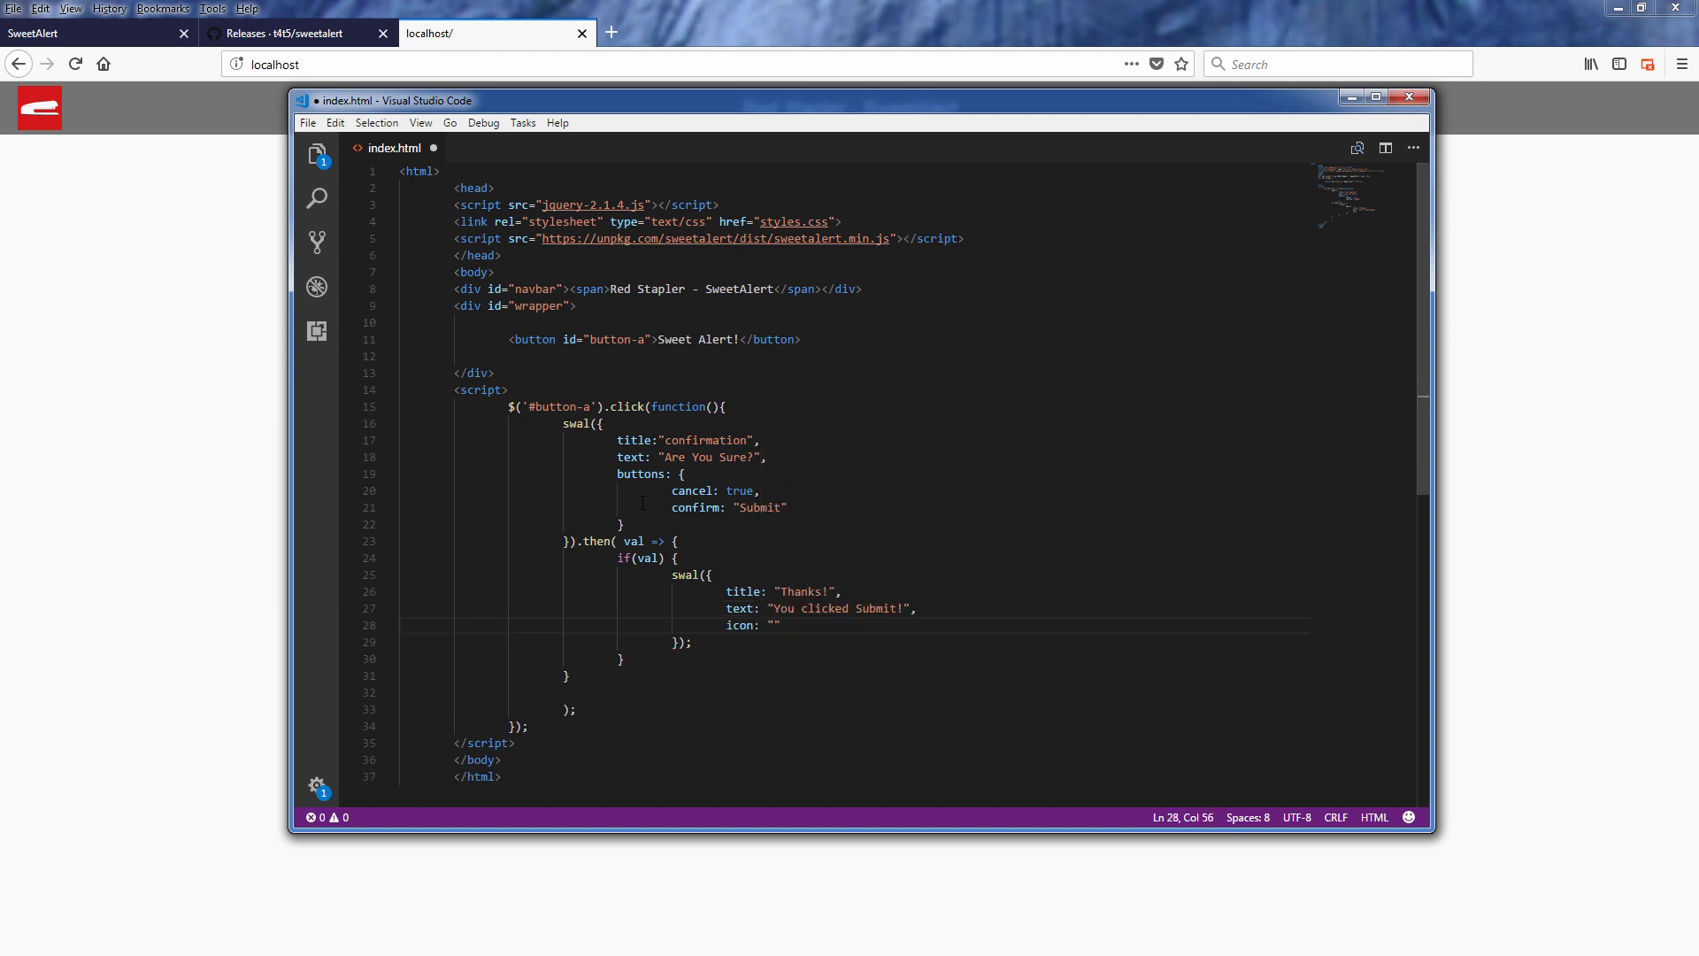
type("success")
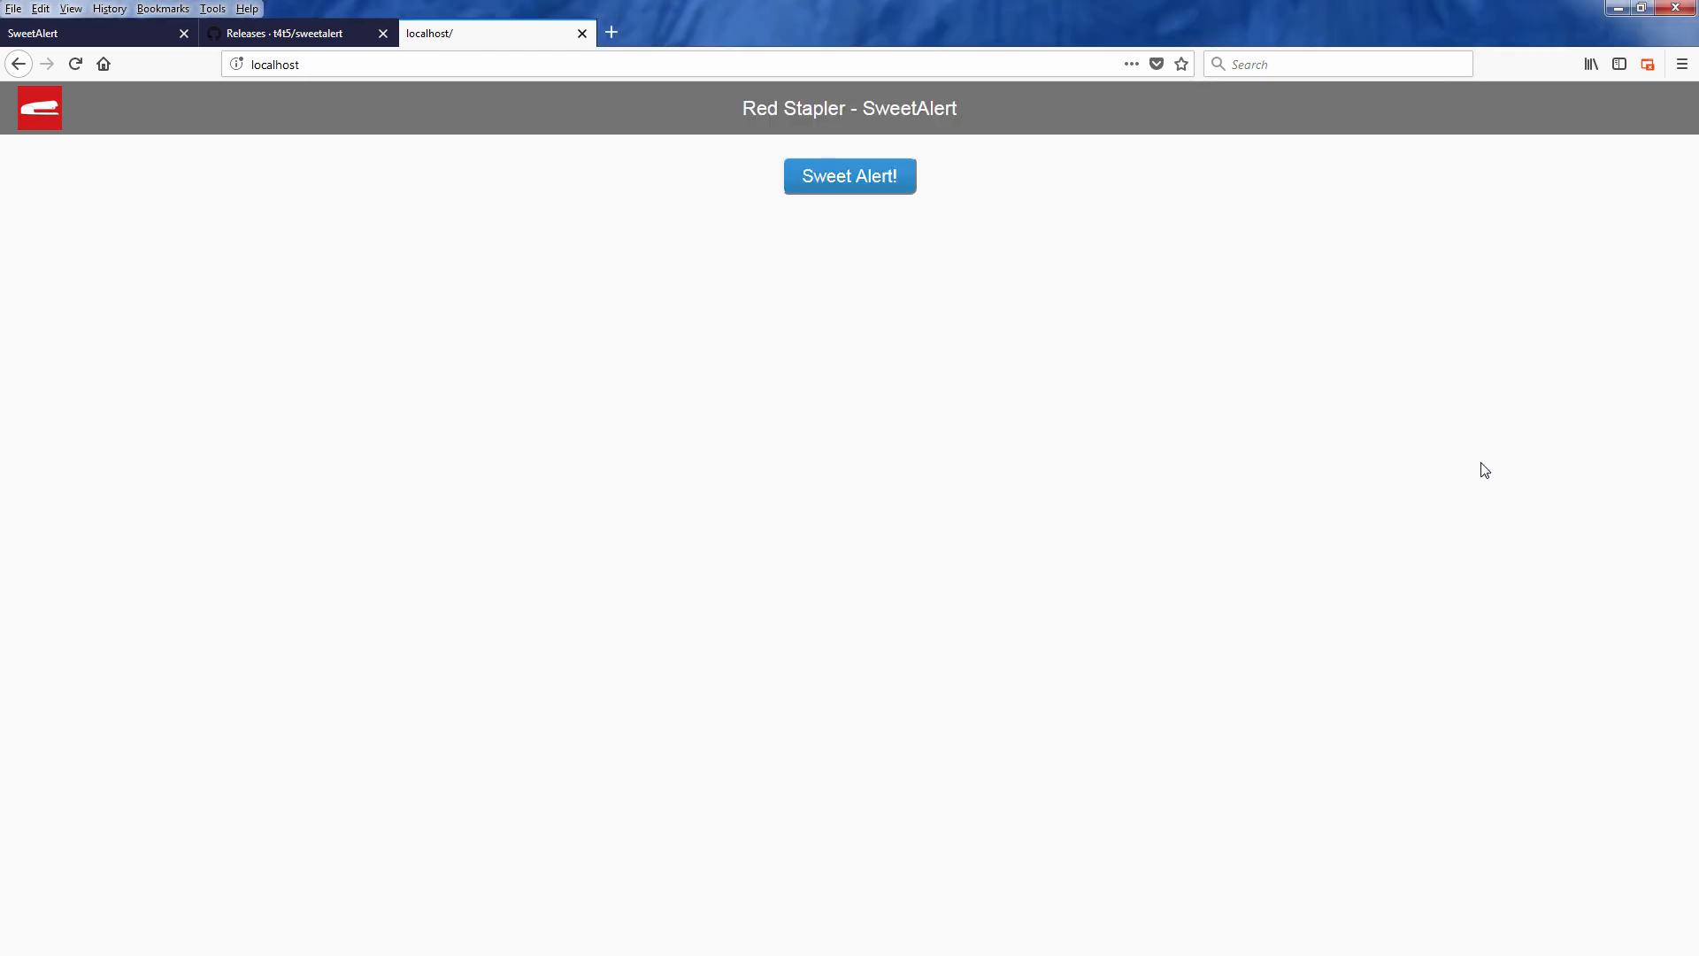
- Submit to see and dismiss the Thanks! alert, then reopen the dialog and Cancel it
left_click(850, 175)
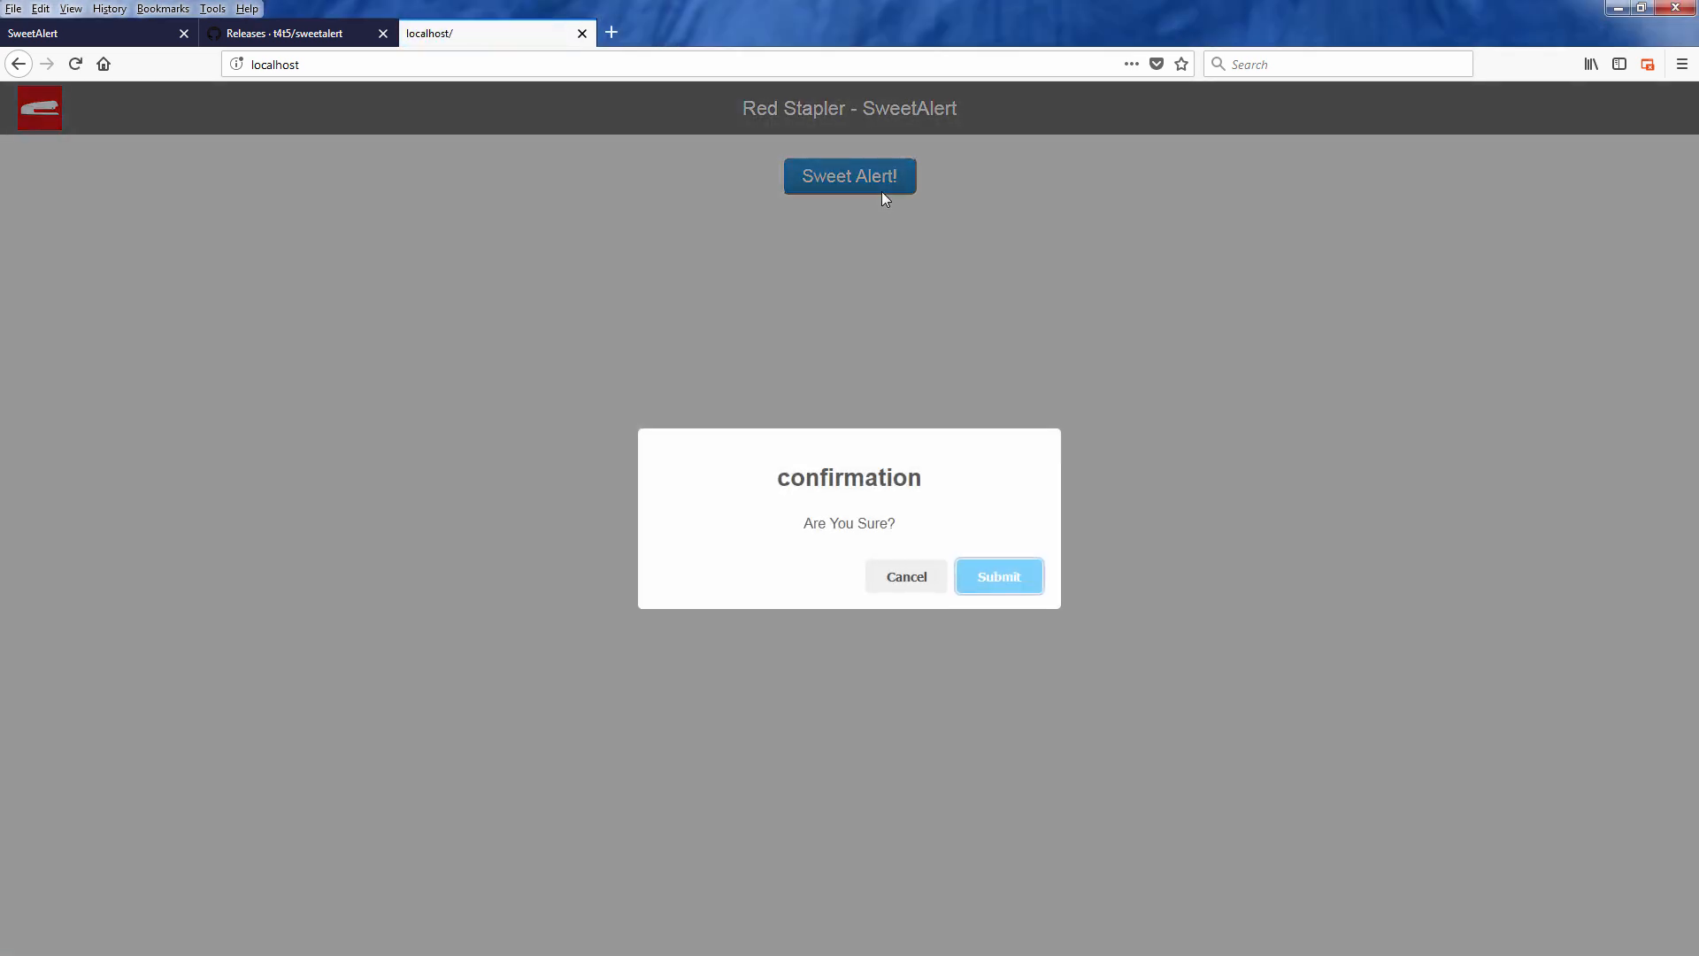
left_click(996, 576)
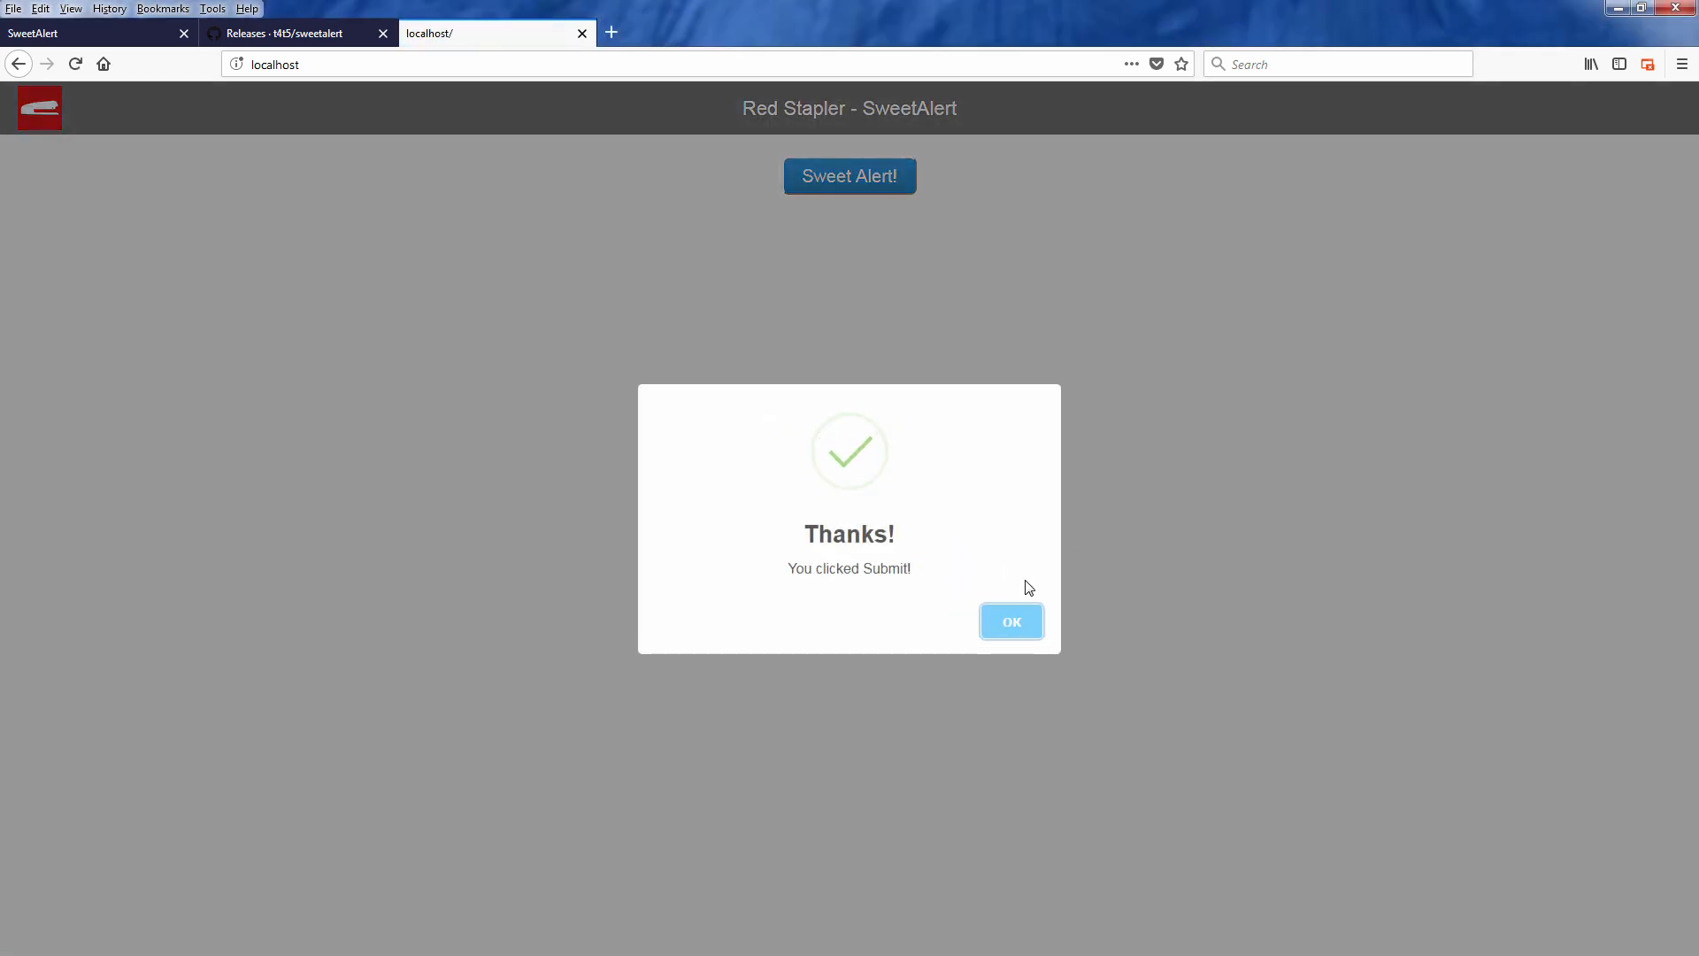
left_click(1010, 621)
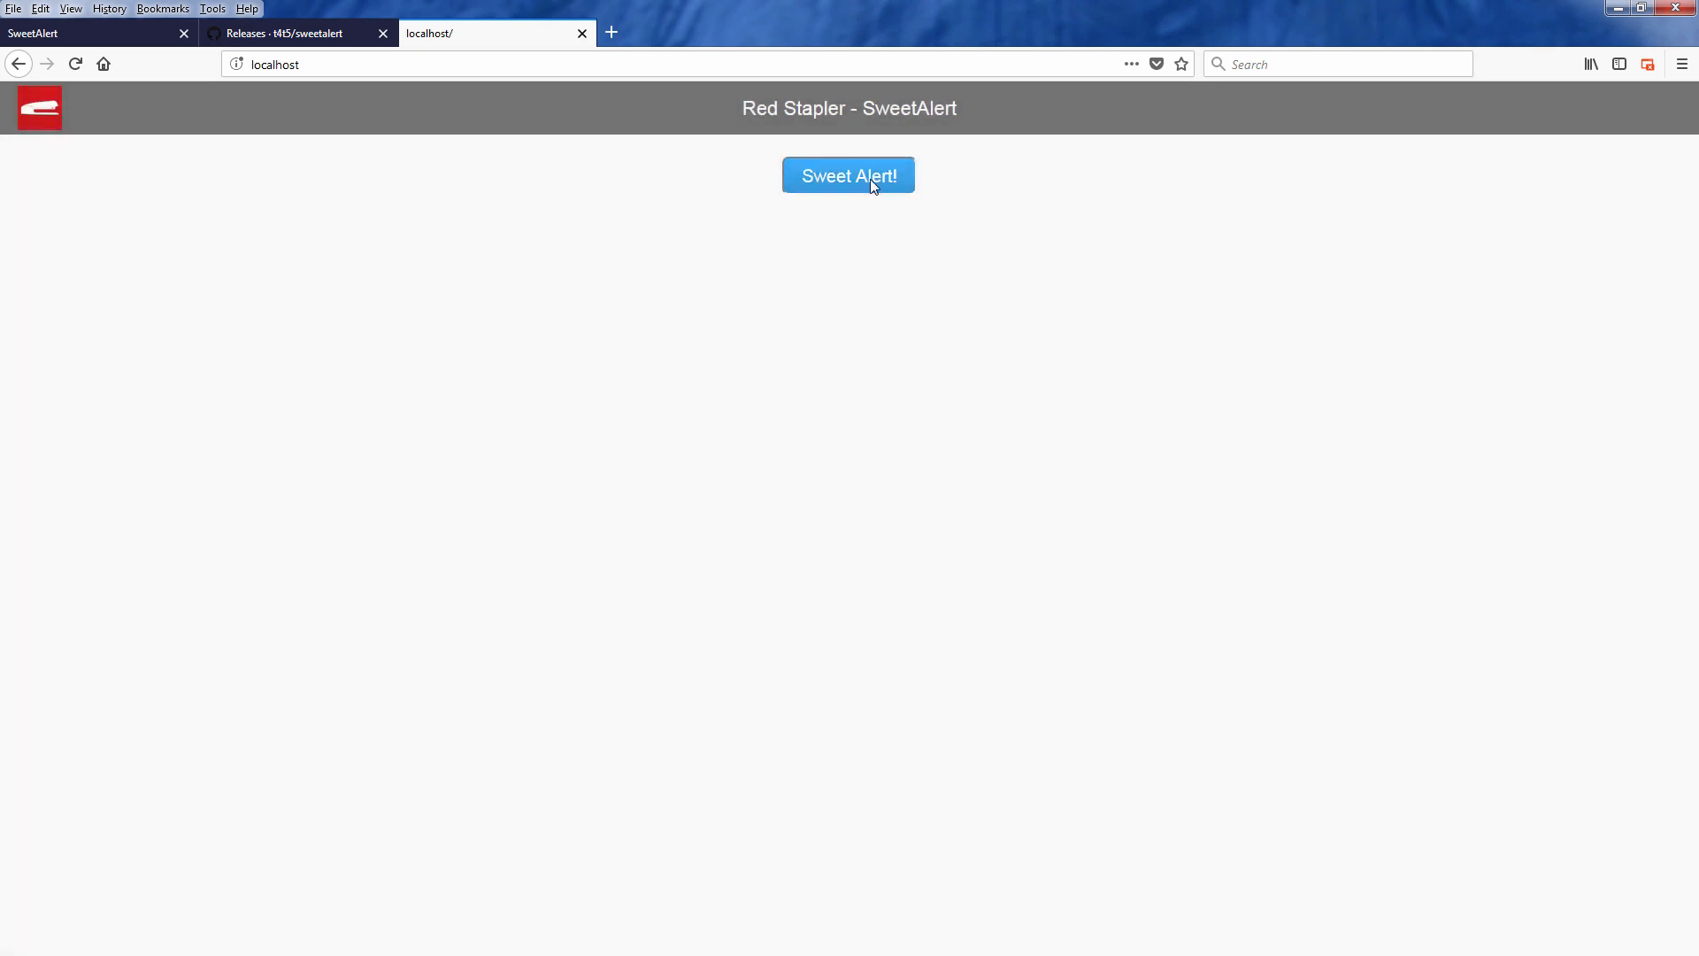
left_click(848, 175)
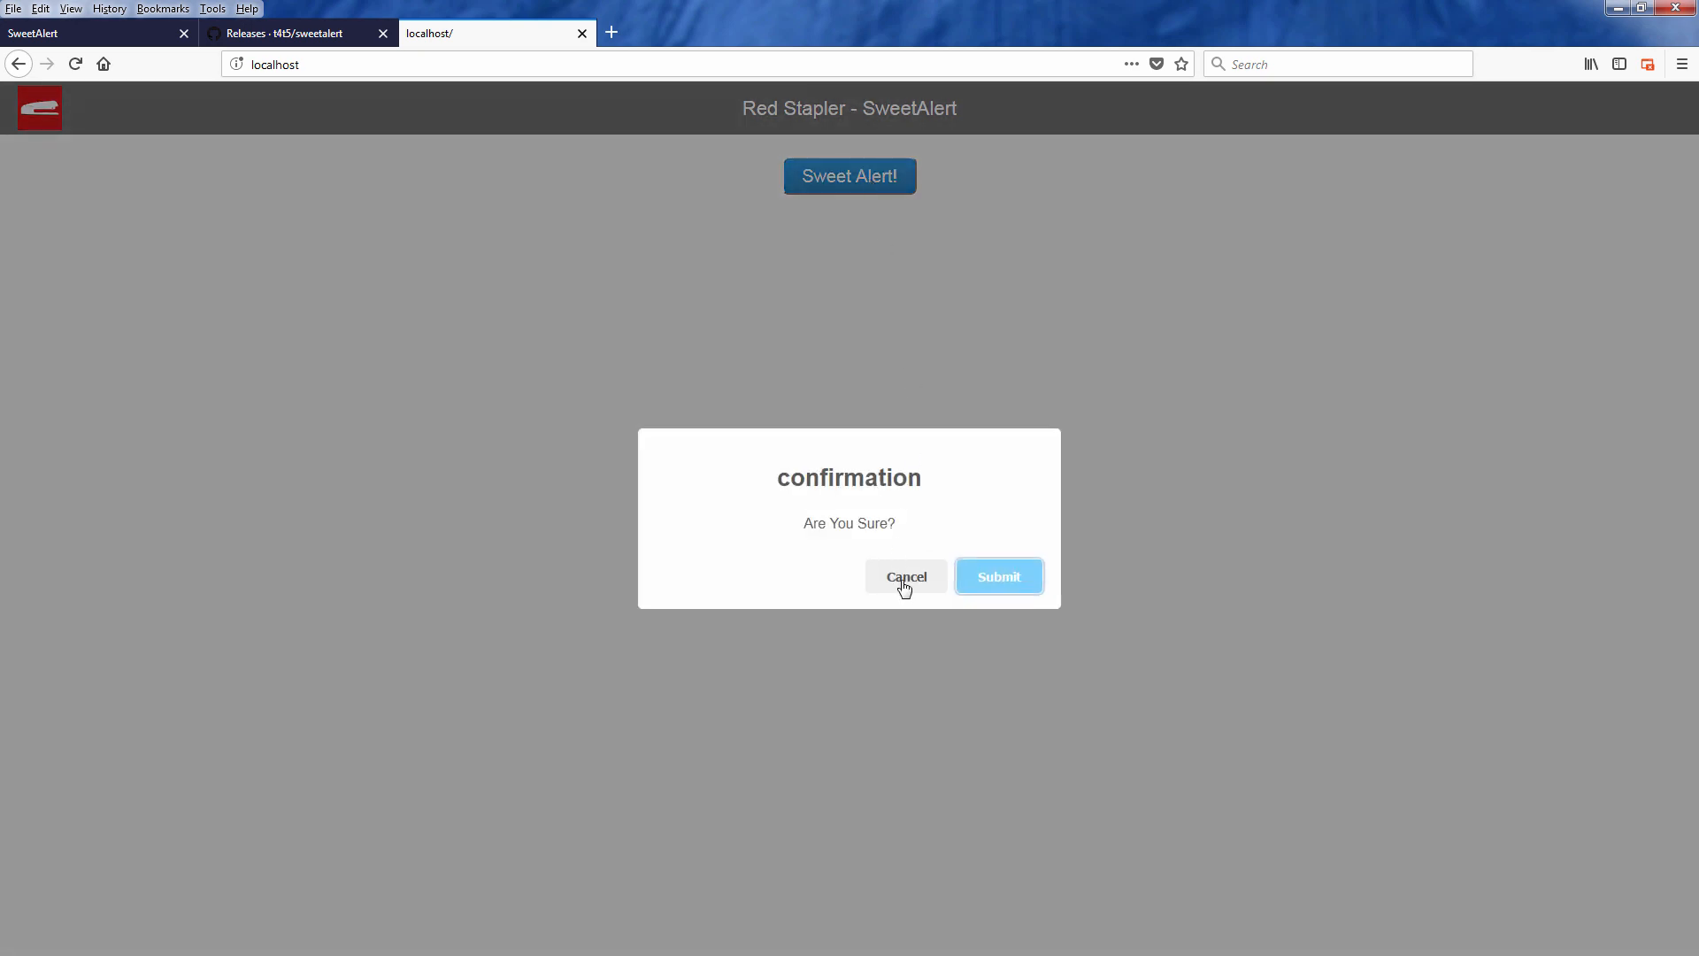
left_click(904, 575)
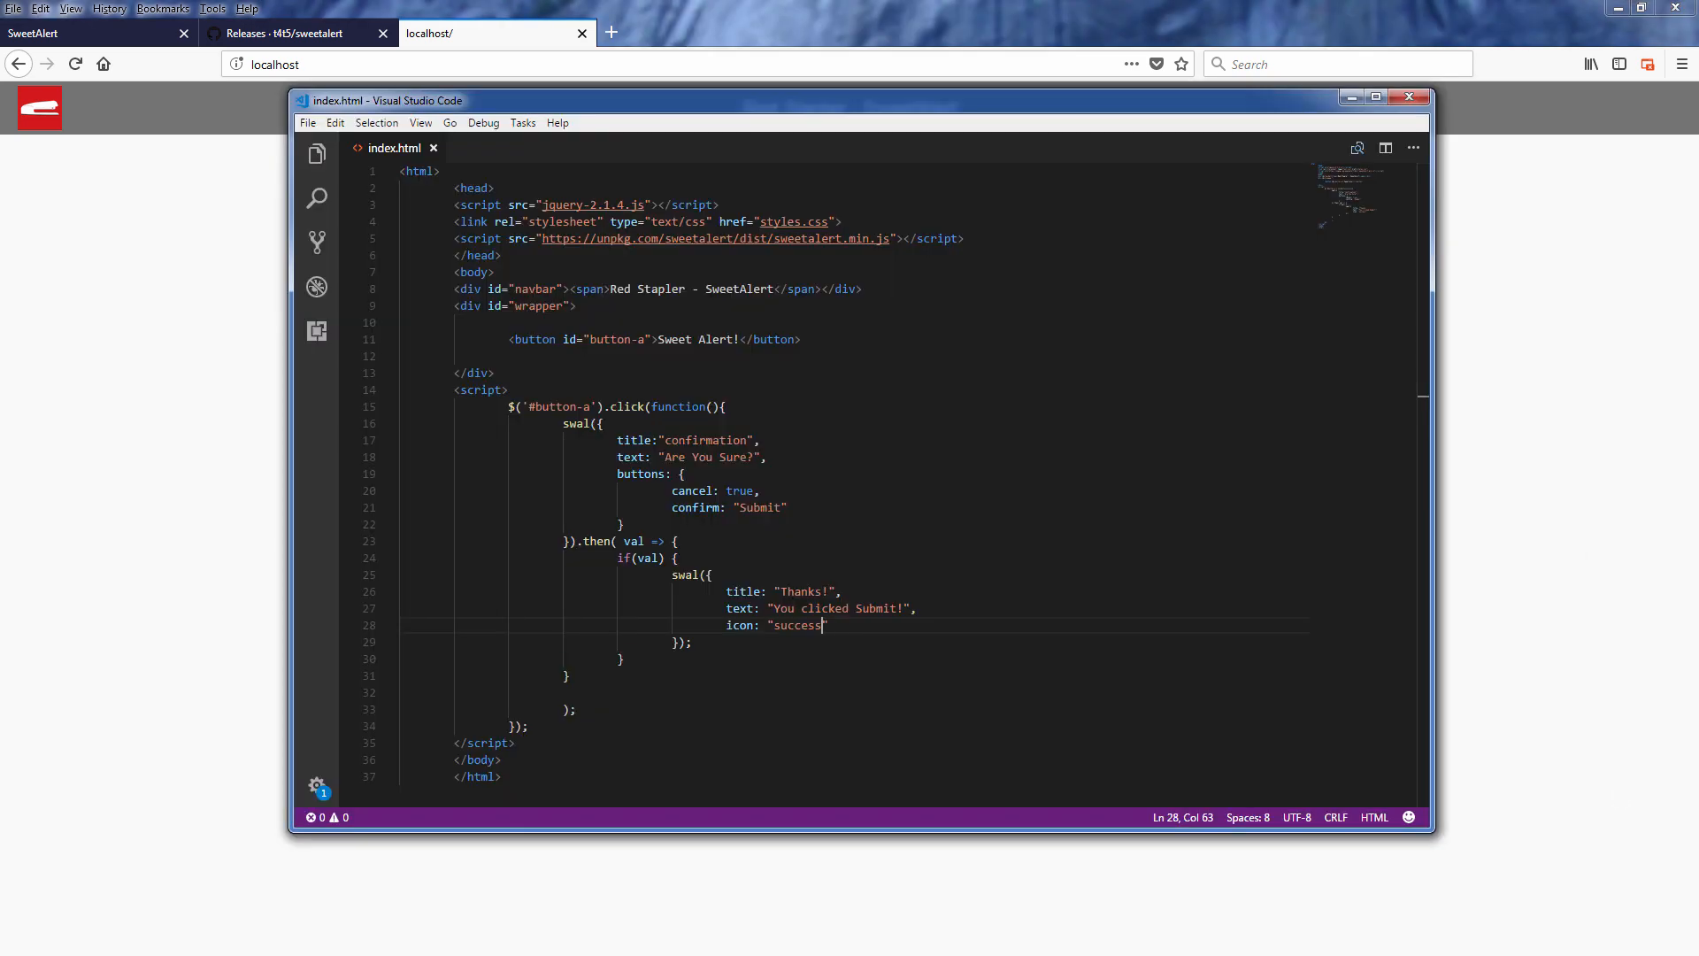
- Add content: "input" to the confirmation and reword the Thanks! text from 'clicked' to 'typed'
type("content: \"input")
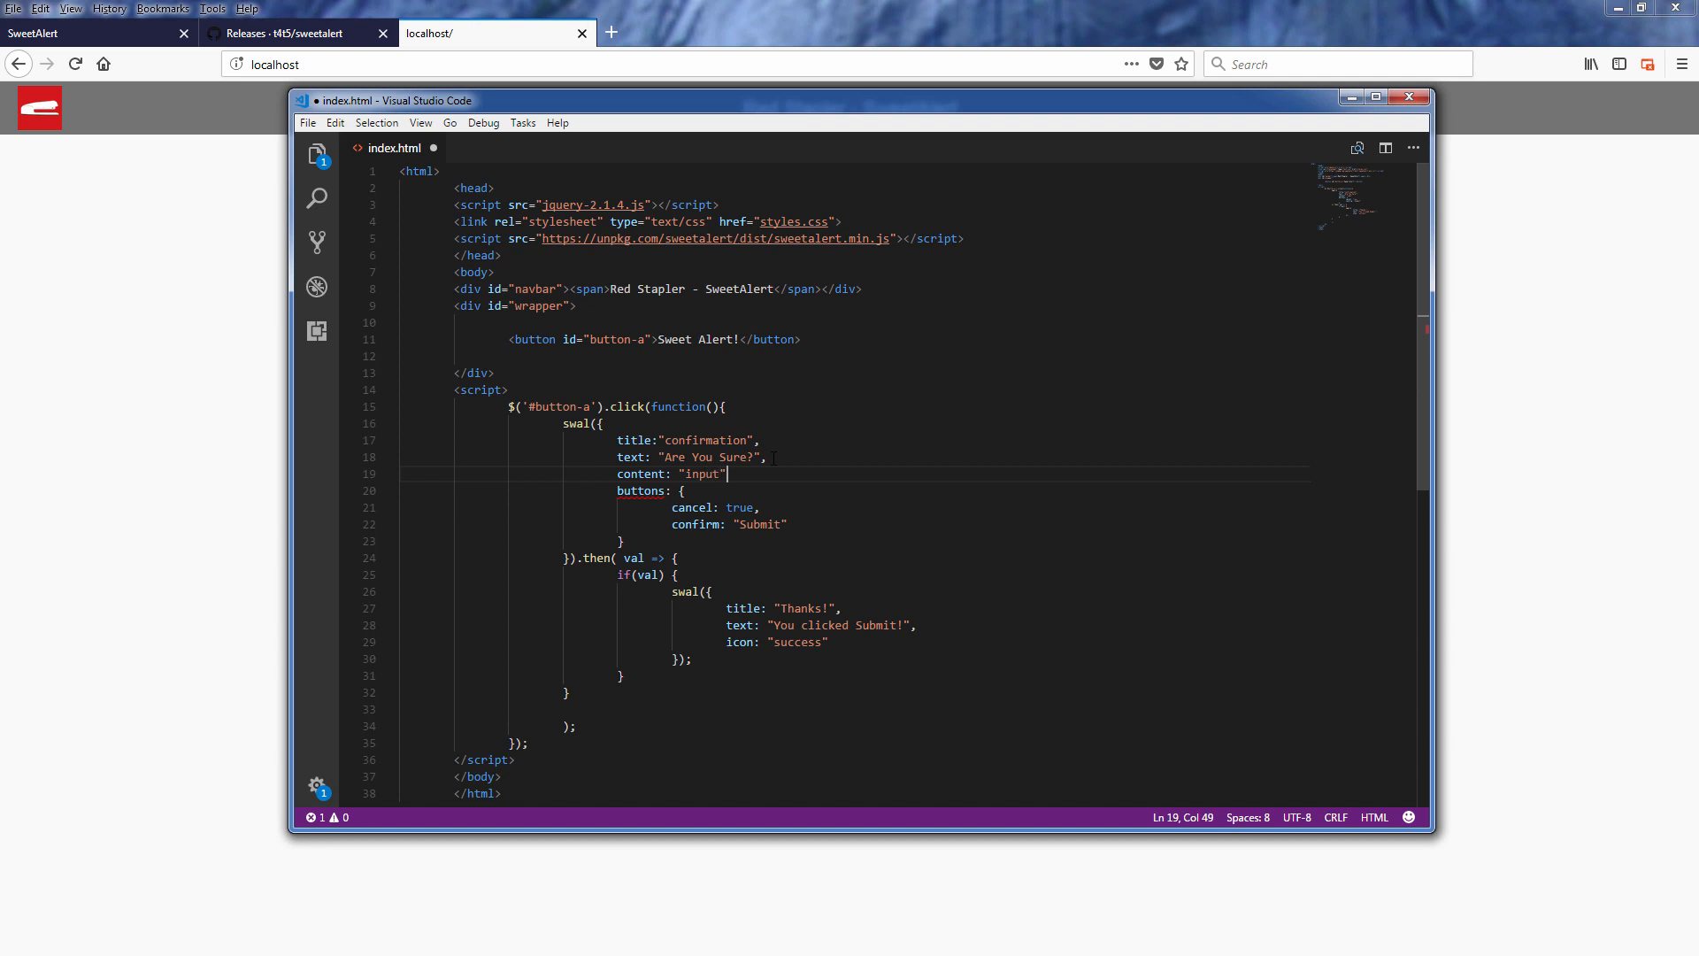
double_click(646, 573)
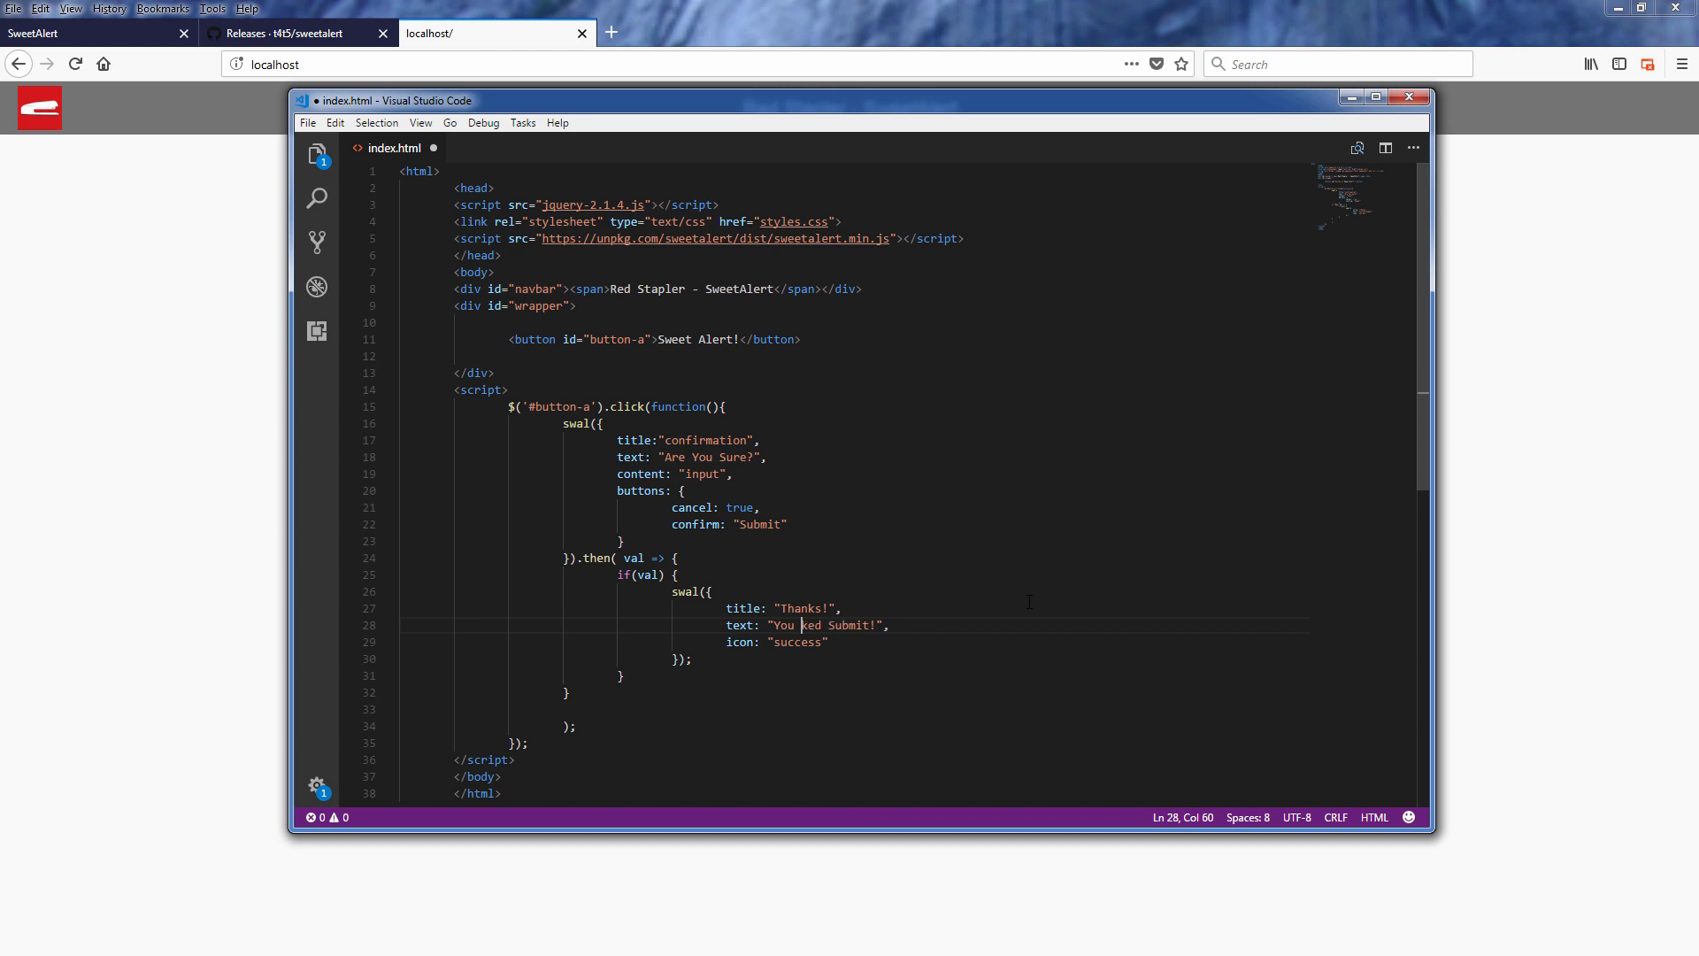
type("typed")
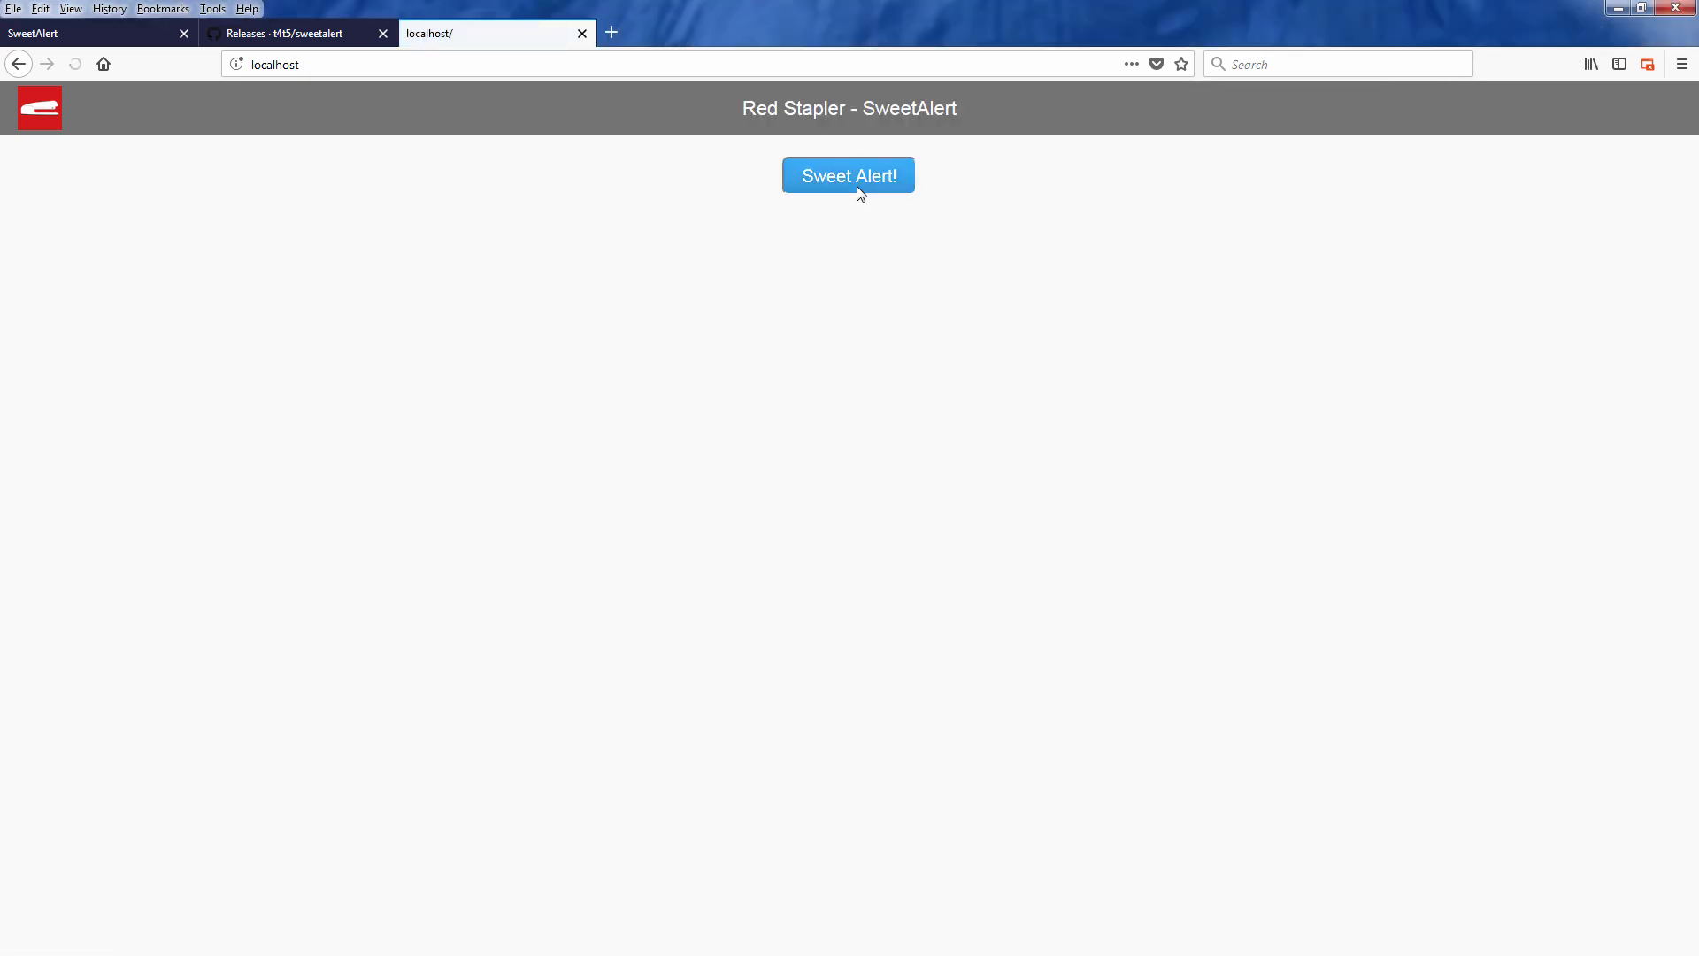
- Submit 'YES!!!!' in the Sweet Alert input and dismiss the Thanks! alert echoing it
left_click(848, 176)
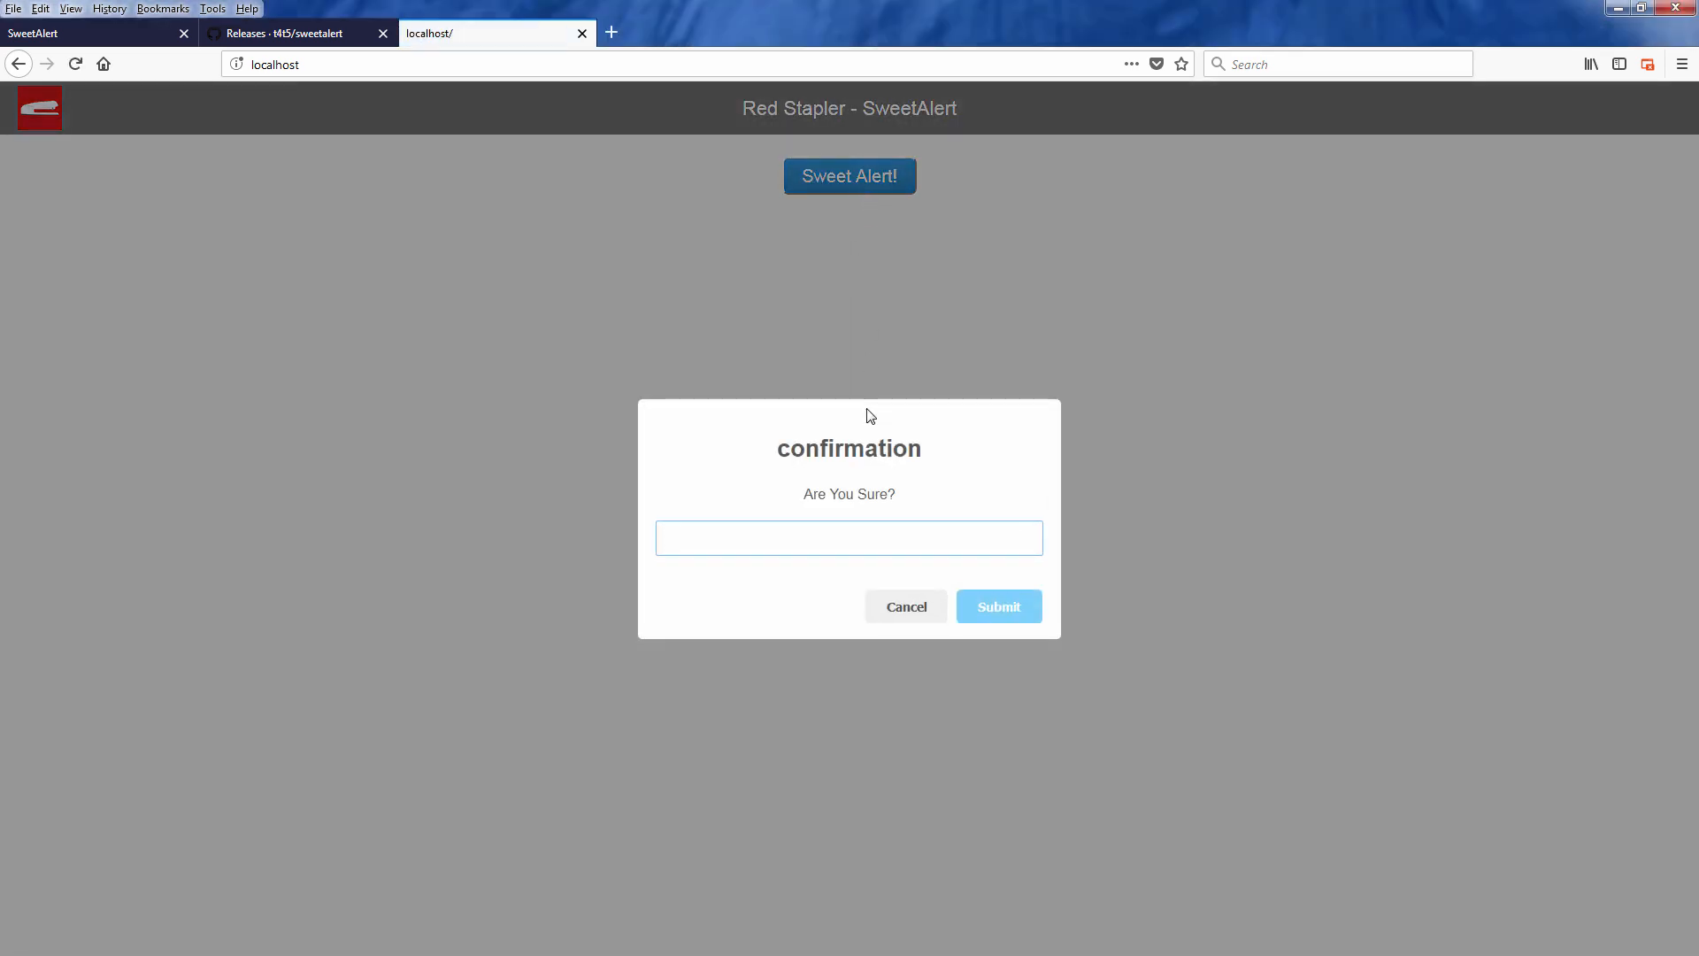
type("YES!!!!")
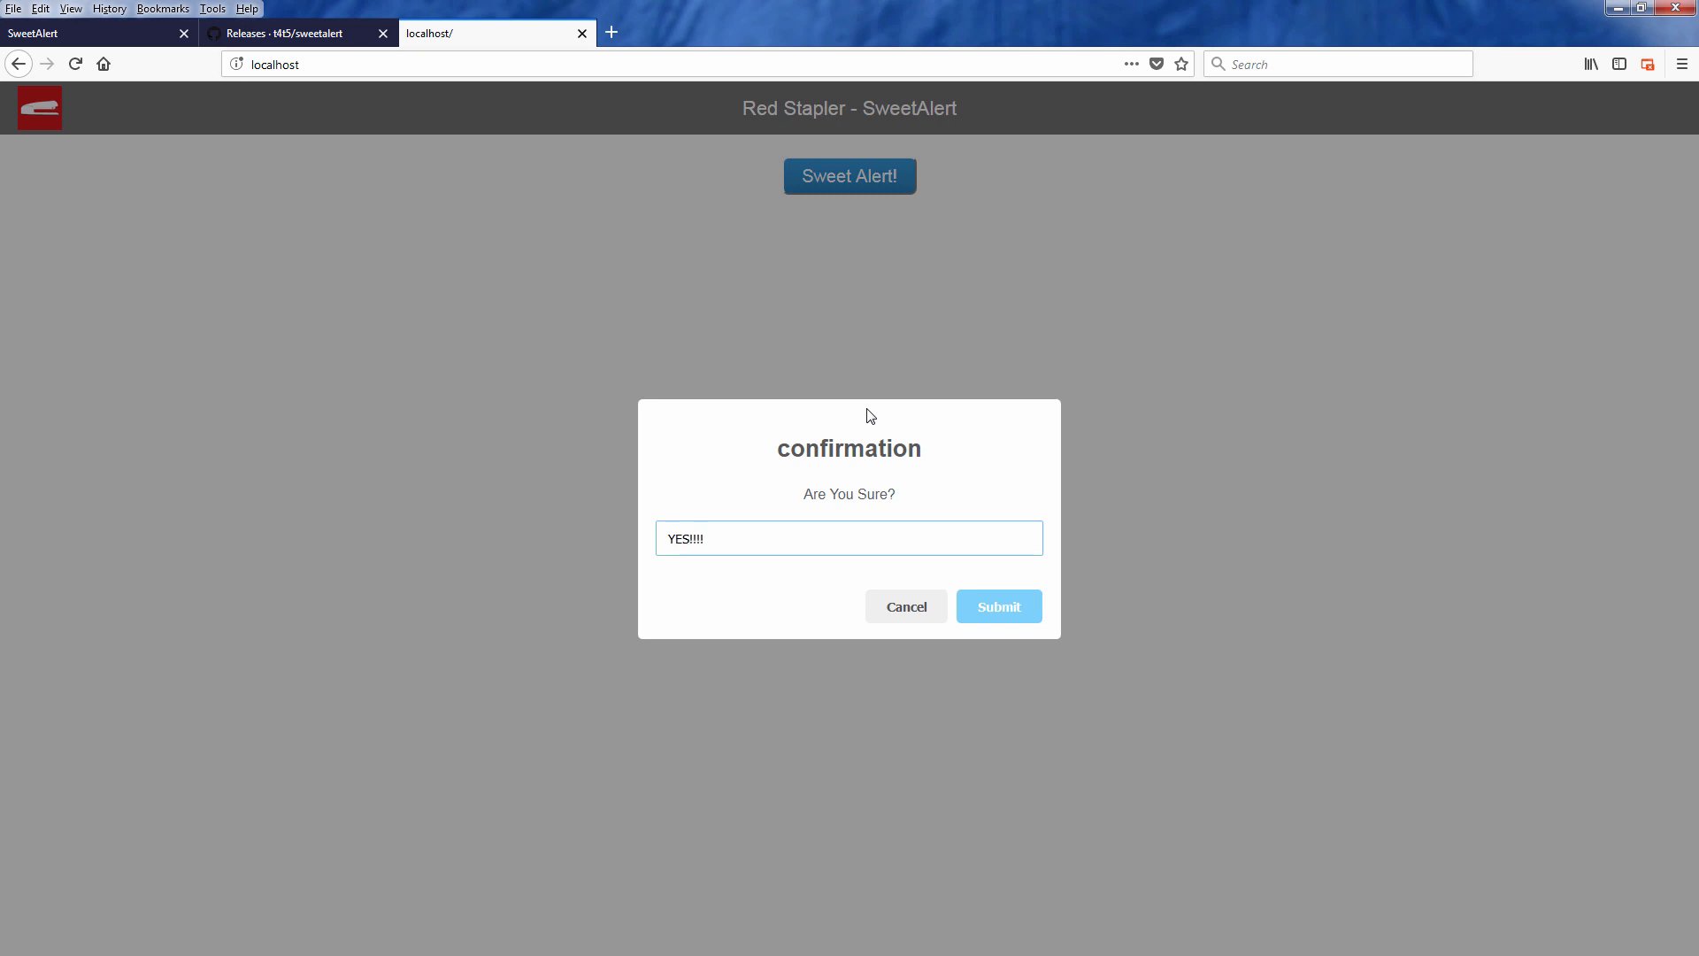
left_click(997, 606)
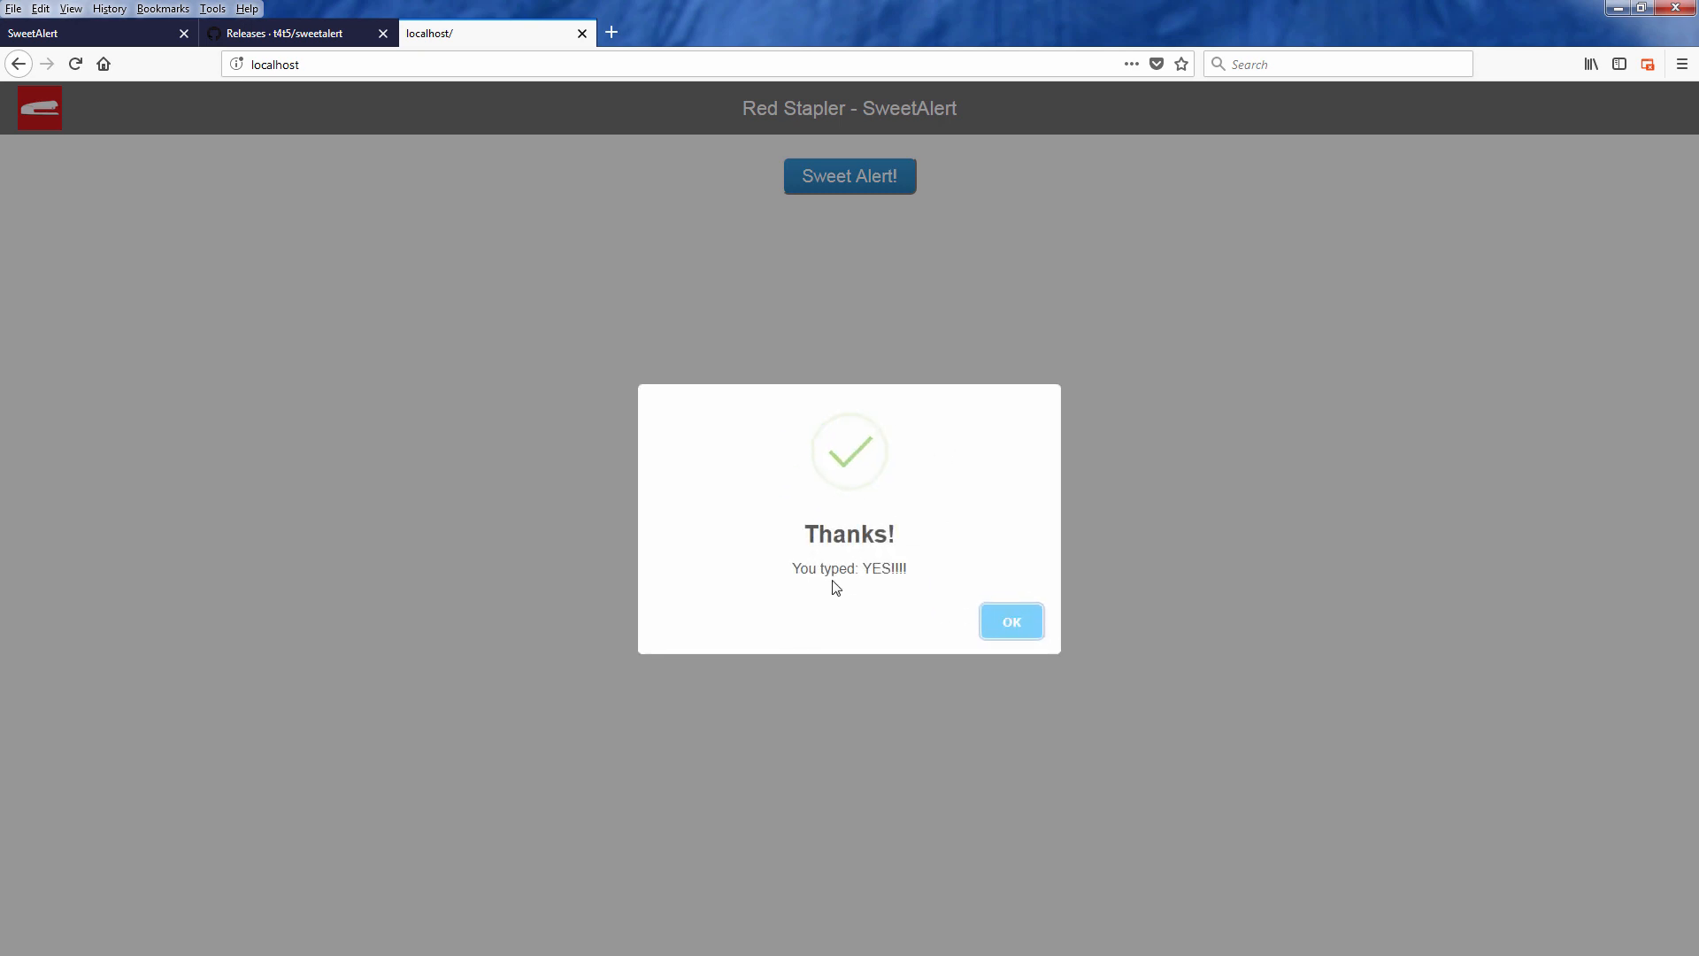
mouse_move(1007, 625)
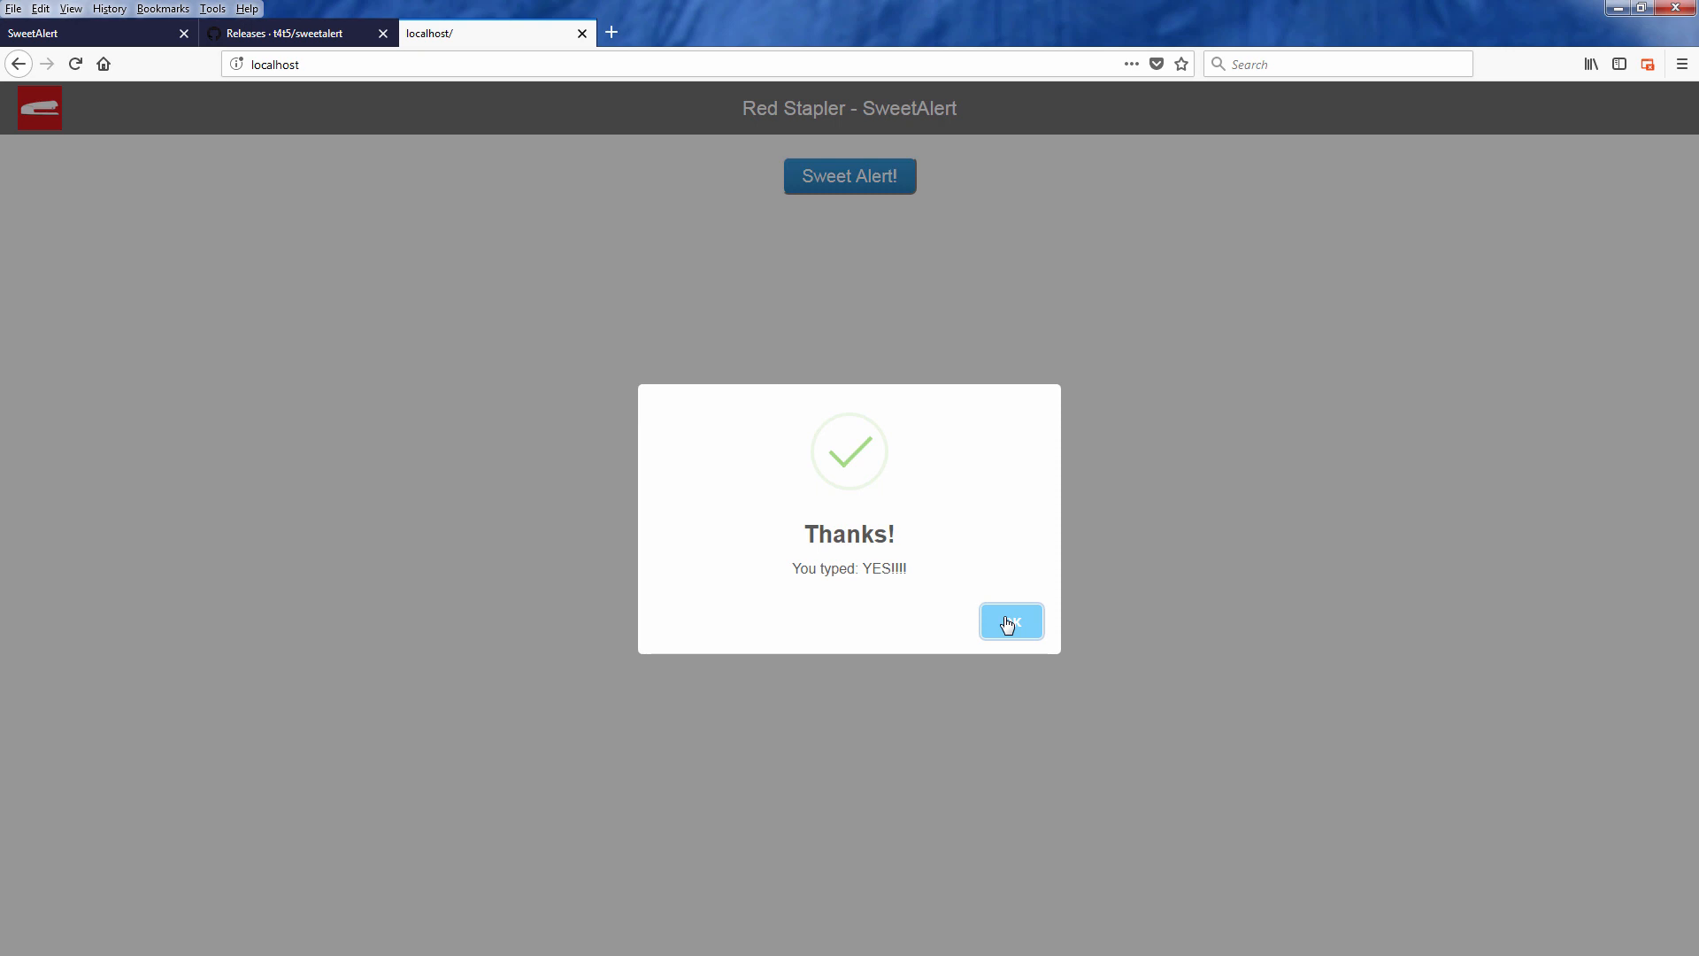
left_click(1011, 622)
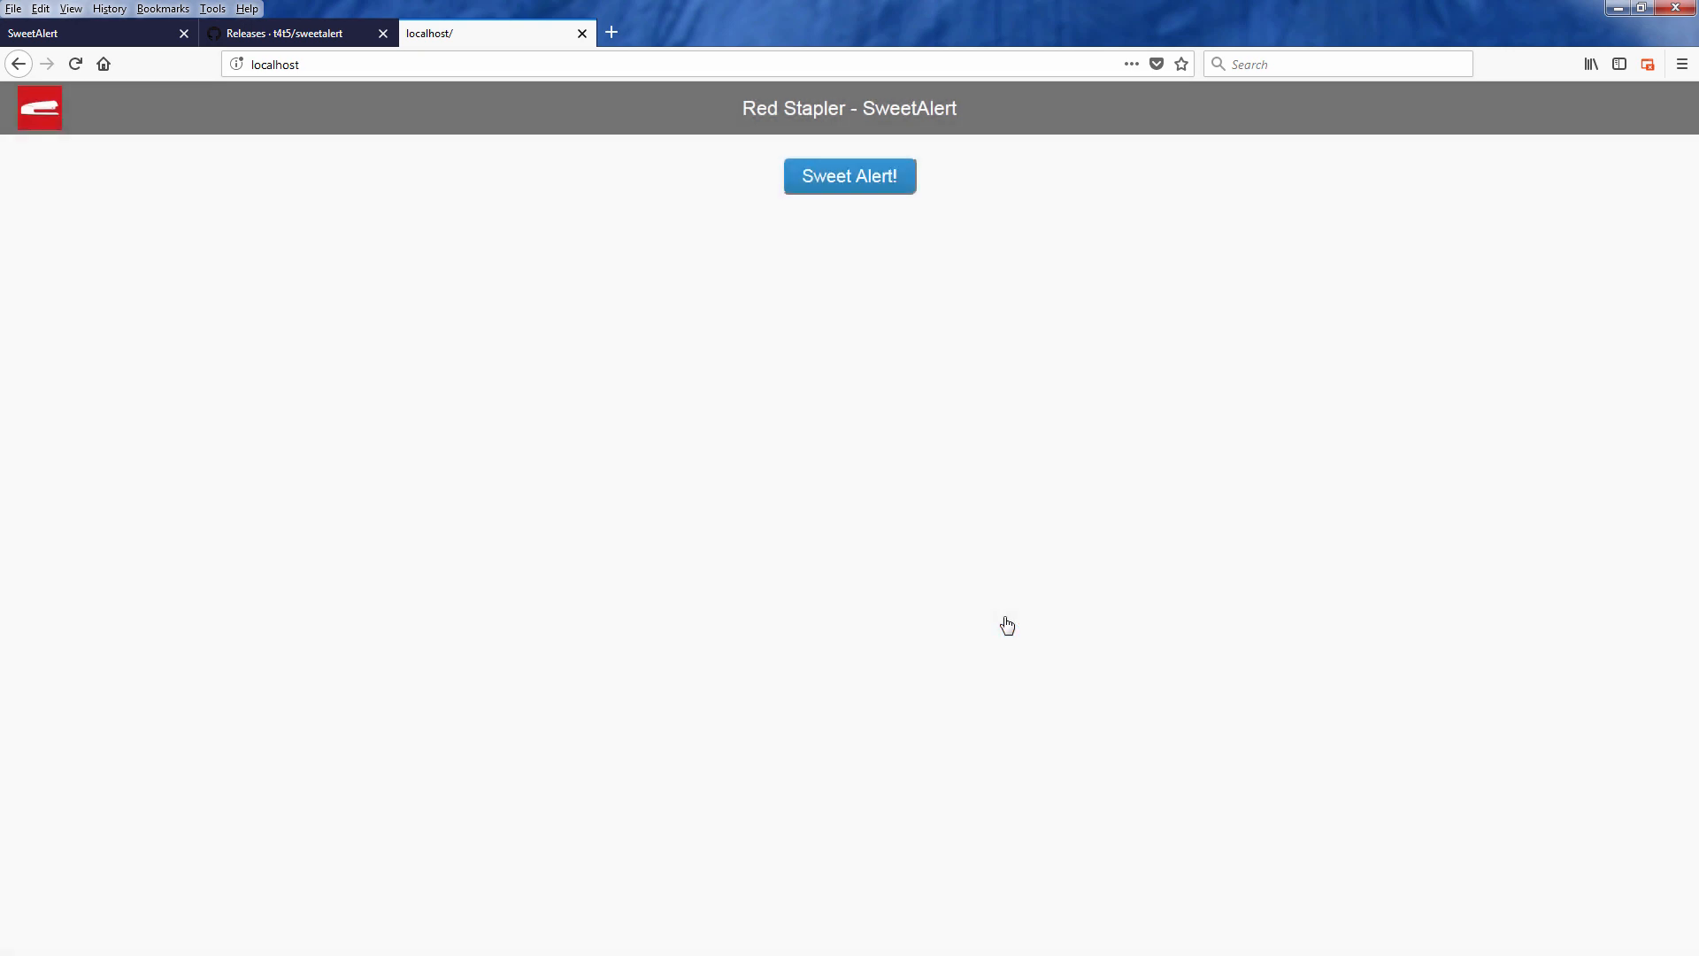